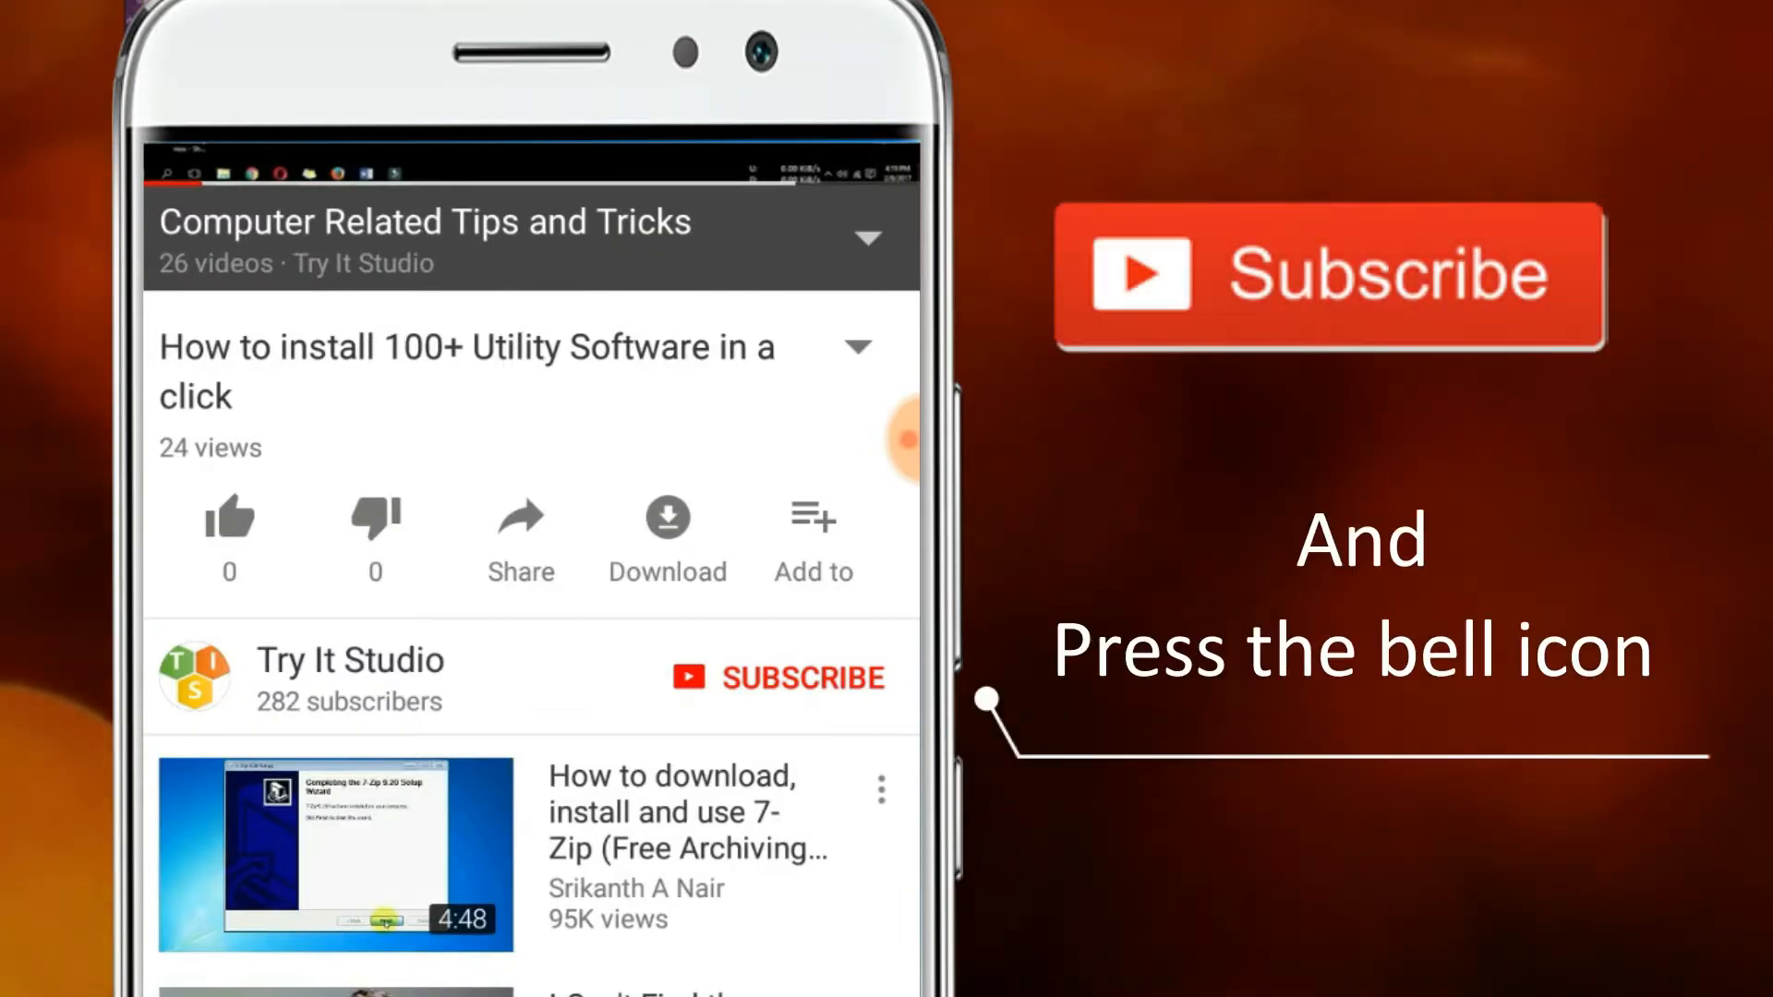
# Create a new blank style from the Stylish toolbar menu.
pyautogui.click(776, 676)
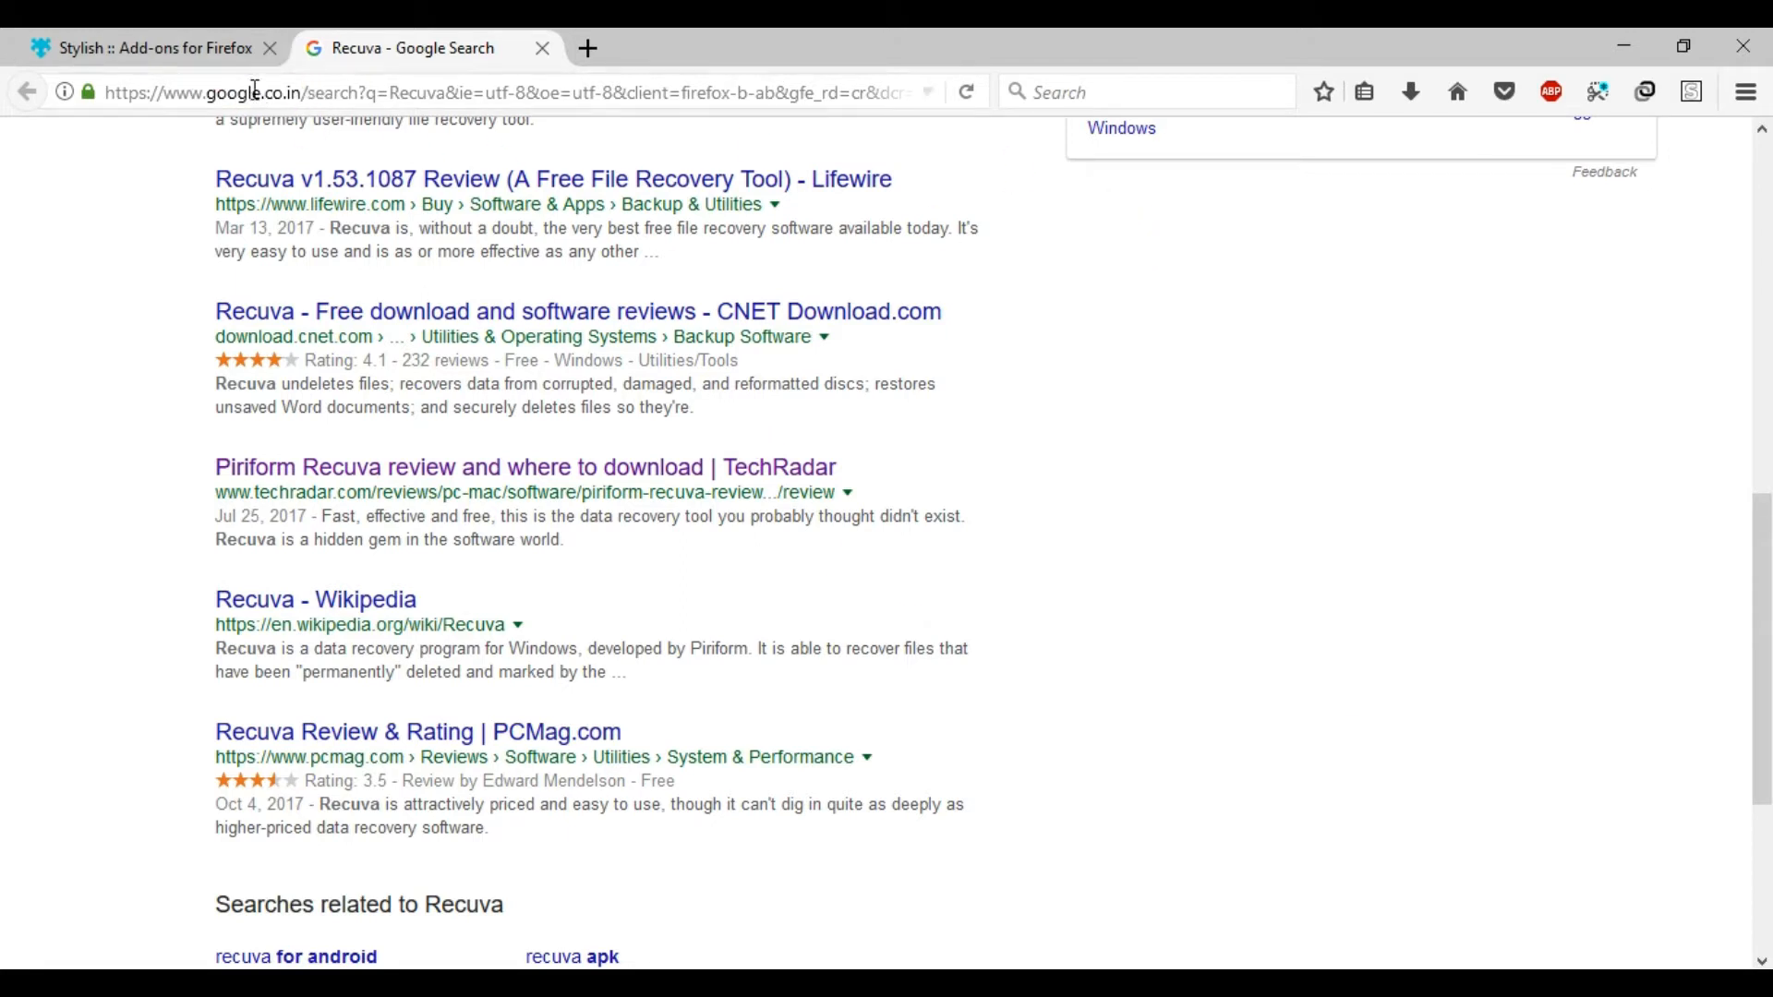
pyautogui.click(147, 47)
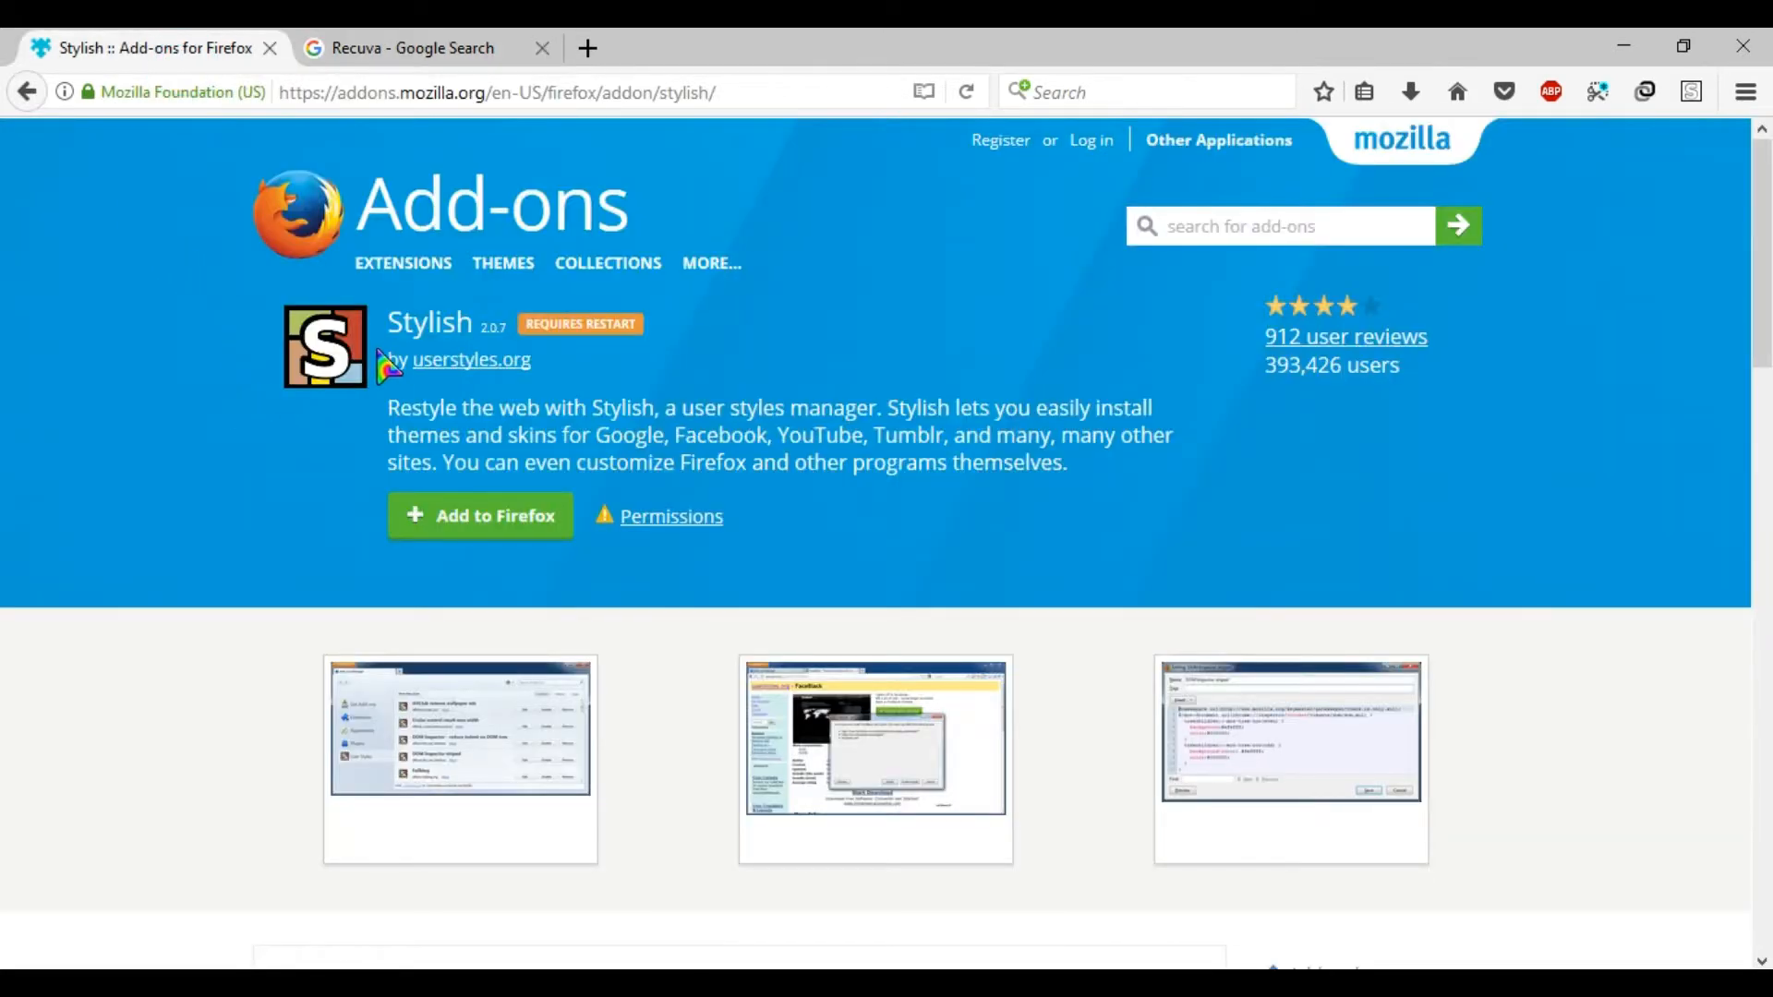
pyautogui.moveTo(328, 408)
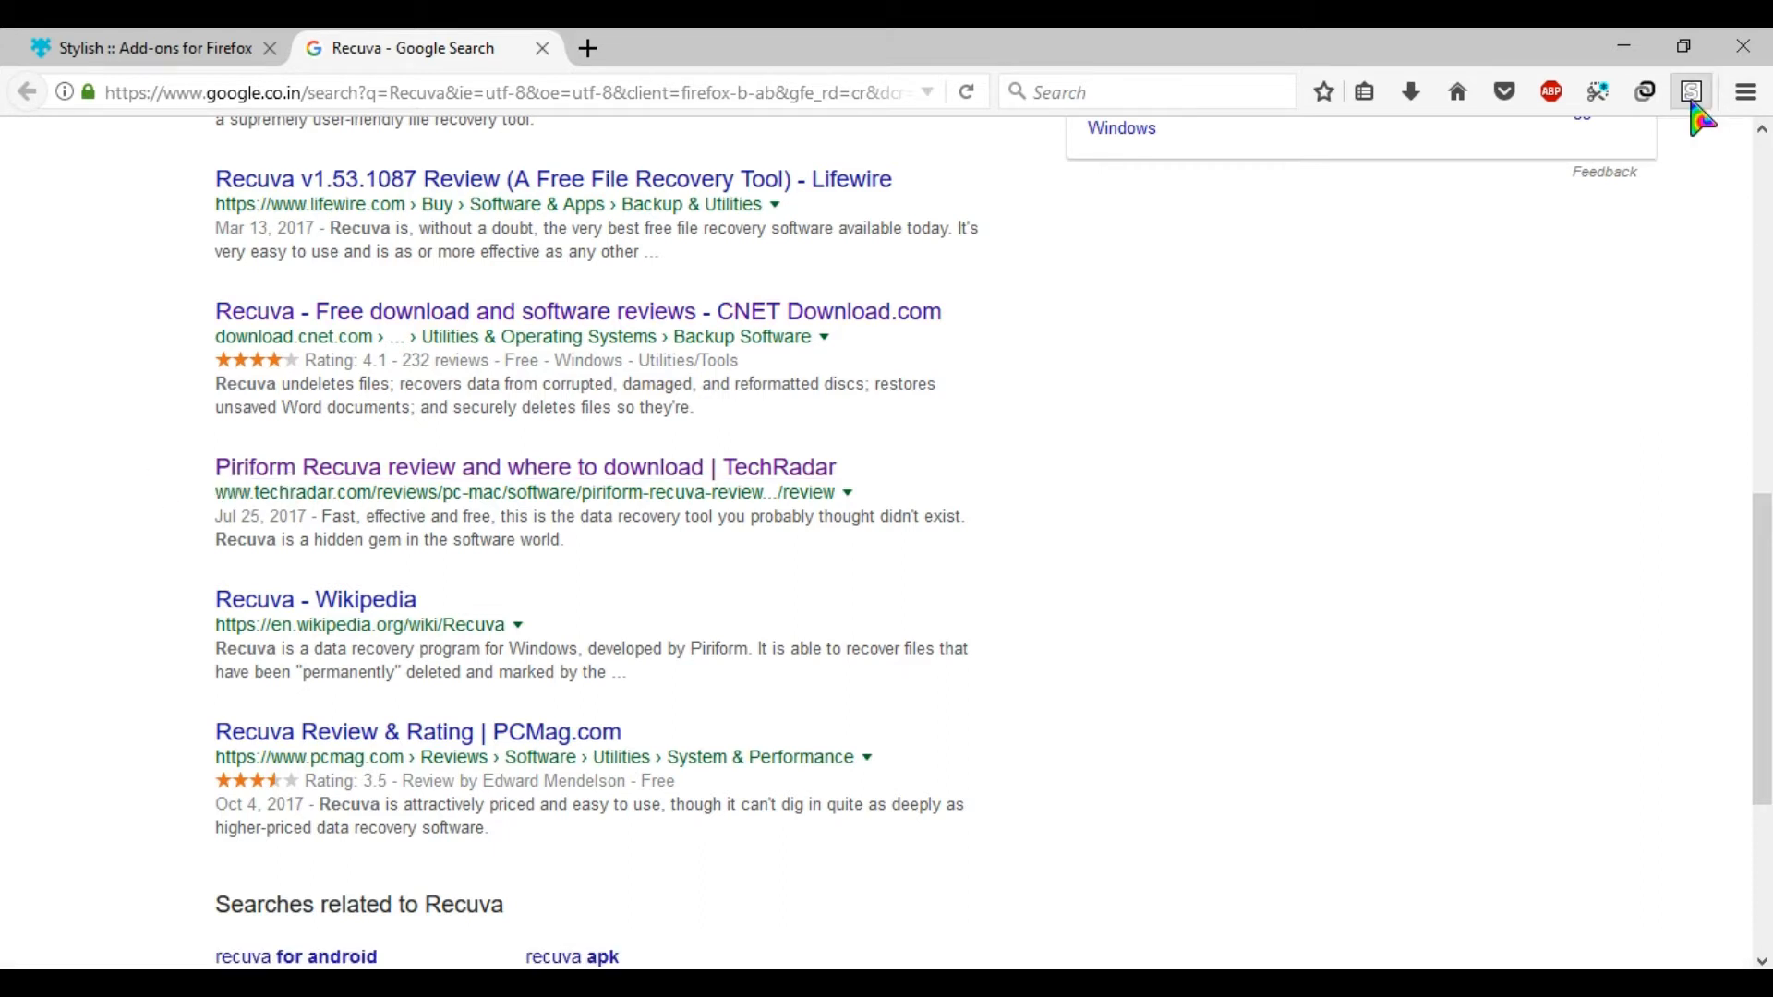
pyautogui.click(1689, 92)
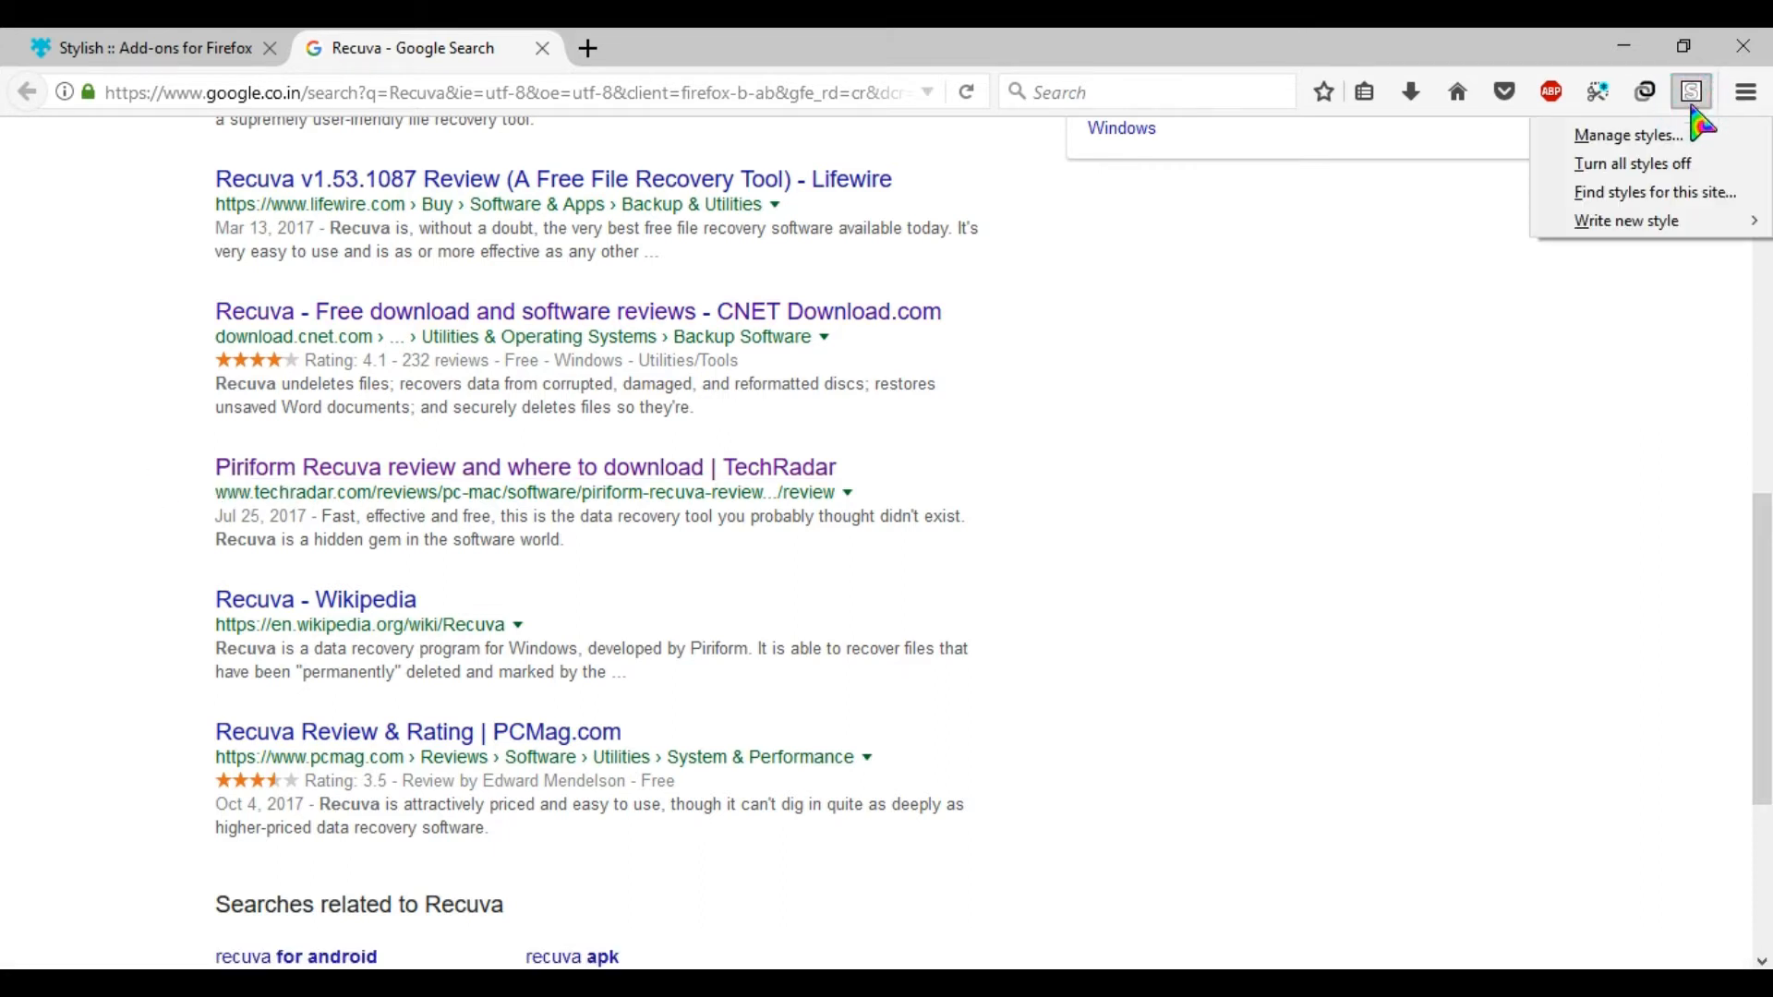
pyautogui.moveTo(1627, 220)
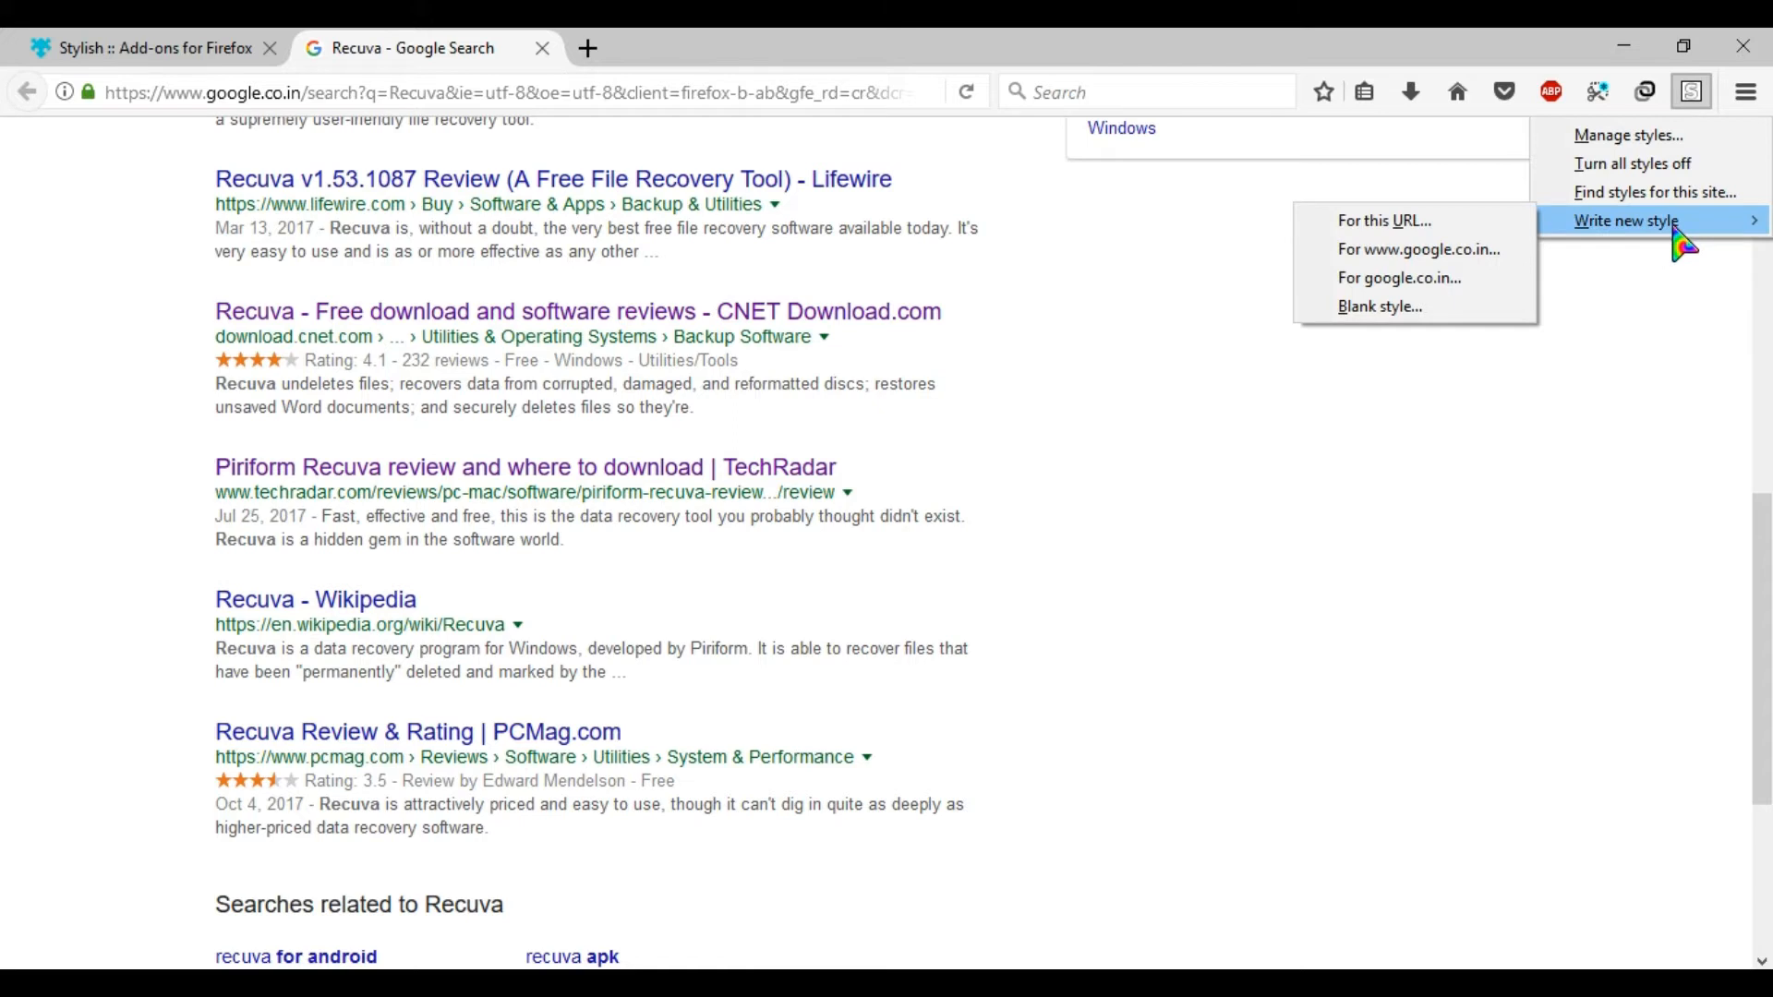
pyautogui.moveTo(1457, 328)
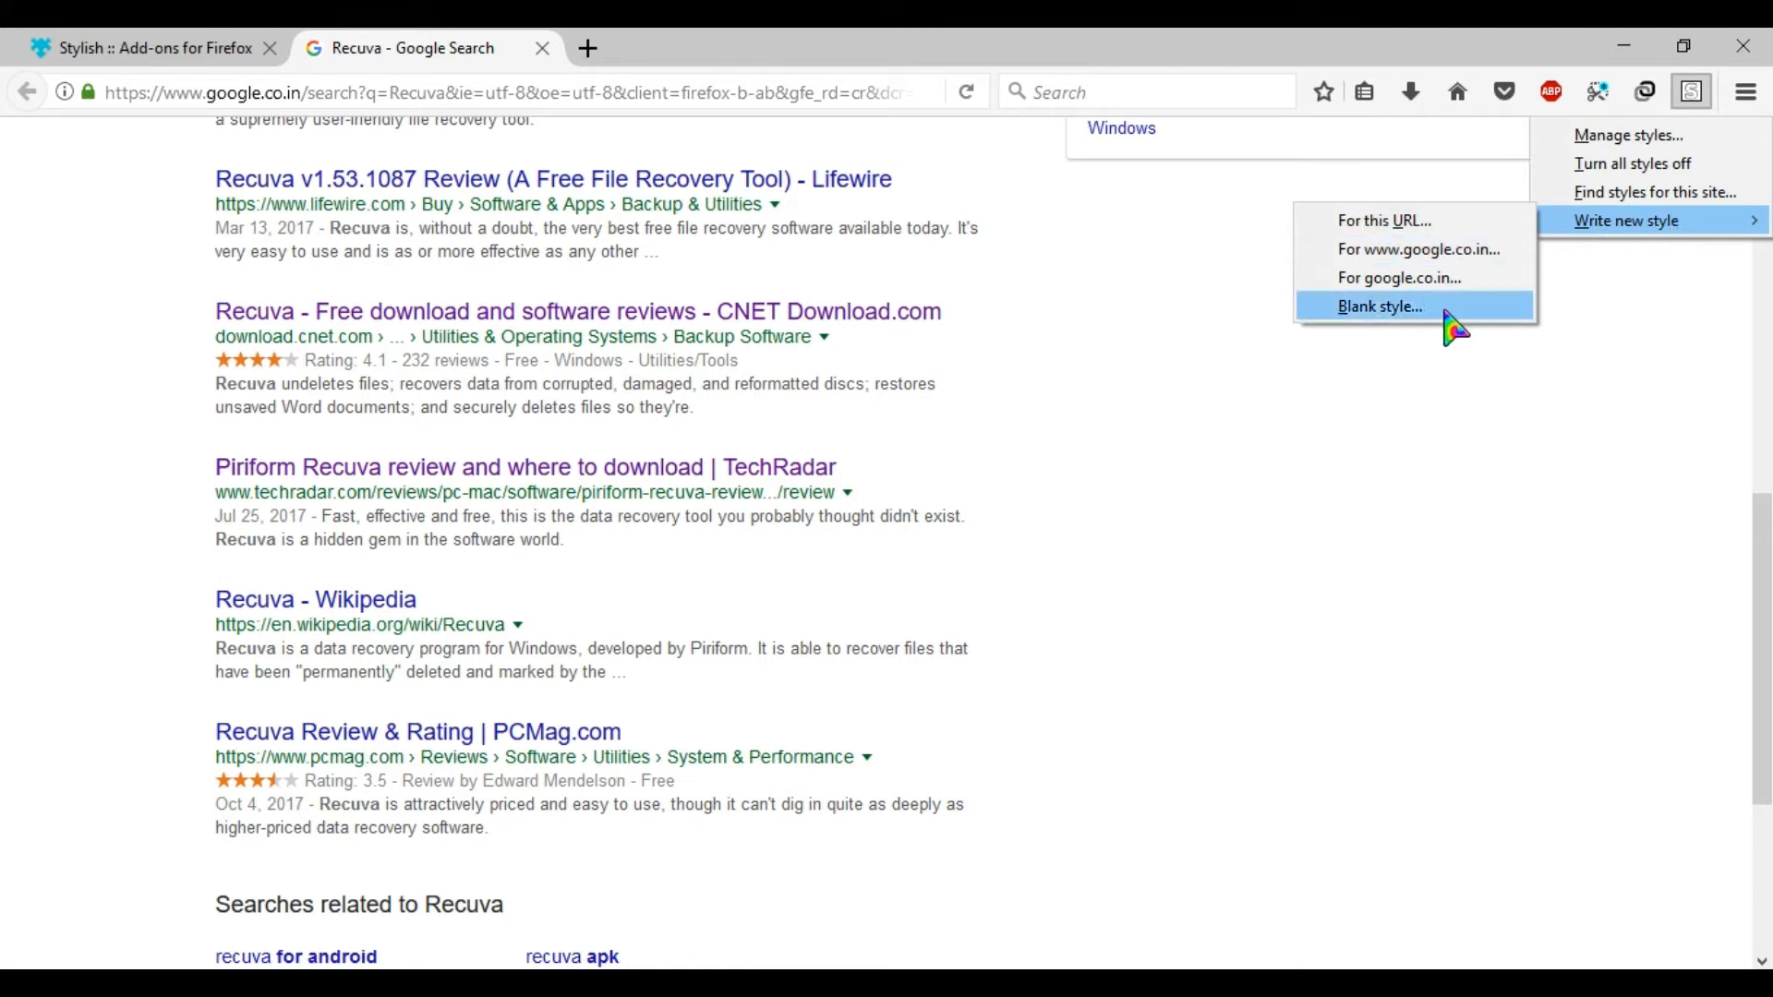
pyautogui.click(1379, 306)
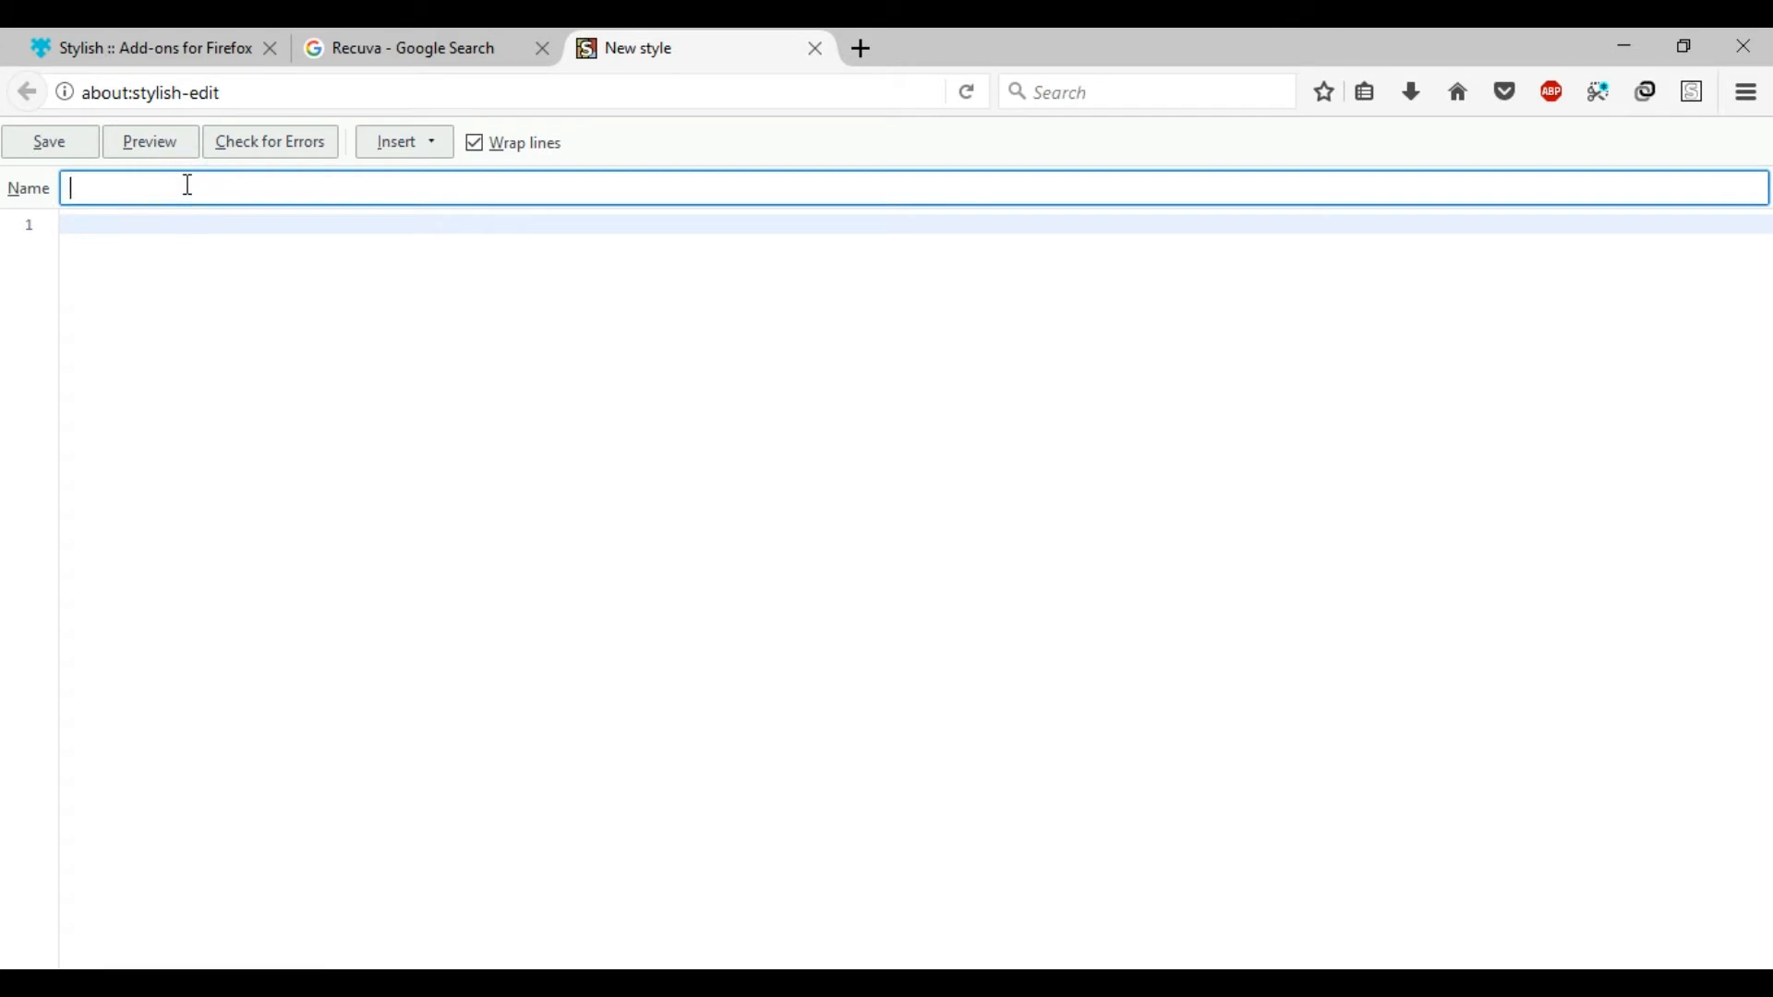
# Save style 'RED' with code A:visited { color: red ! important }, then close its editor.
pyautogui.write('RED')
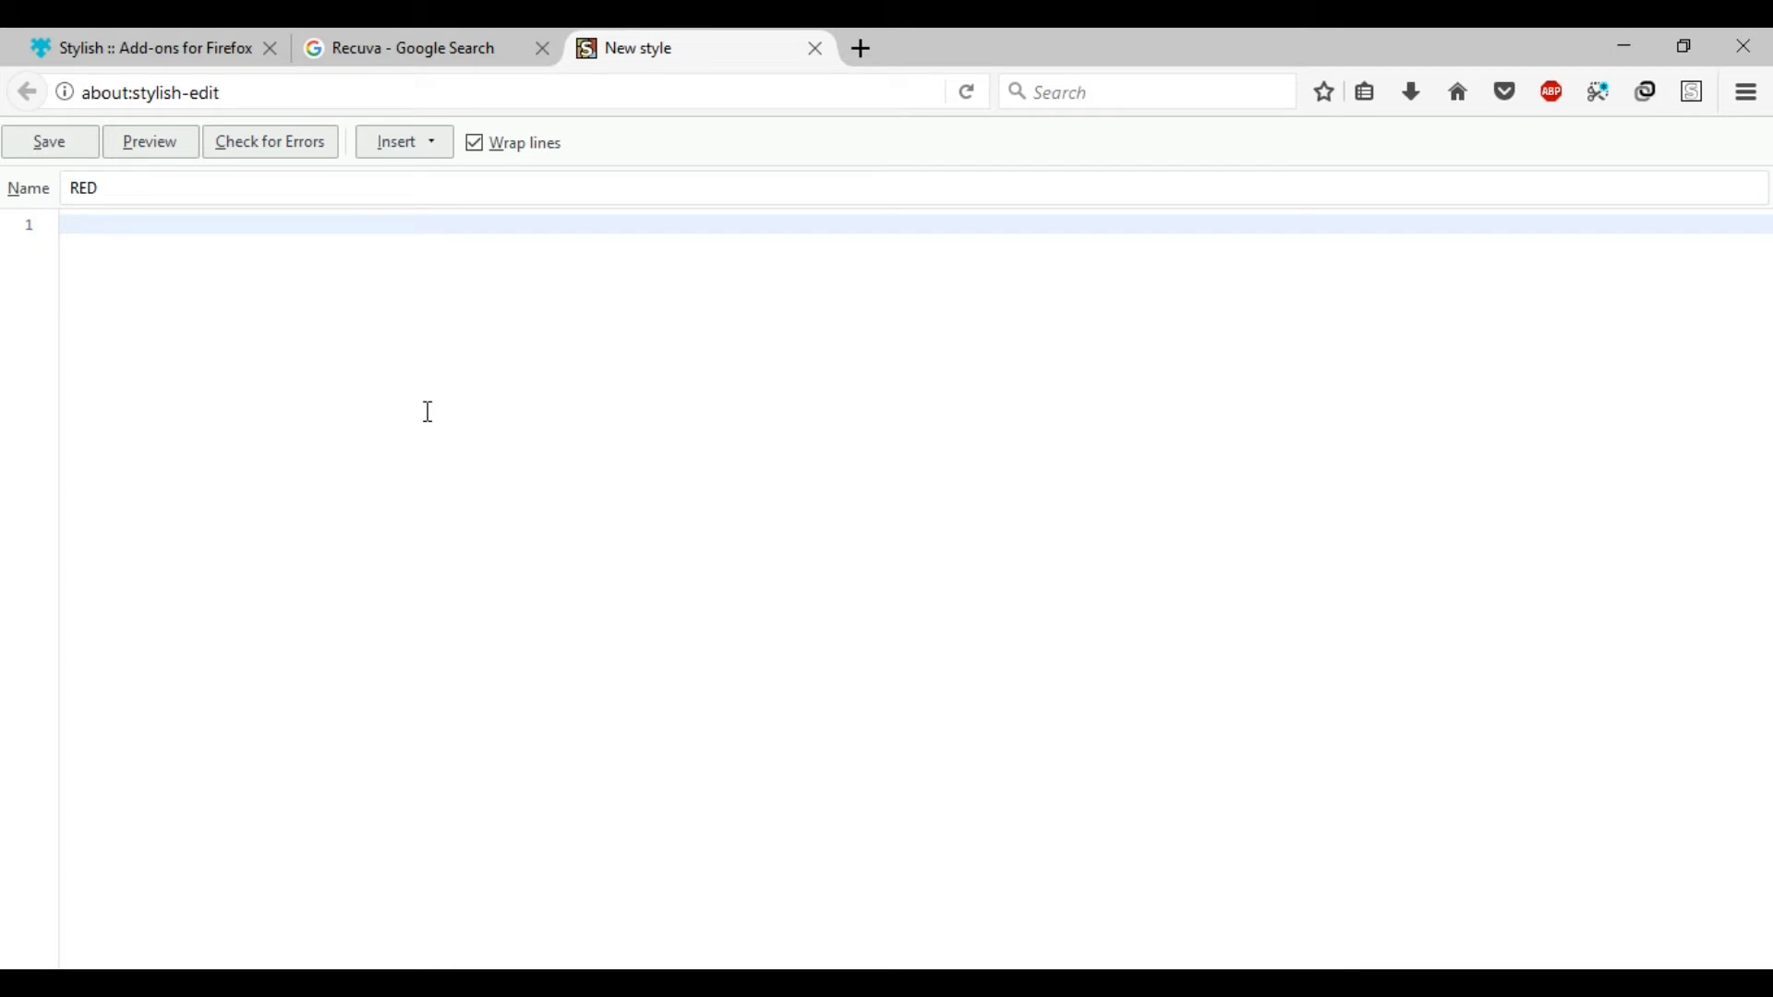
pyautogui.write('A:visited { color: red ! important }')
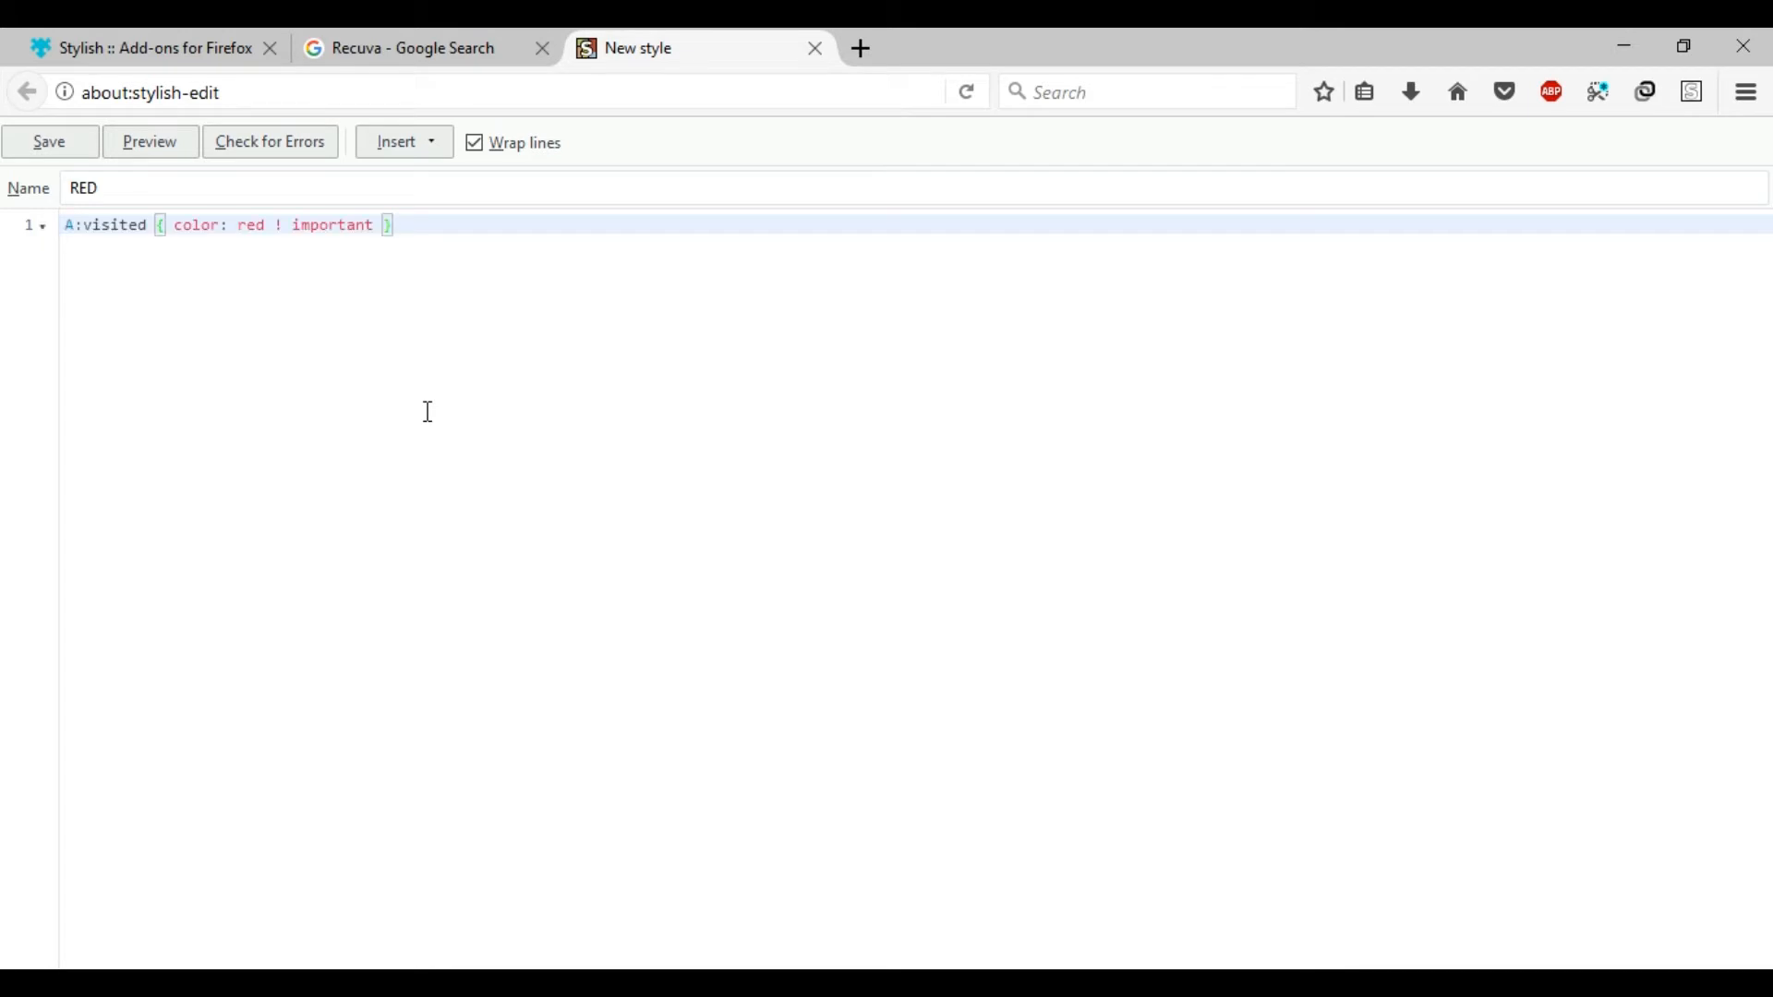
pyautogui.click(48, 141)
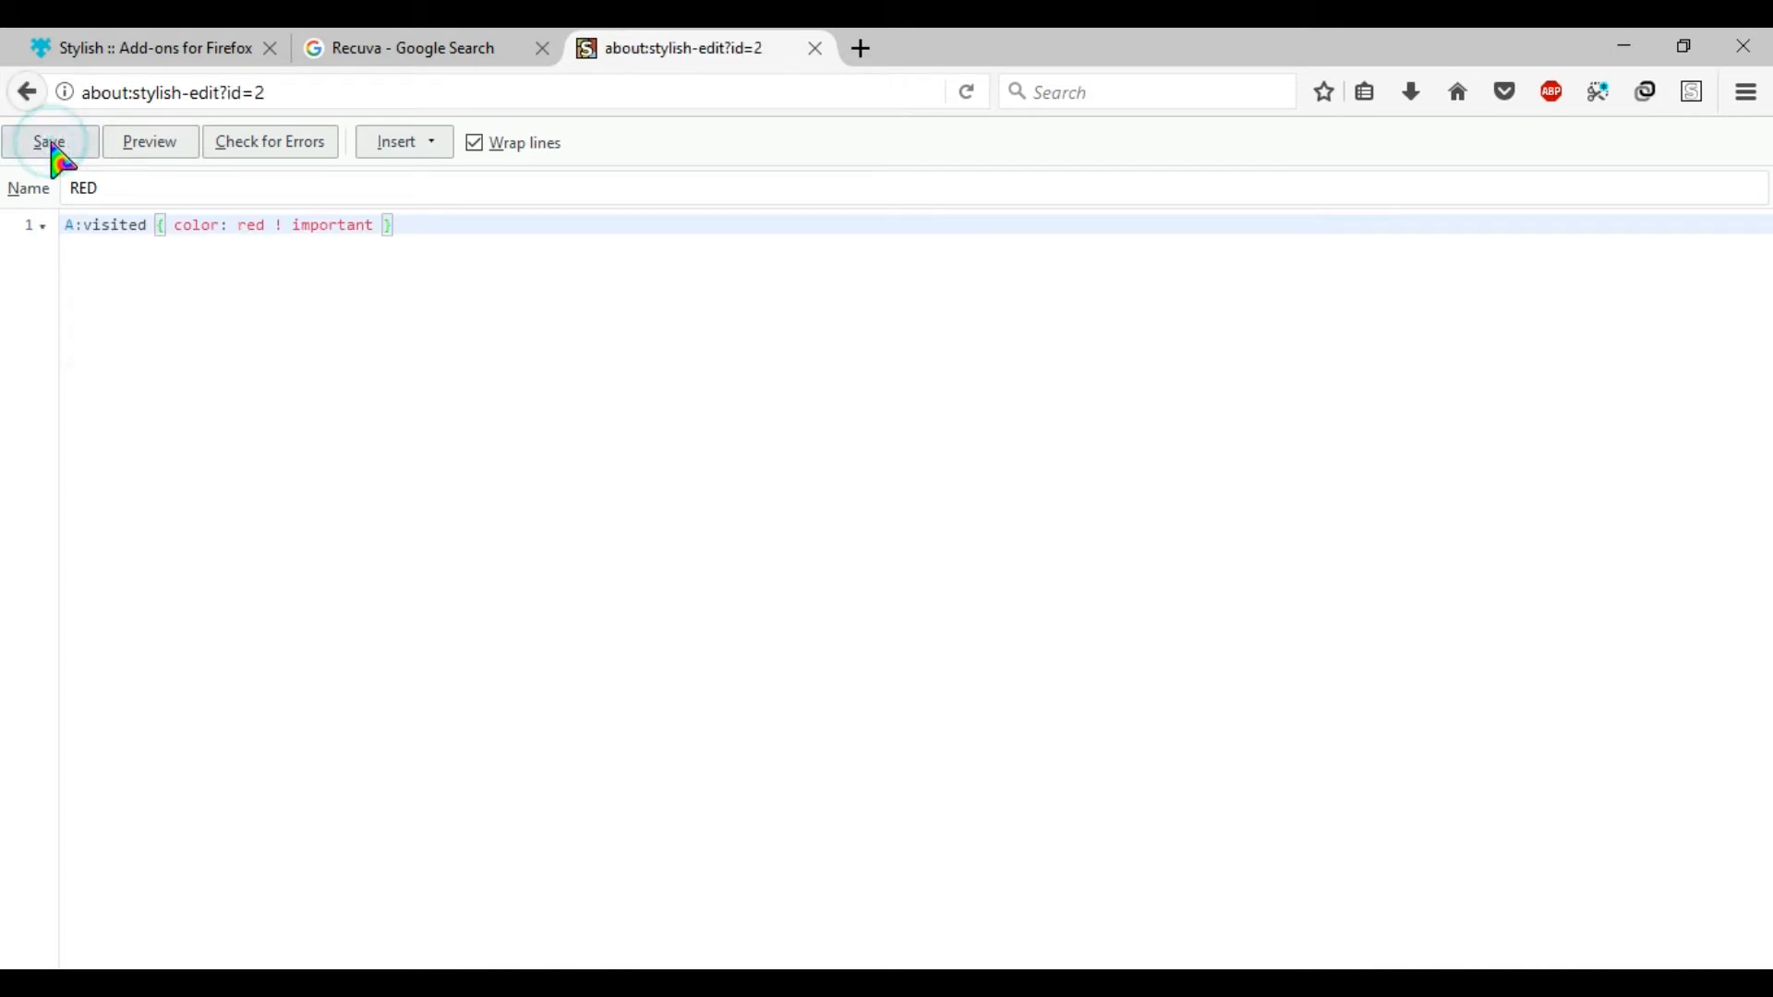
pyautogui.click(49, 142)
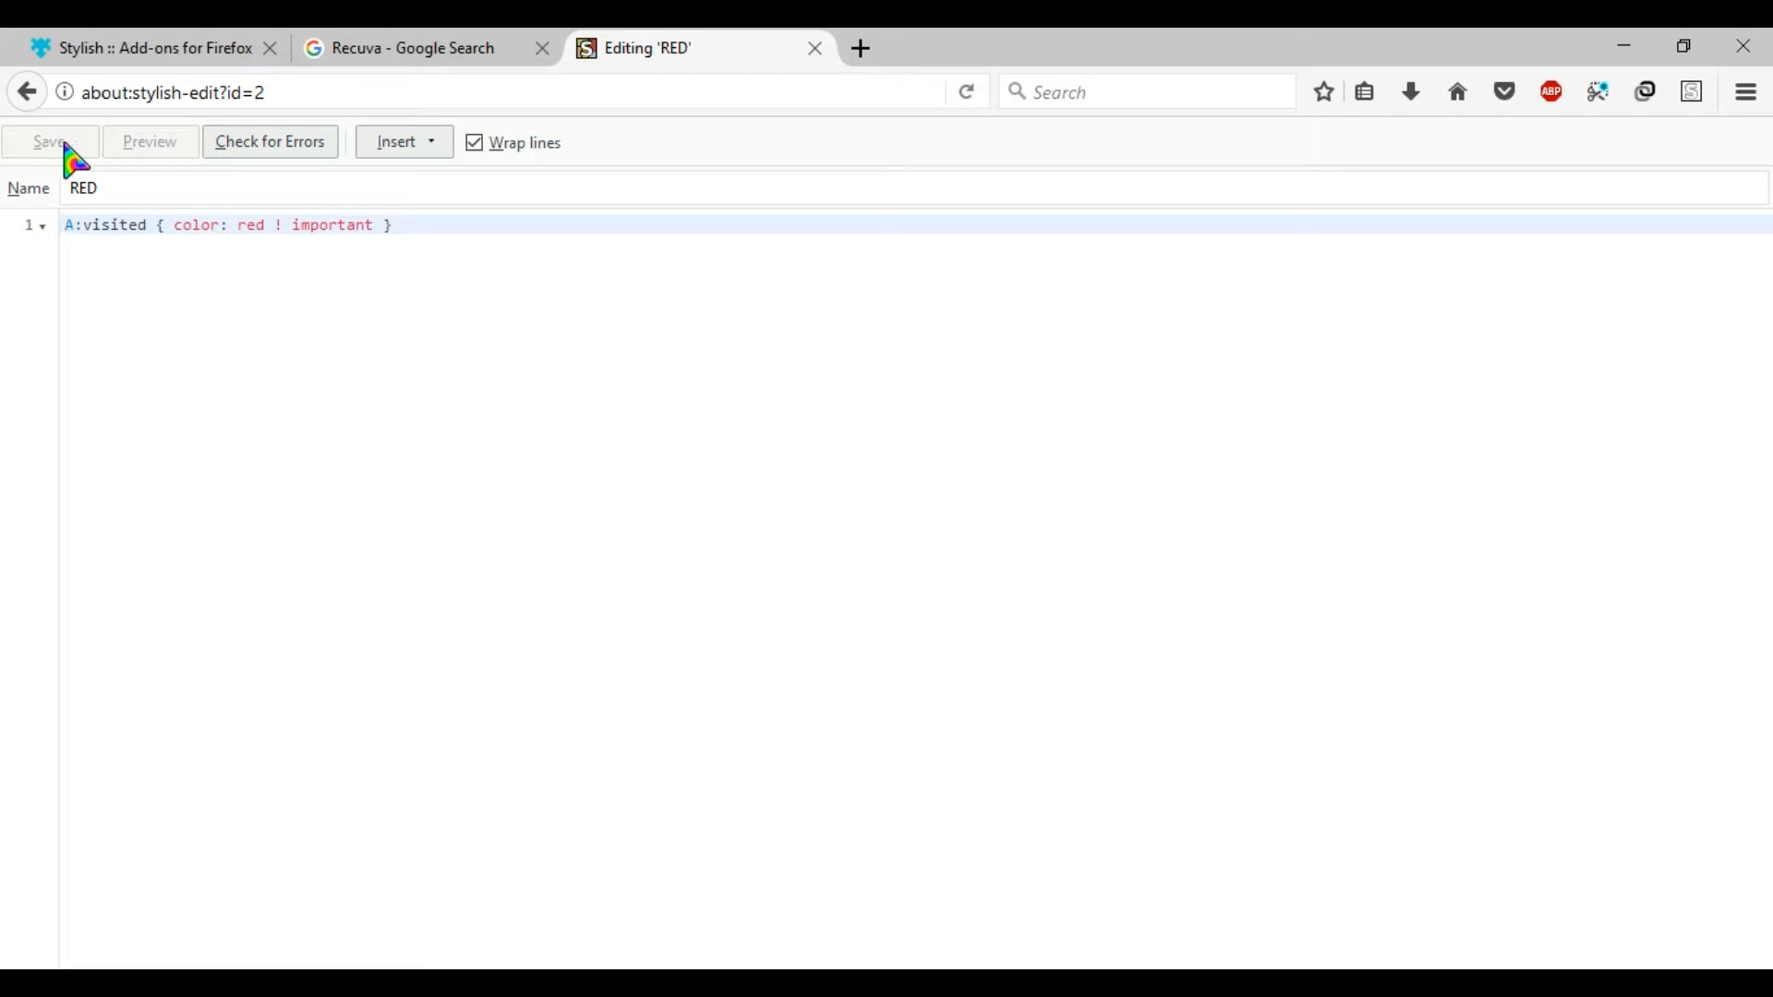
pyautogui.moveTo(814, 47)
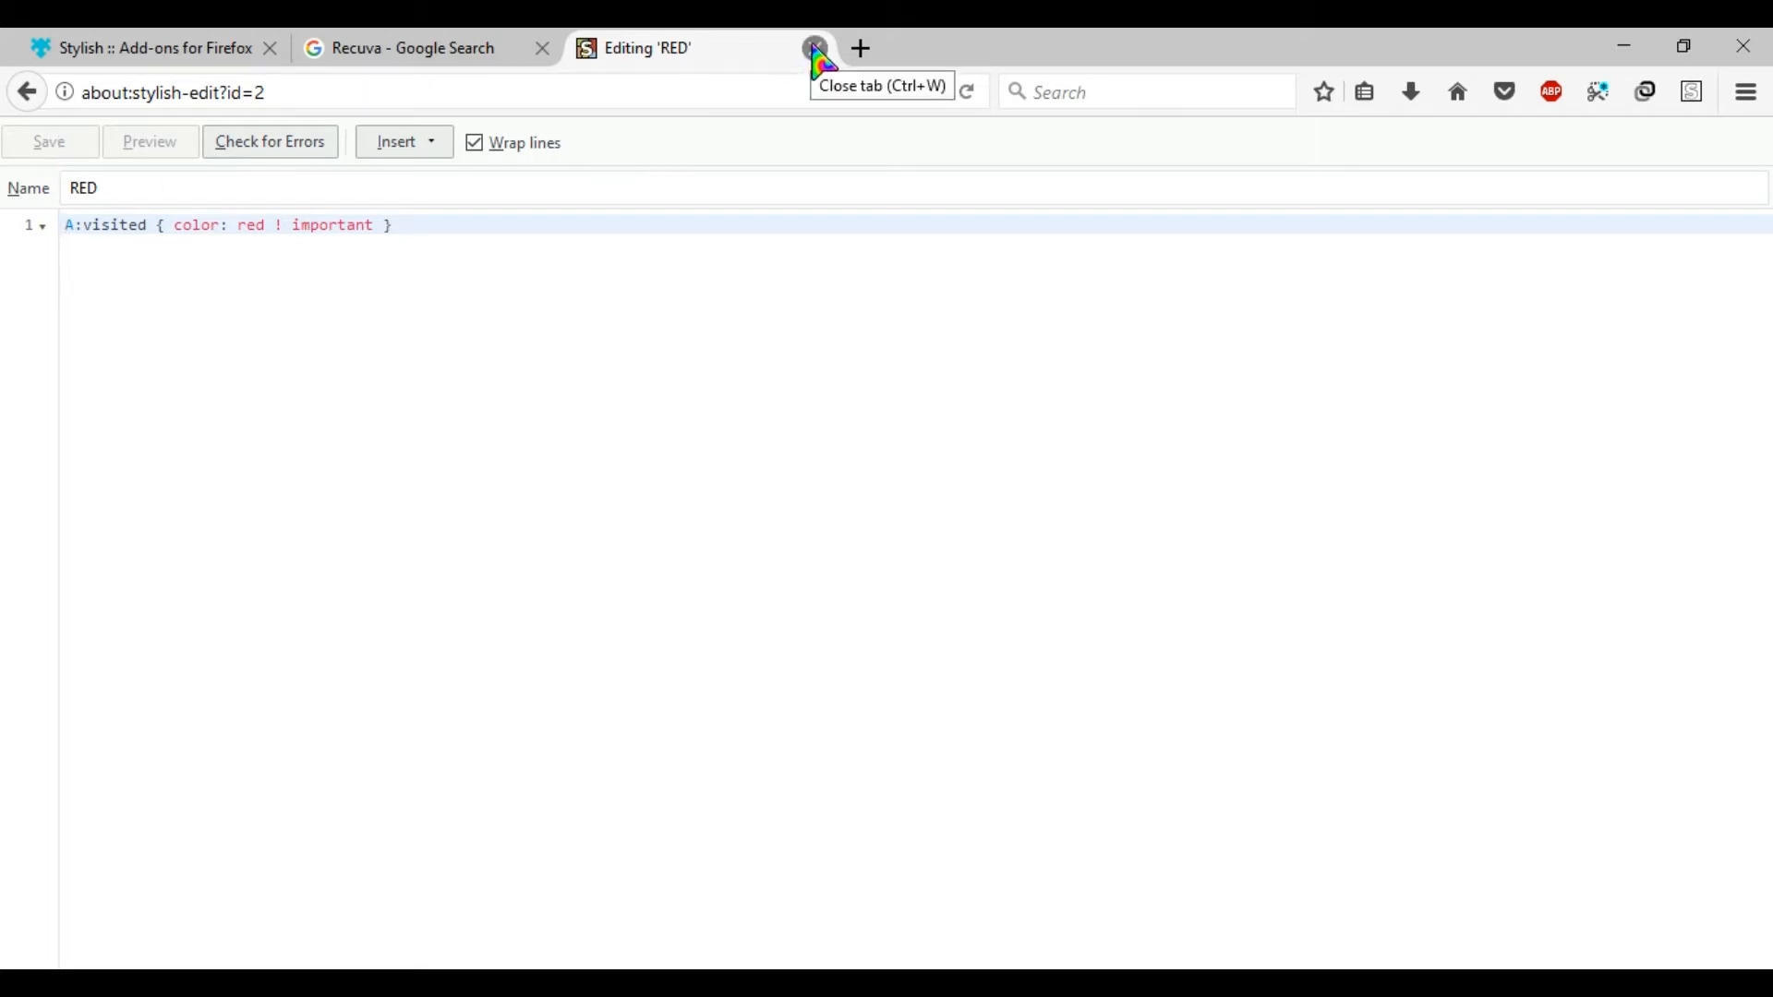
pyautogui.click(815, 47)
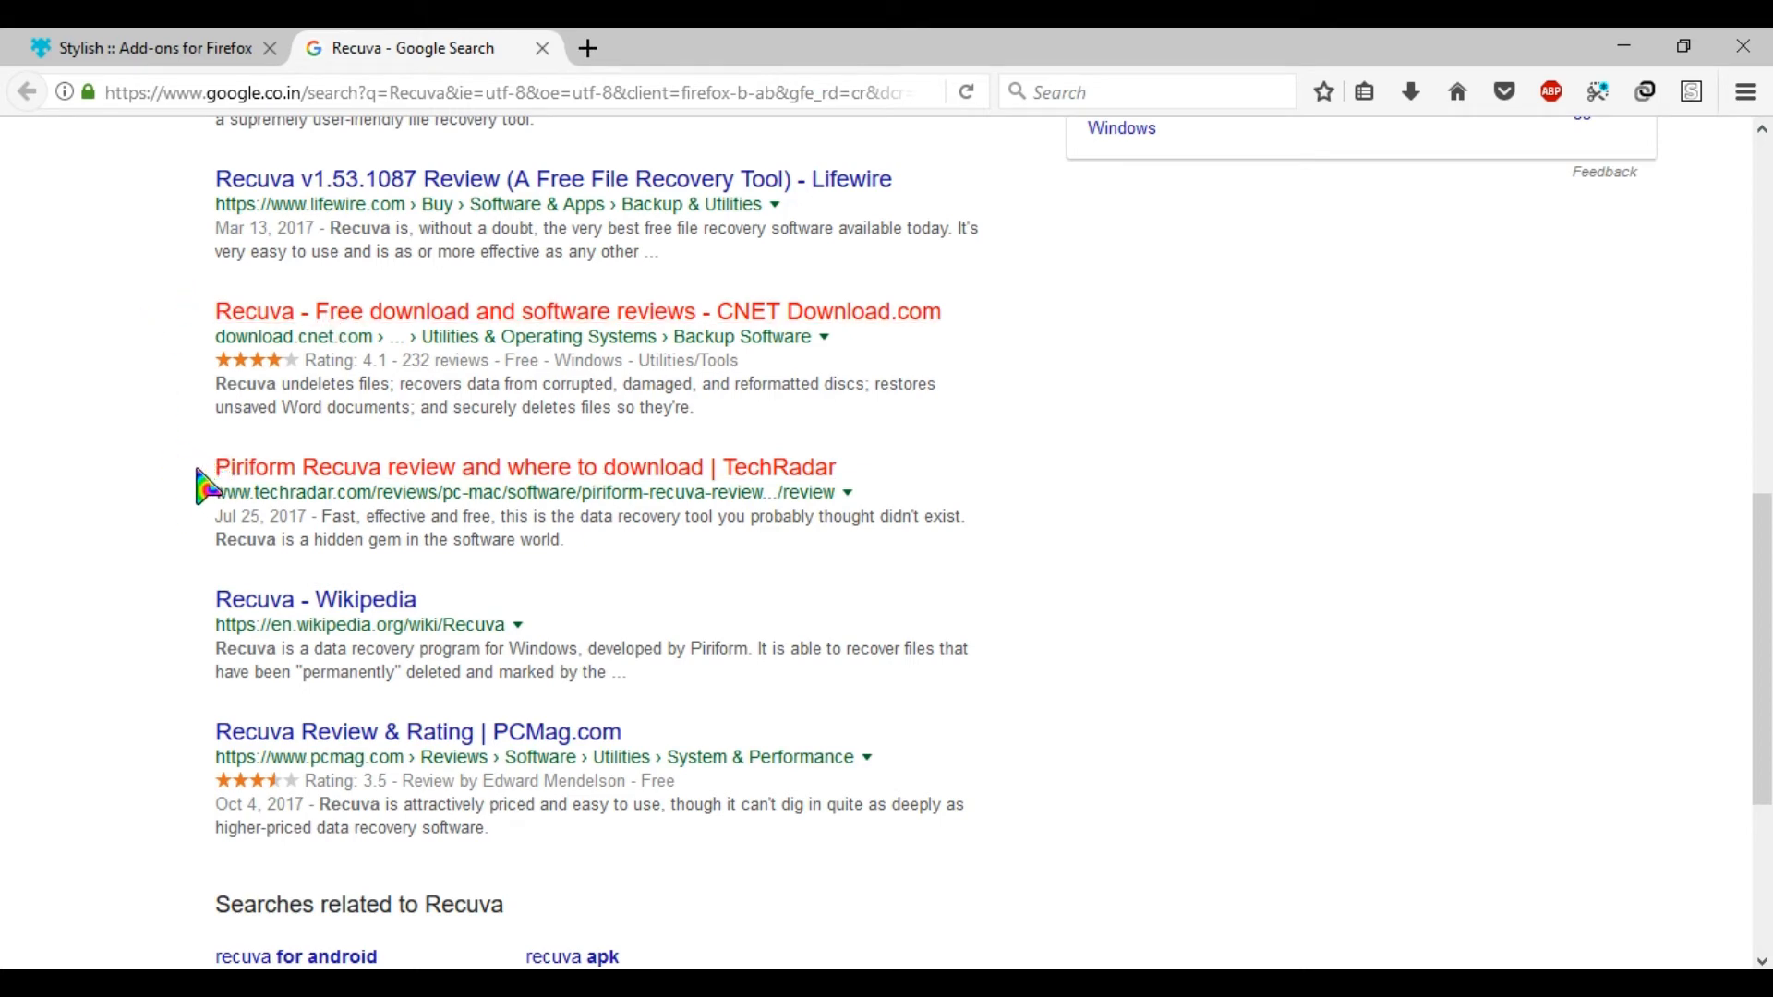
pyautogui.moveTo(198, 326)
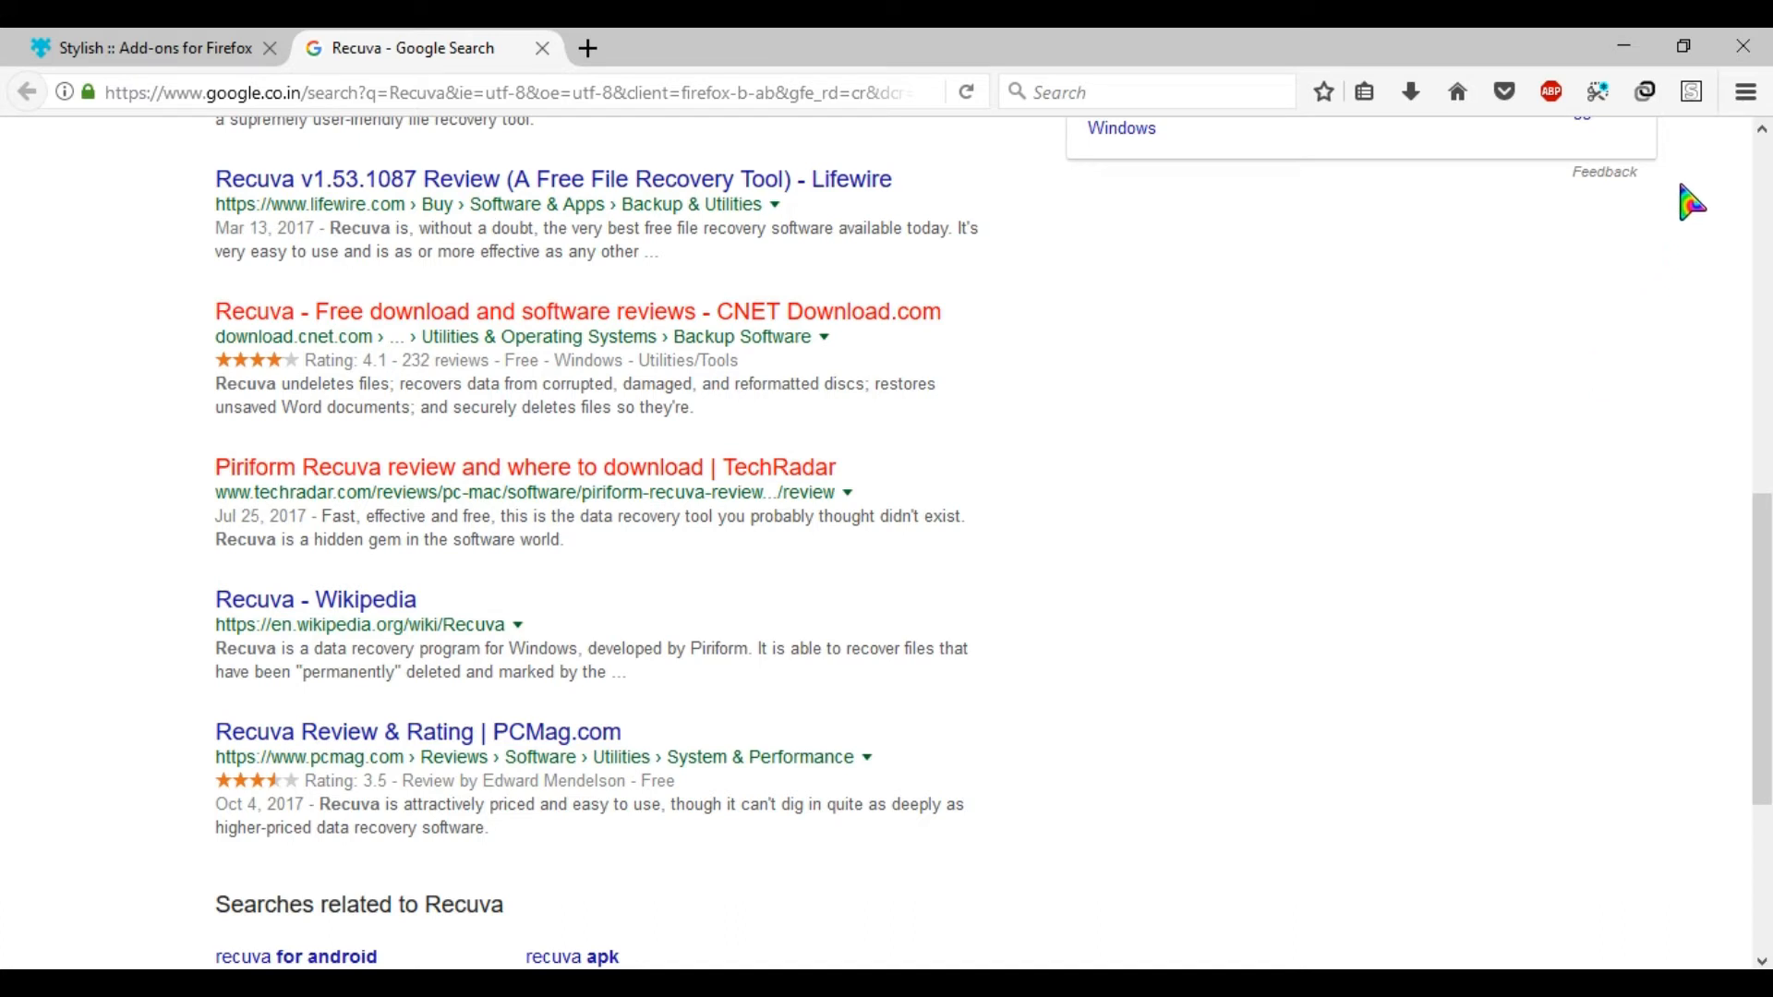
# Open Stylish's Manage styles list, showing the installed RED style.
pyautogui.click(1691, 91)
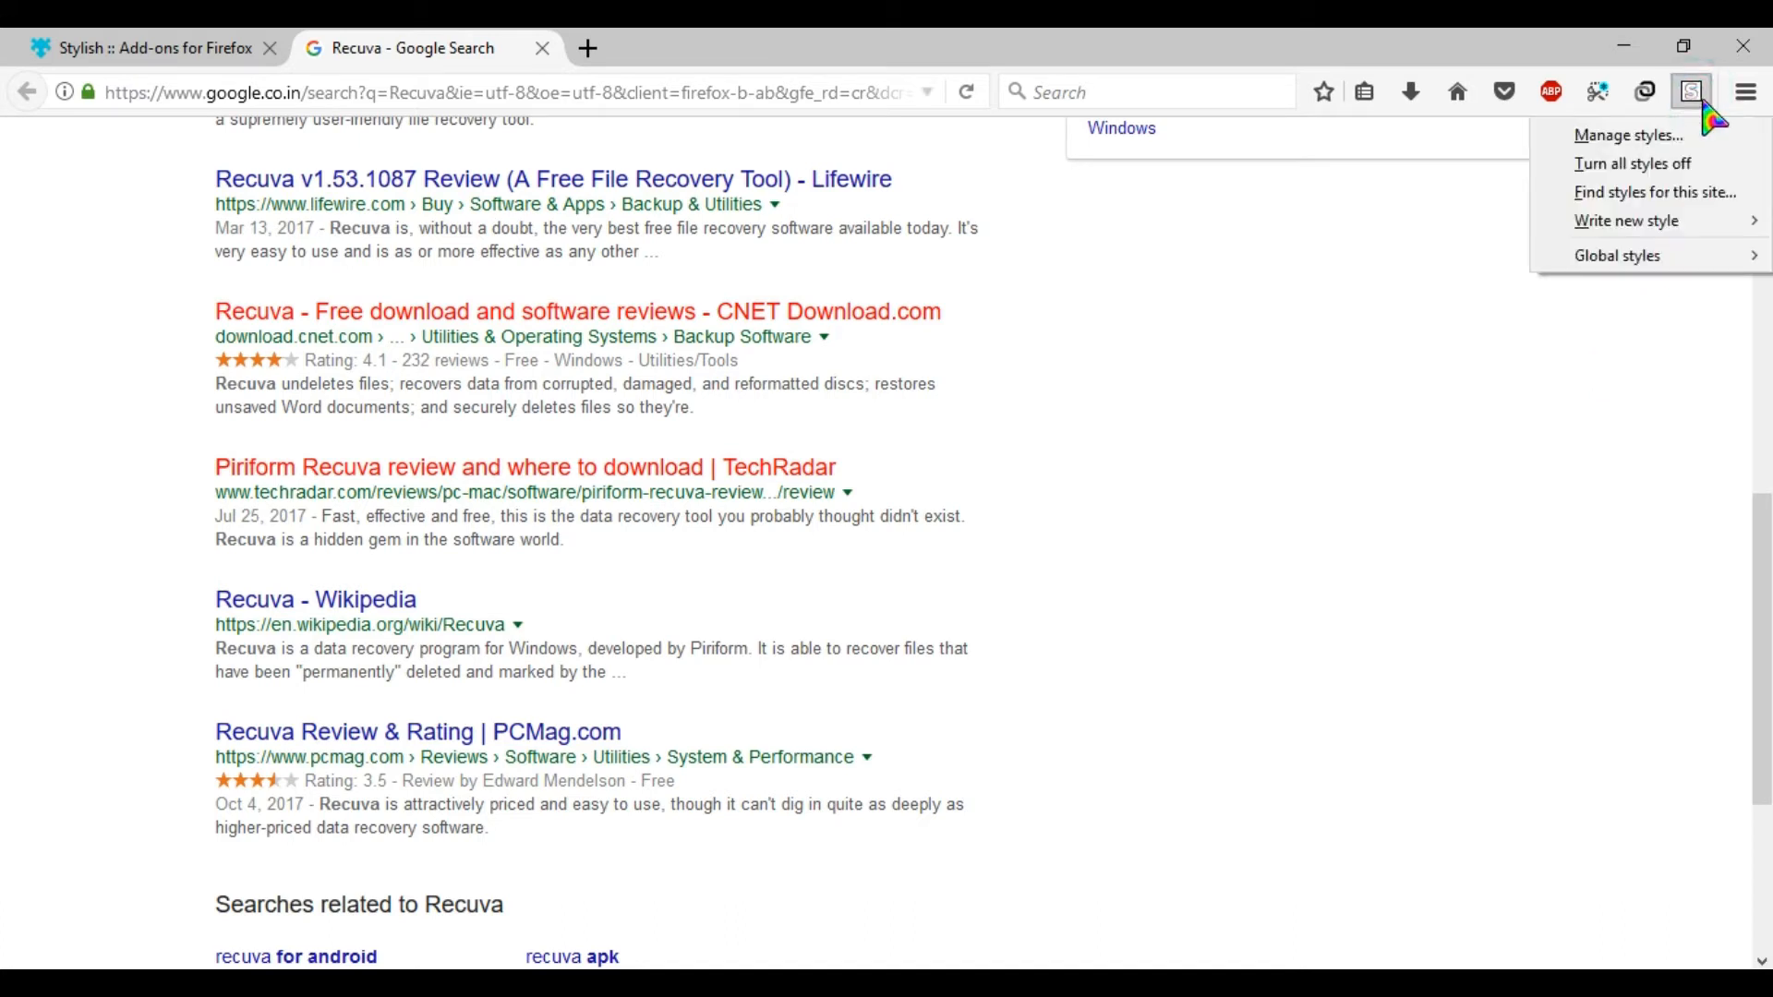
pyautogui.moveTo(1628, 135)
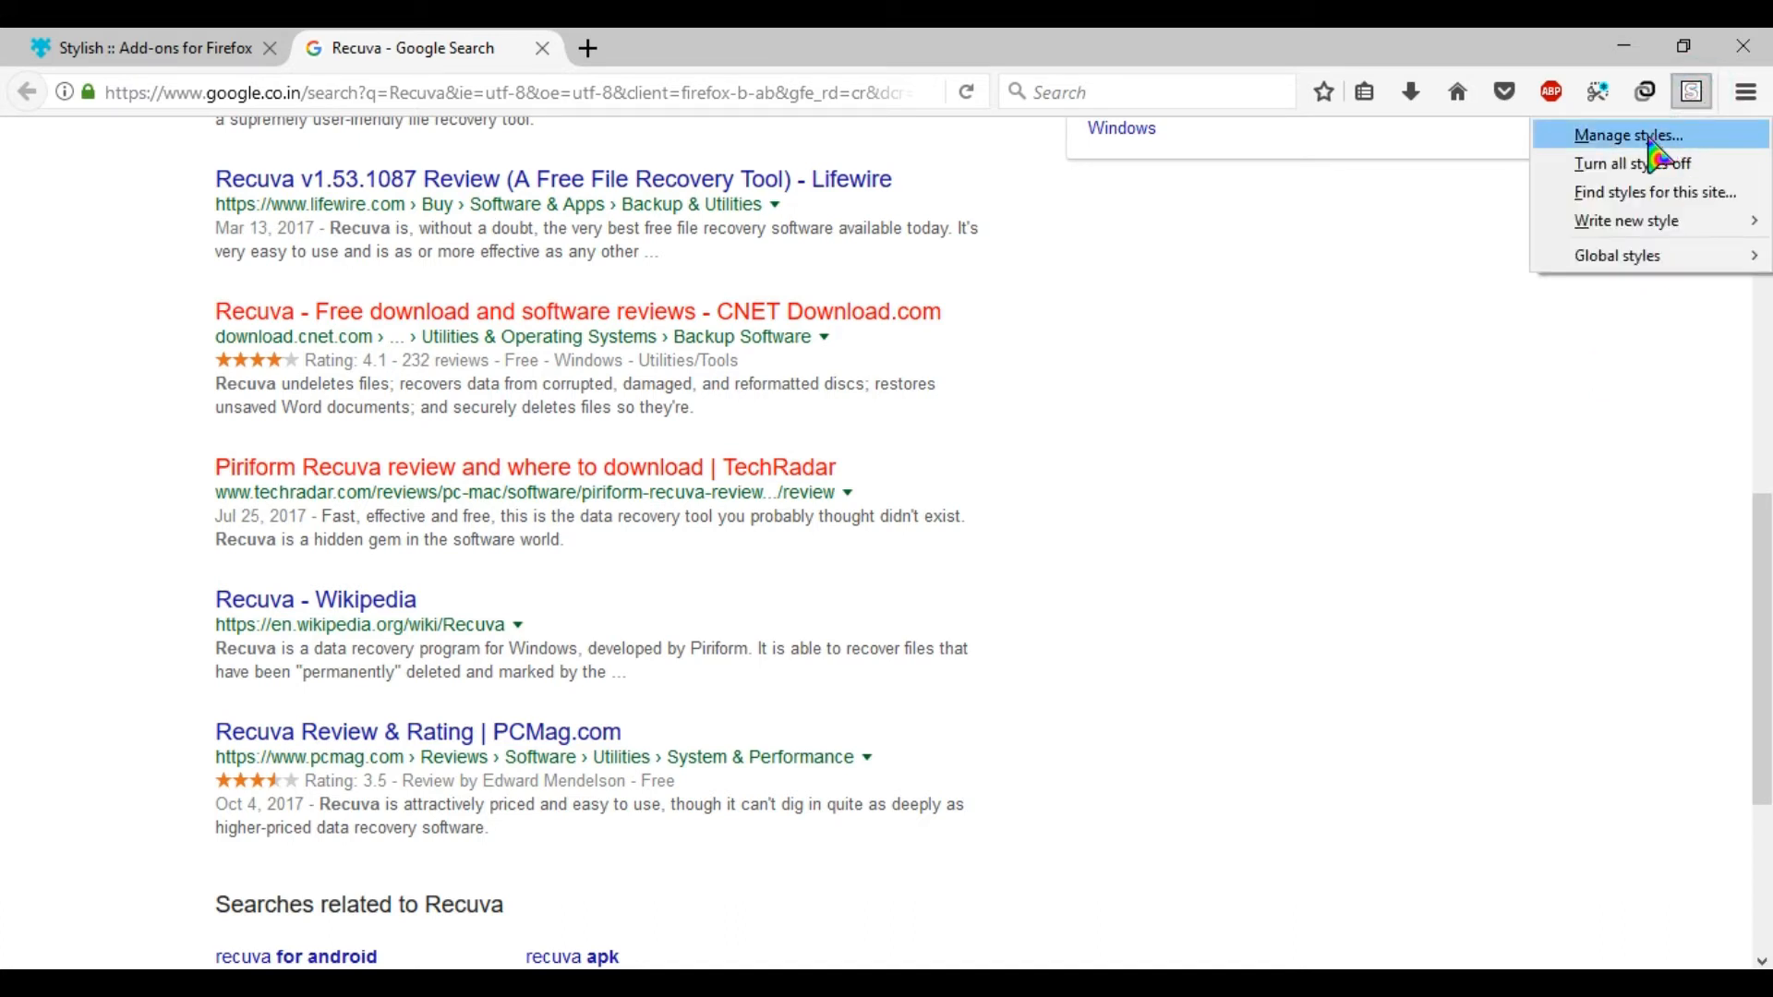
pyautogui.click(1626, 135)
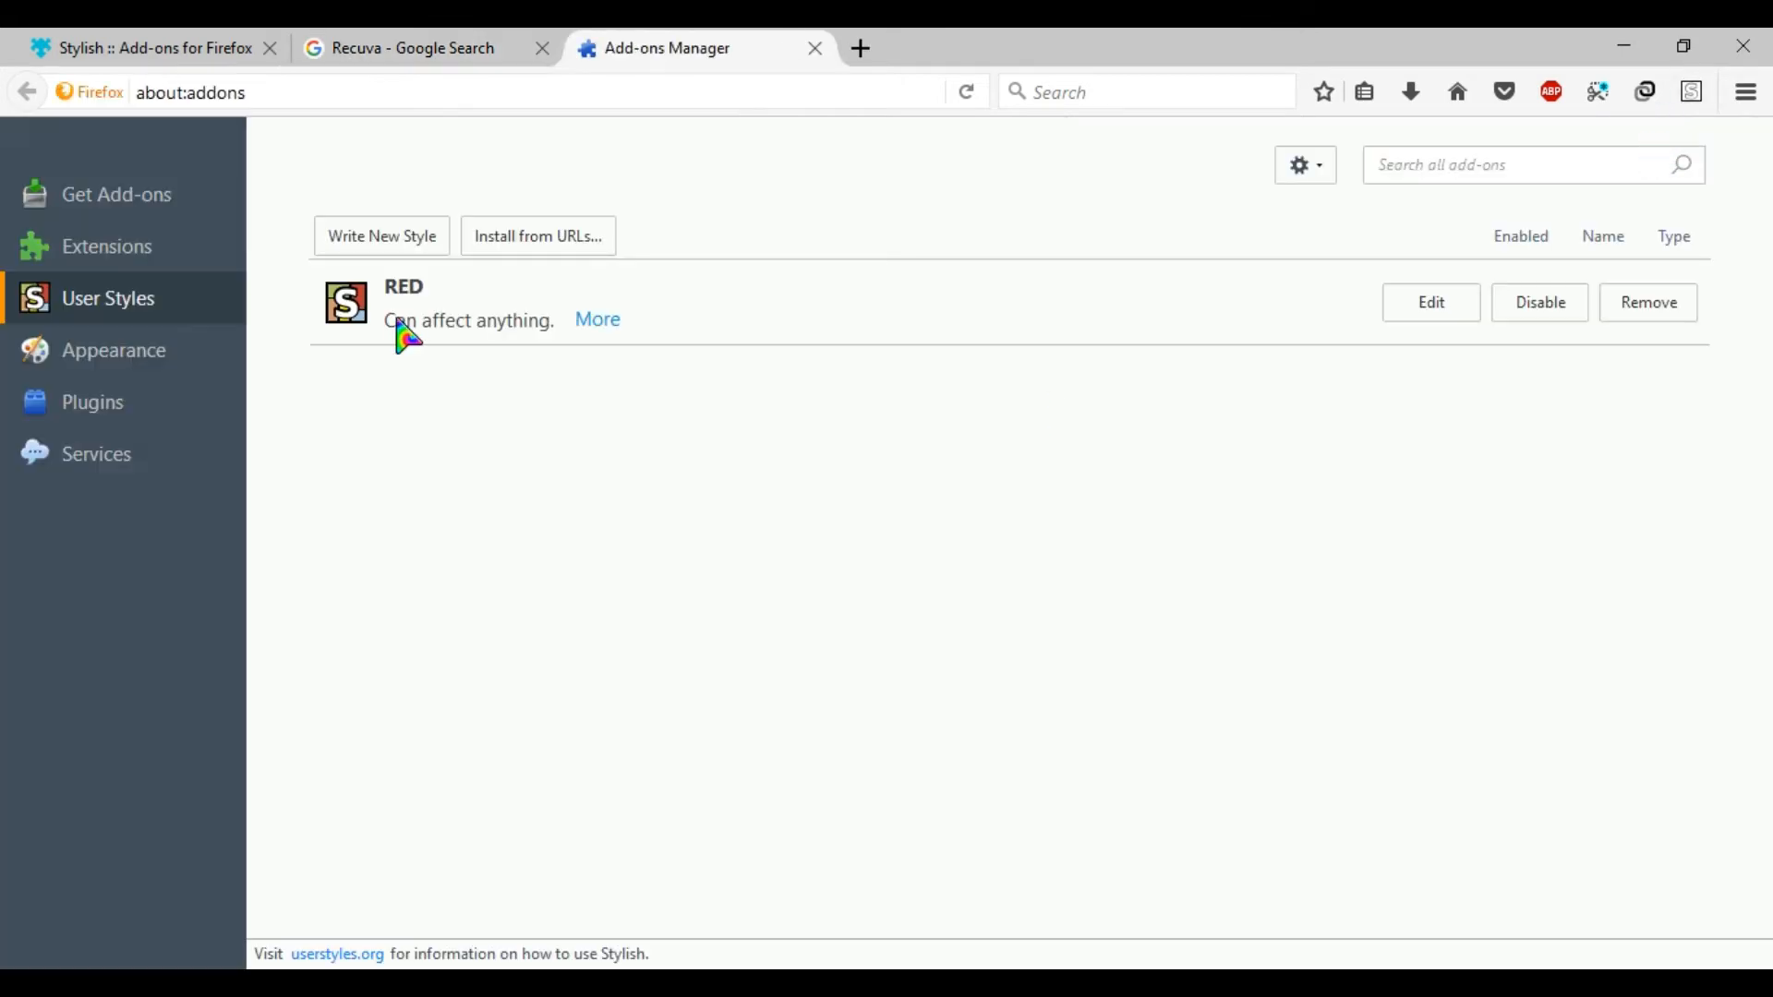
pyautogui.moveTo(441, 351)
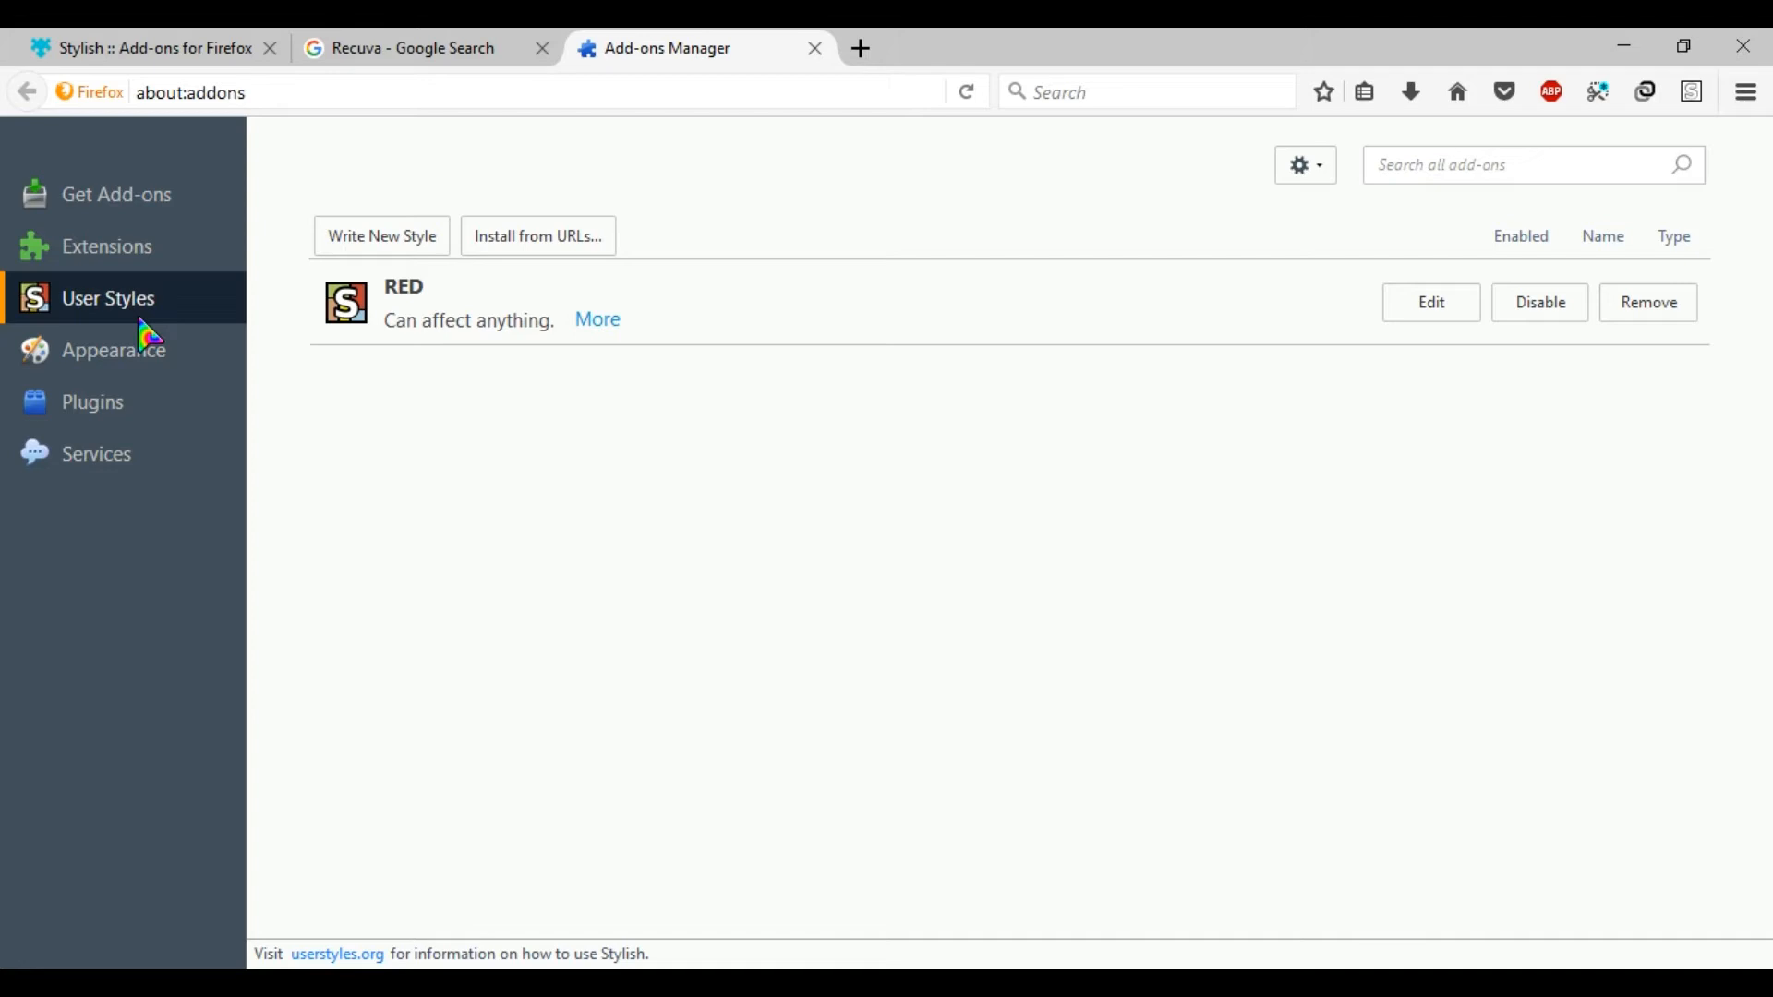
pyautogui.moveTo(203, 62)
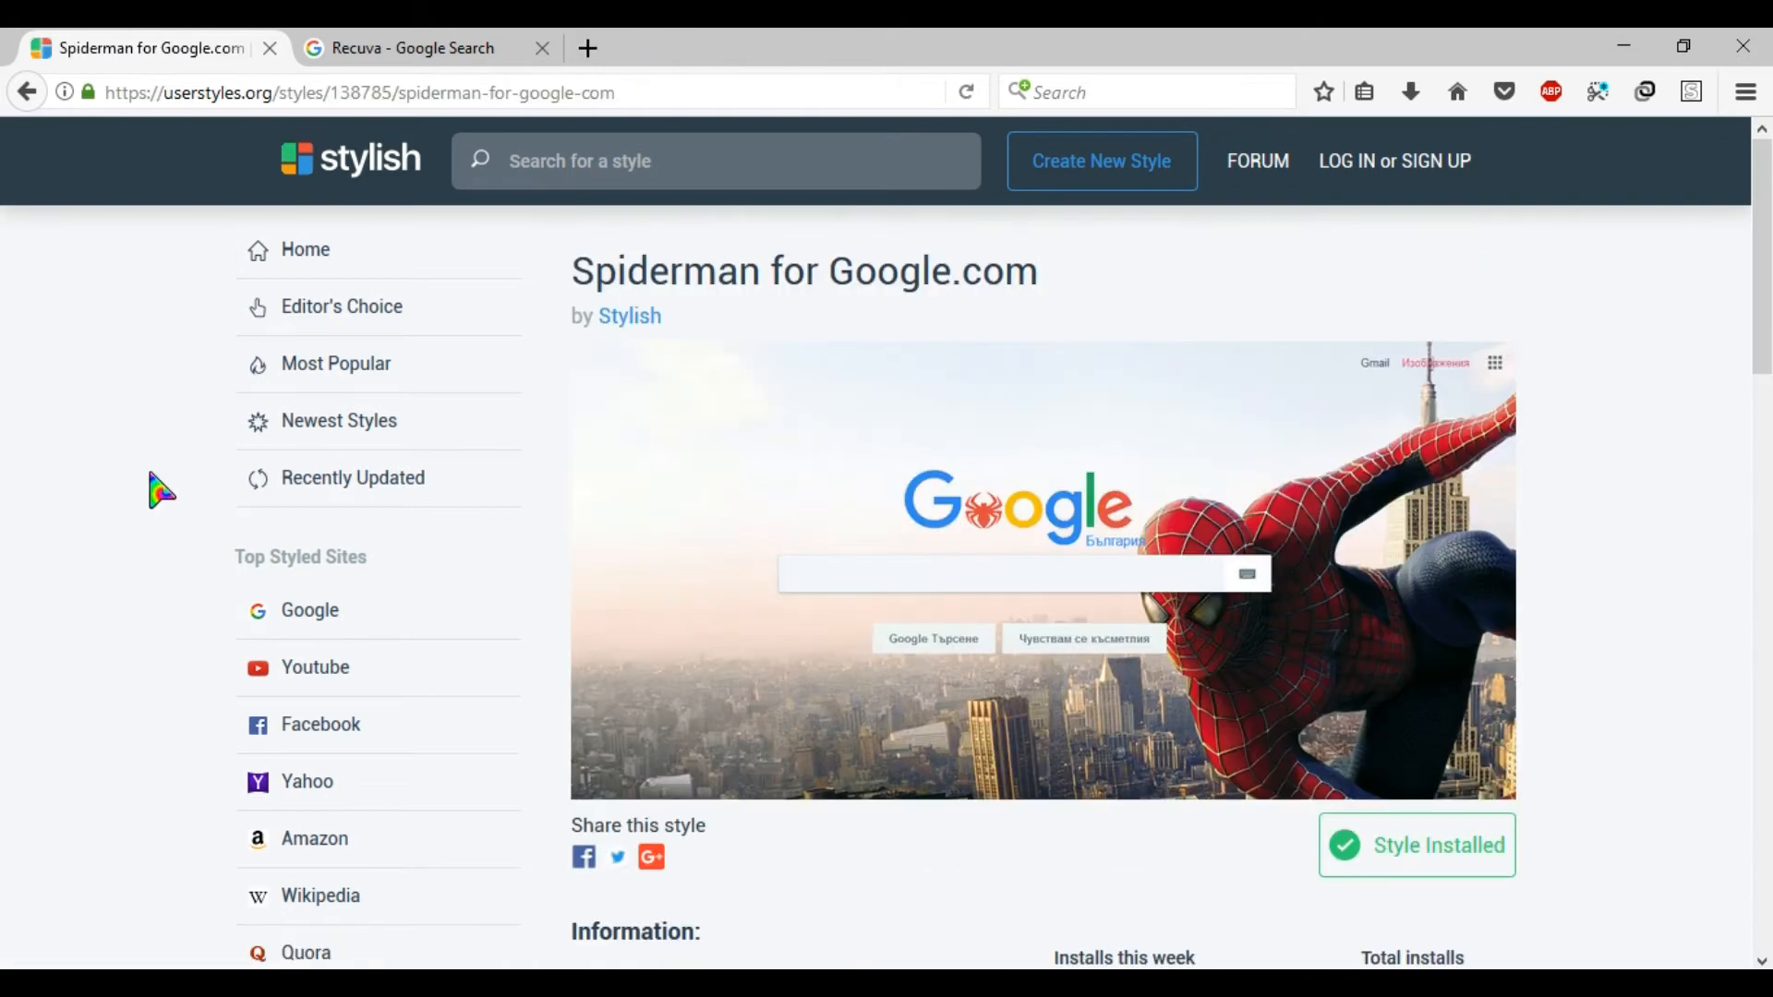
pyautogui.moveTo(210, 510)
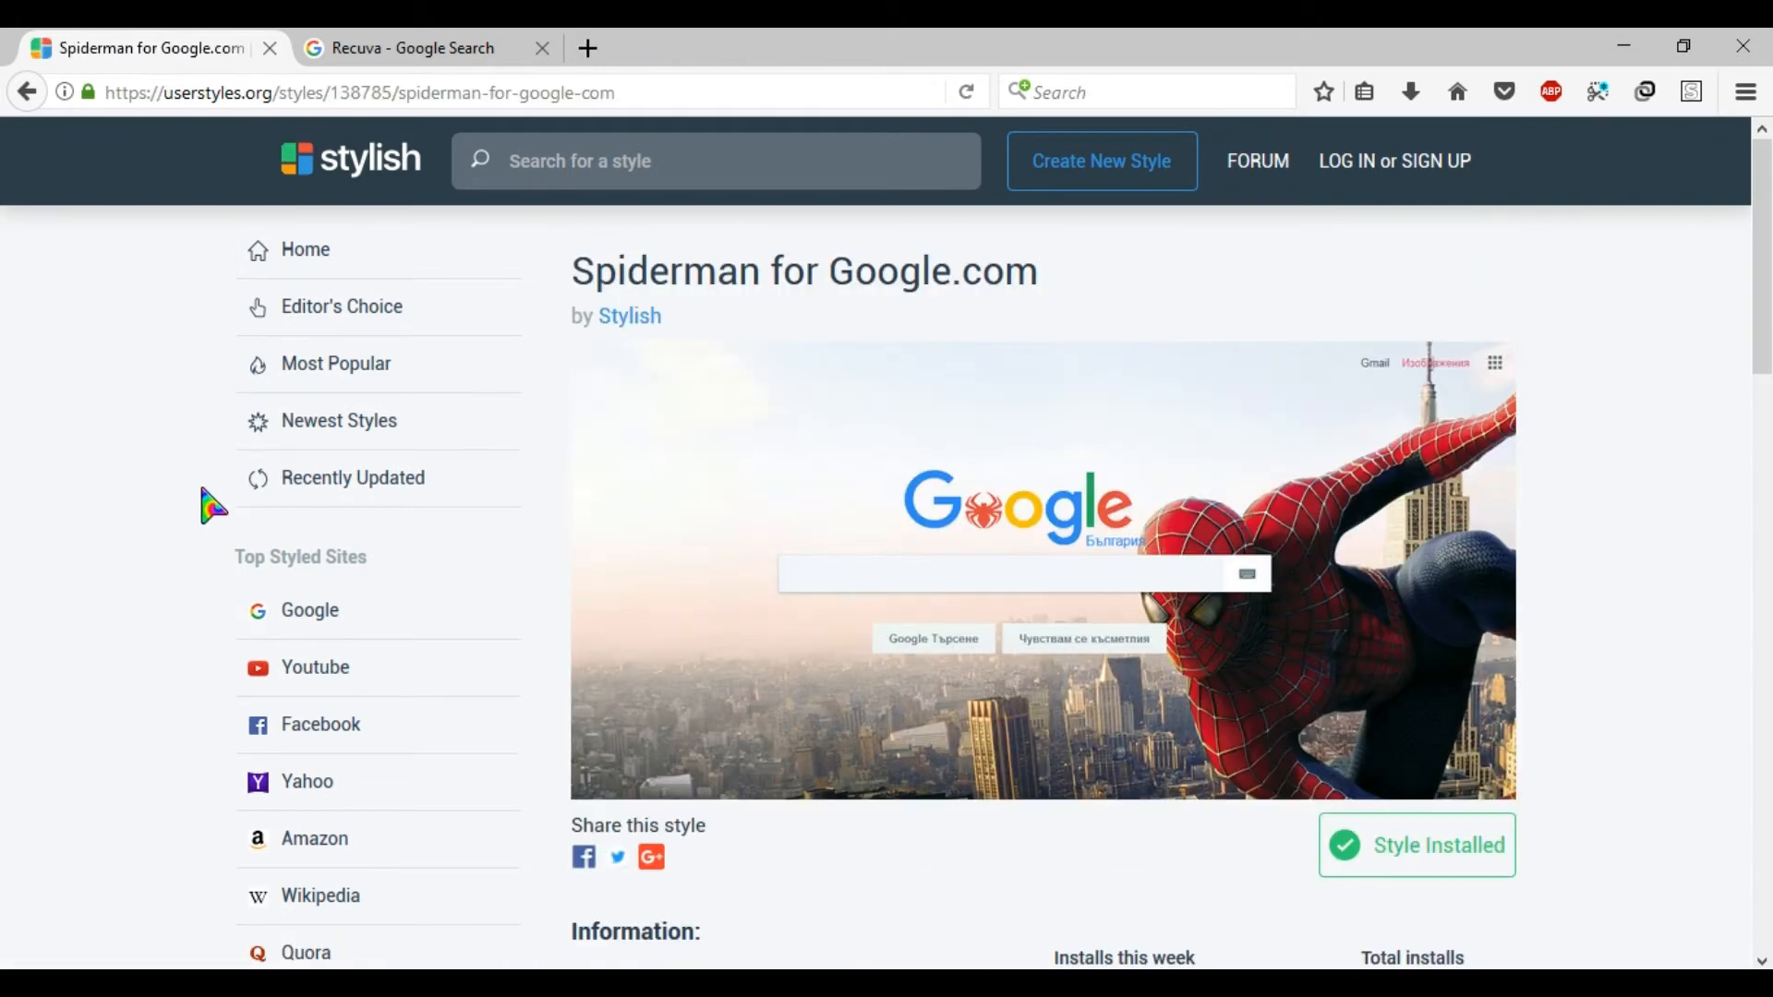
pyautogui.moveTo(998, 576)
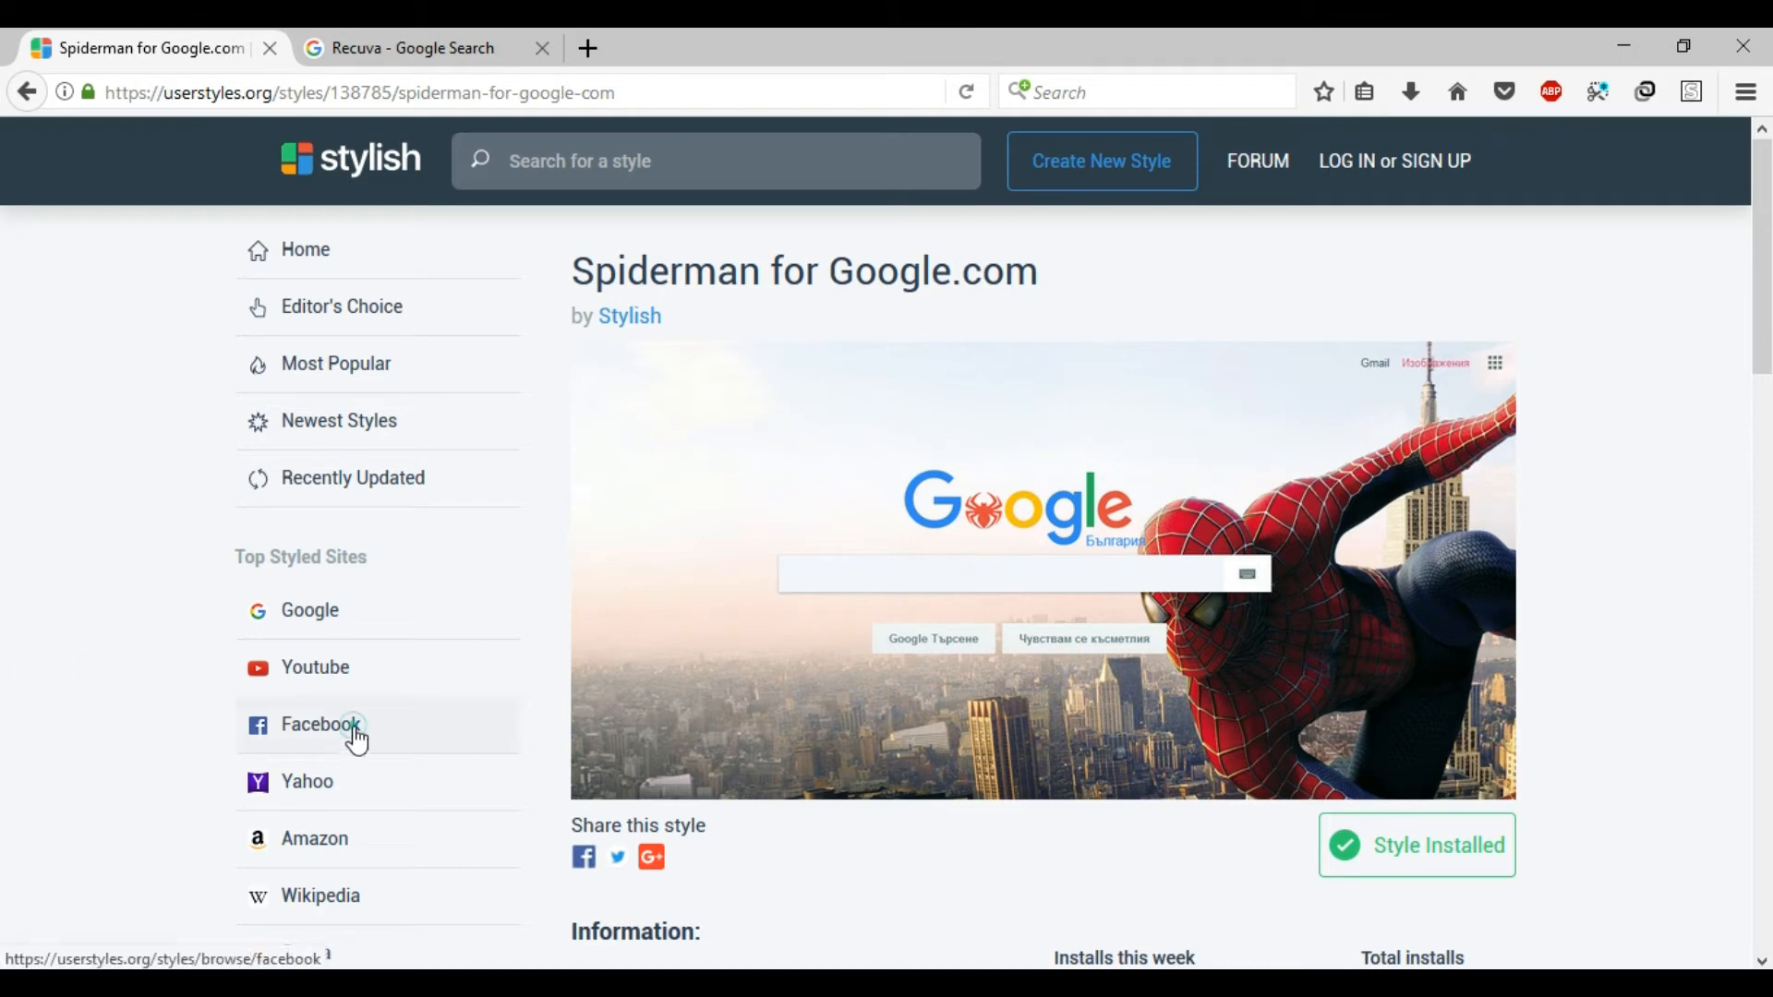
# Browse Facebook styles and open the 'Facebook 2K17 modern design' theme page.
pyautogui.click(319, 725)
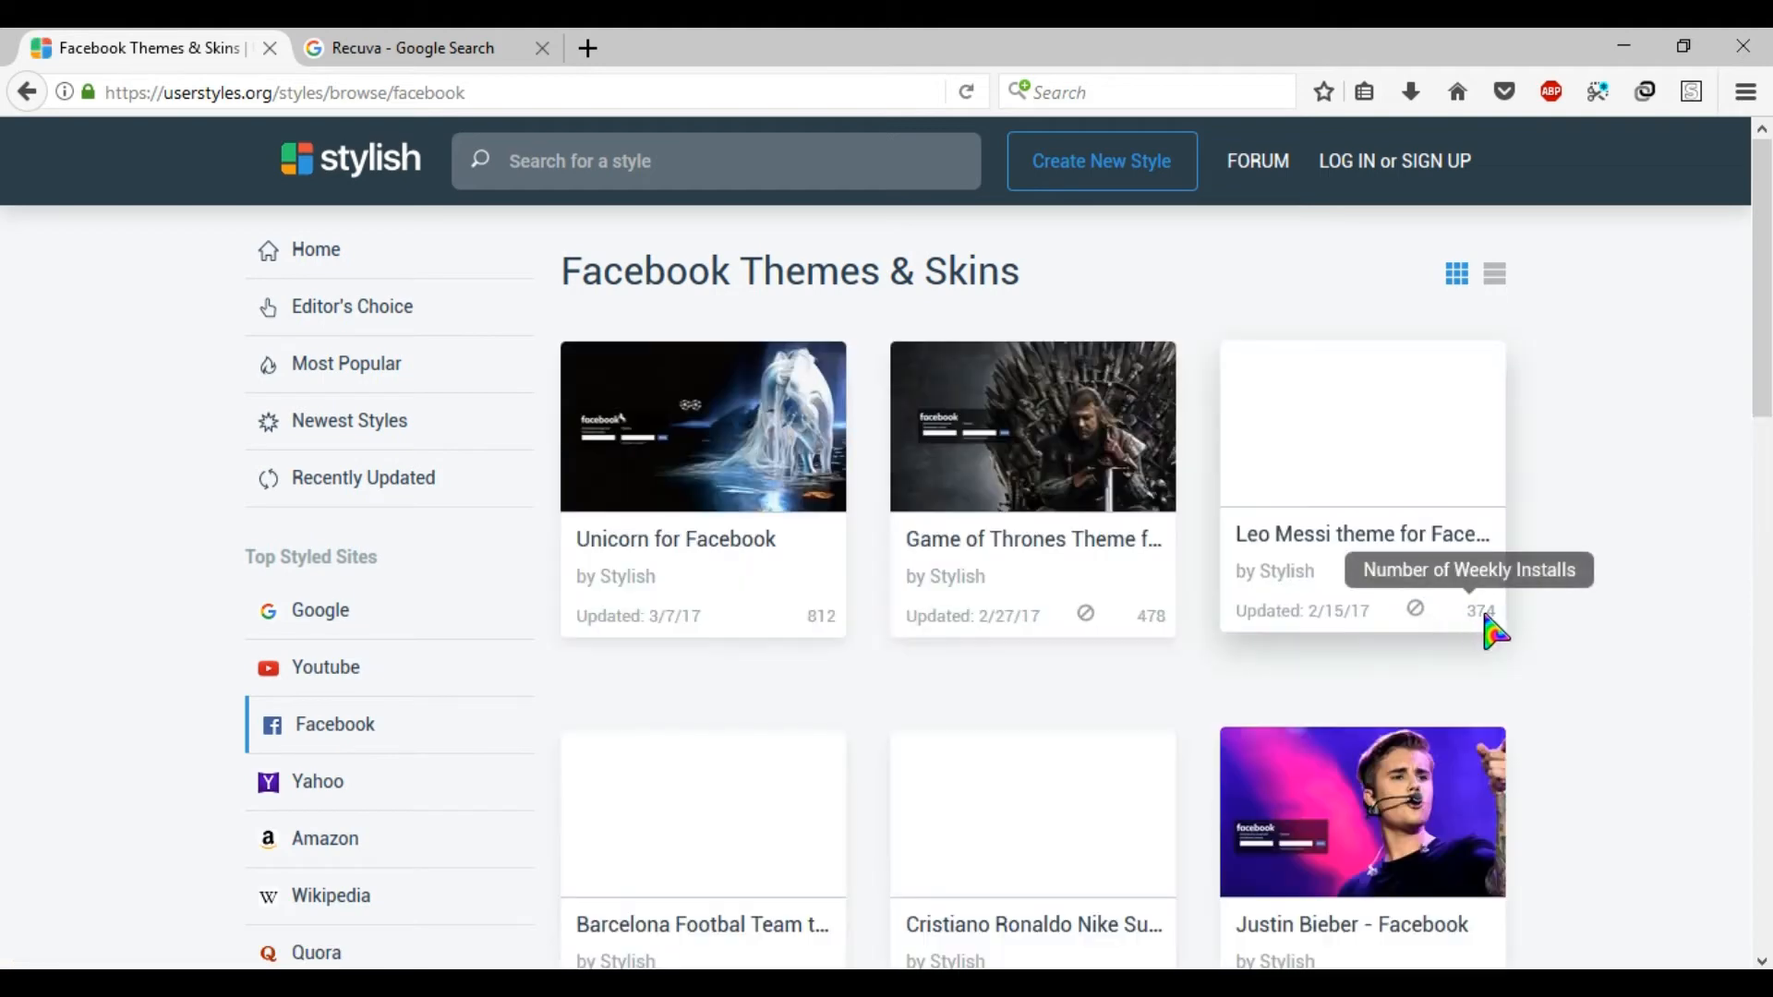
pyautogui.scroll(-3)
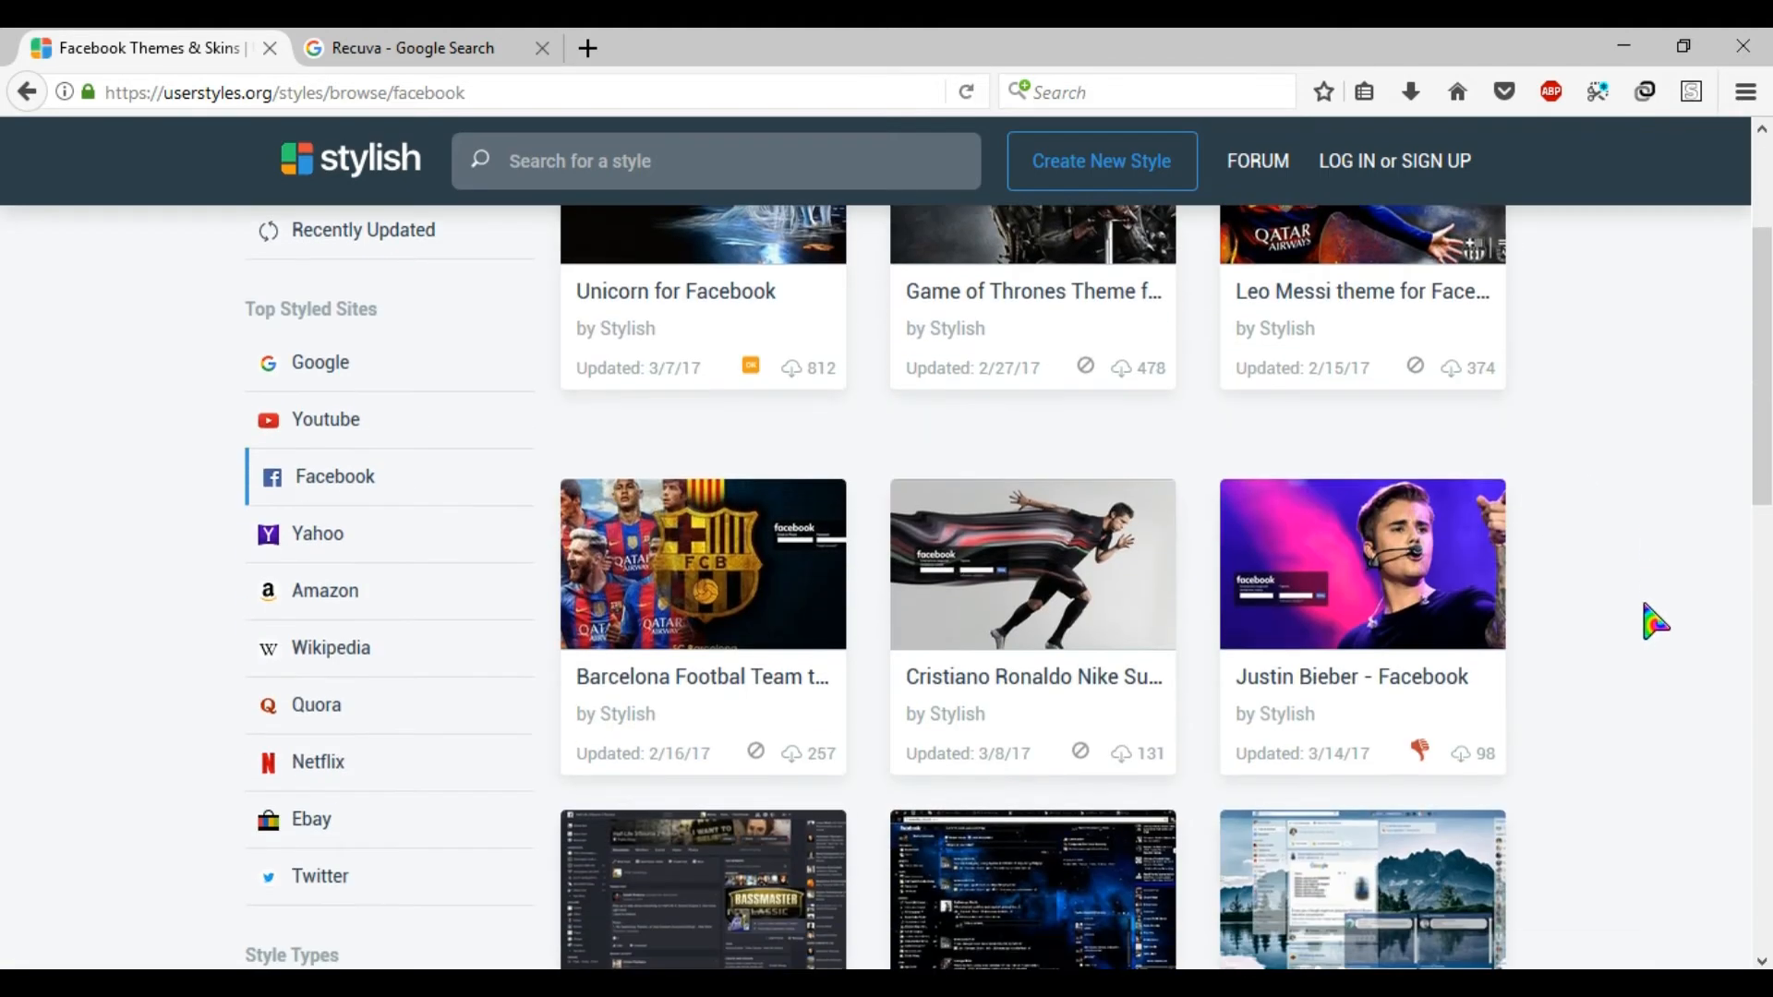
pyautogui.scroll(-3)
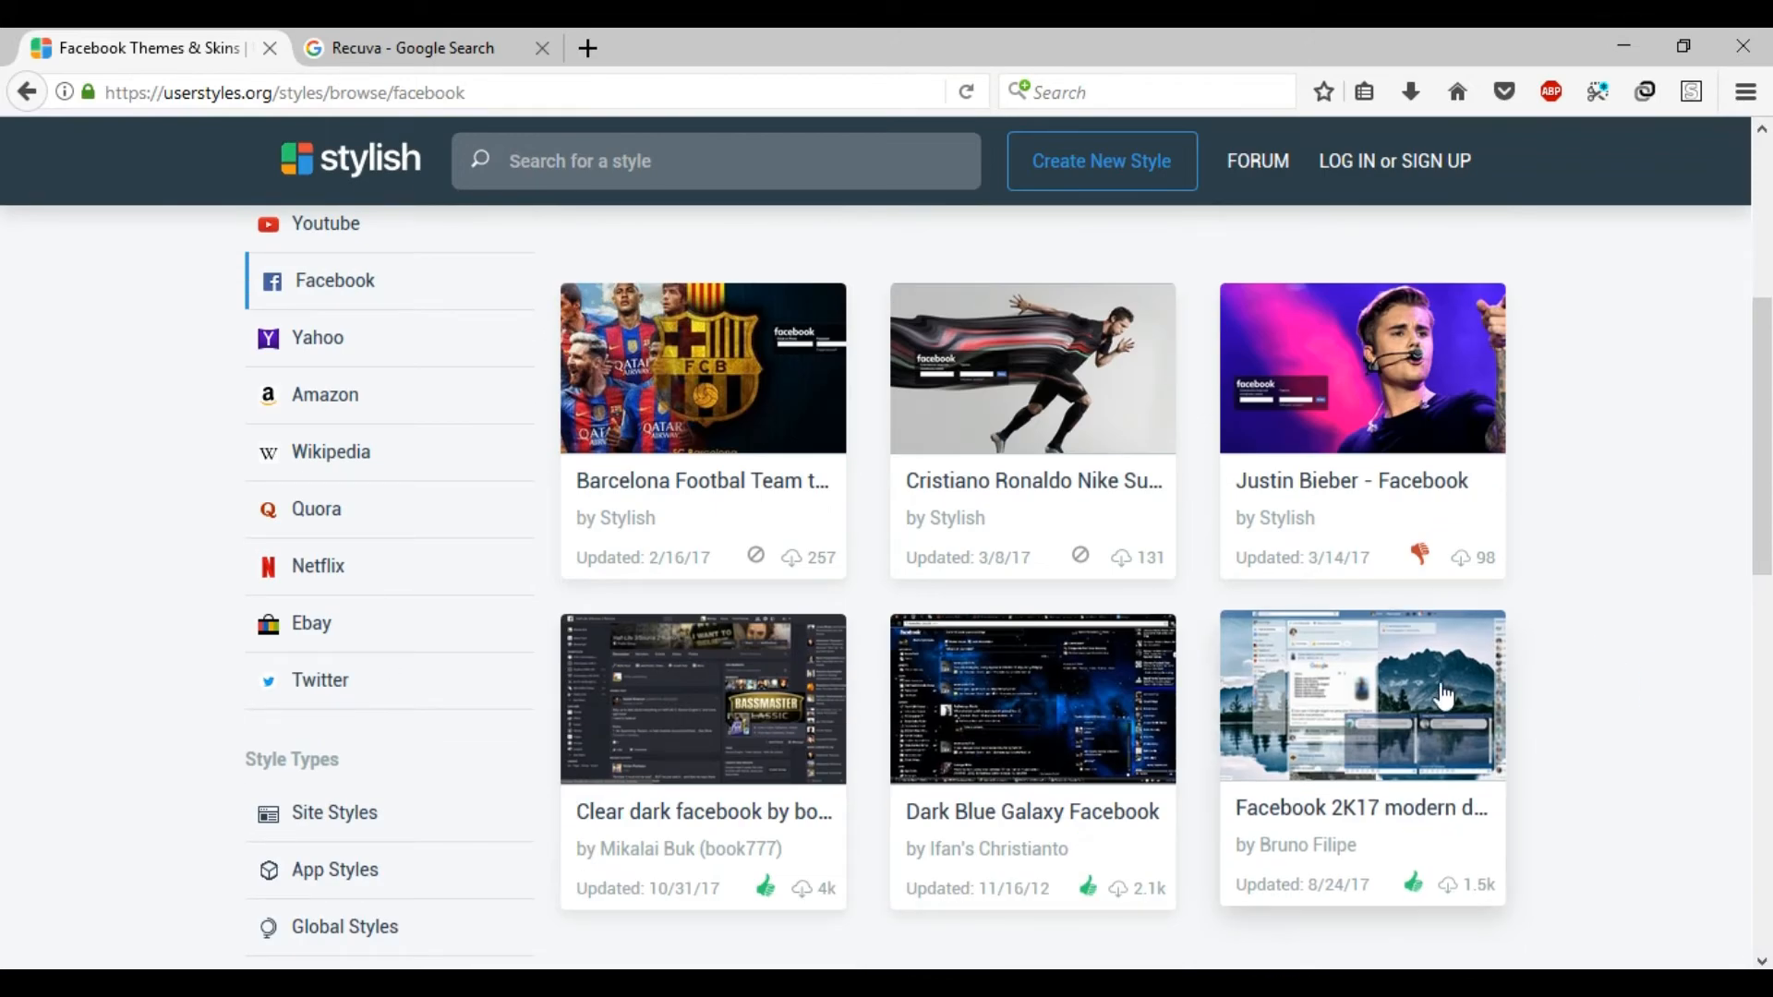
pyautogui.click(1362, 694)
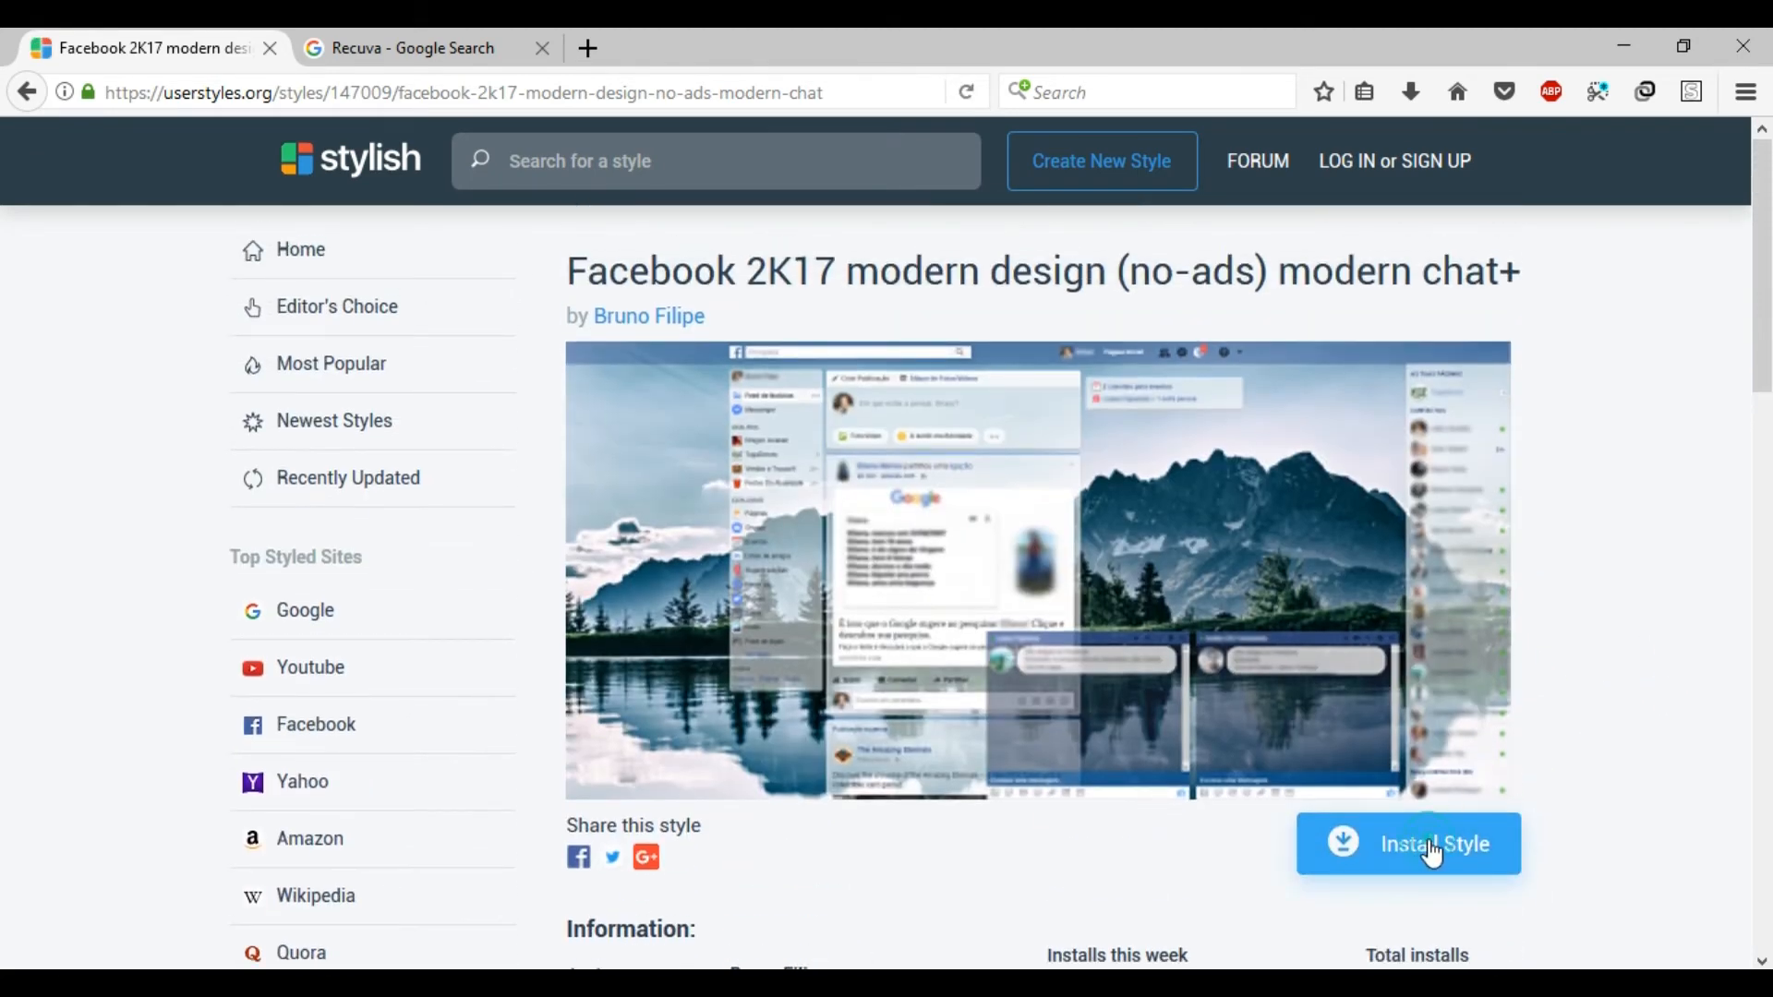
# Install the Facebook 2K17 modern design style into Stylish, confirming the install dialog.
pyautogui.click(1433, 843)
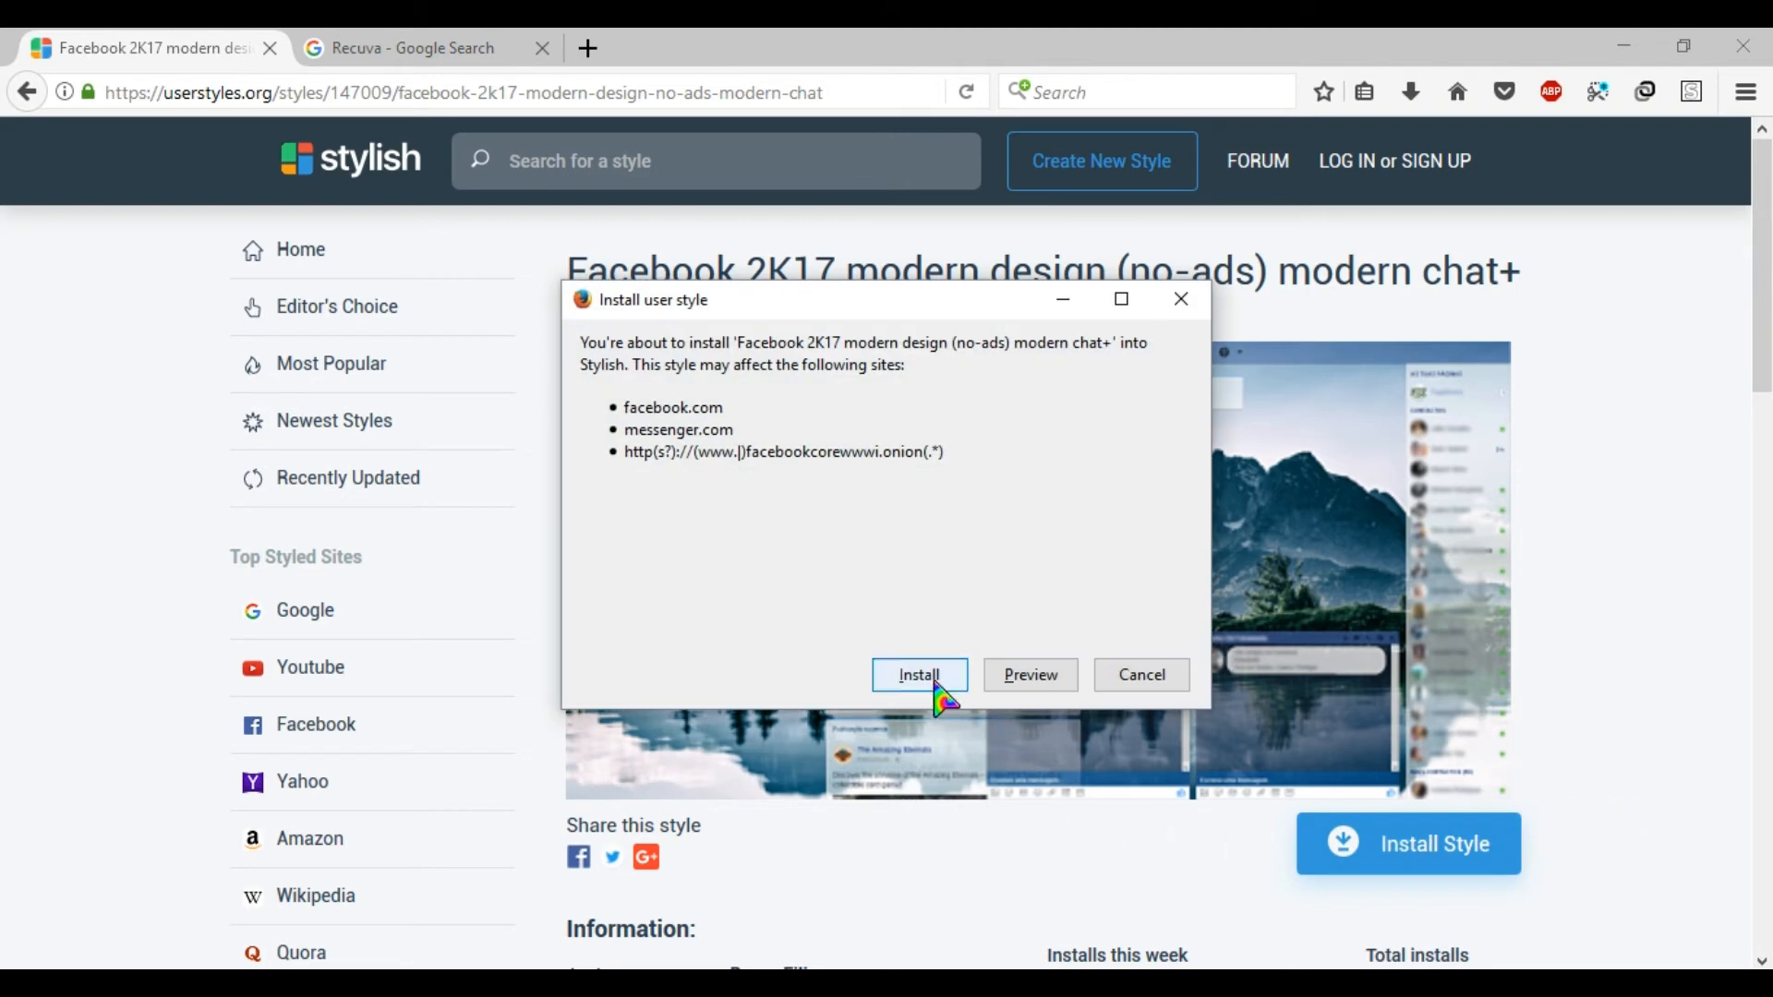
pyautogui.click(918, 675)
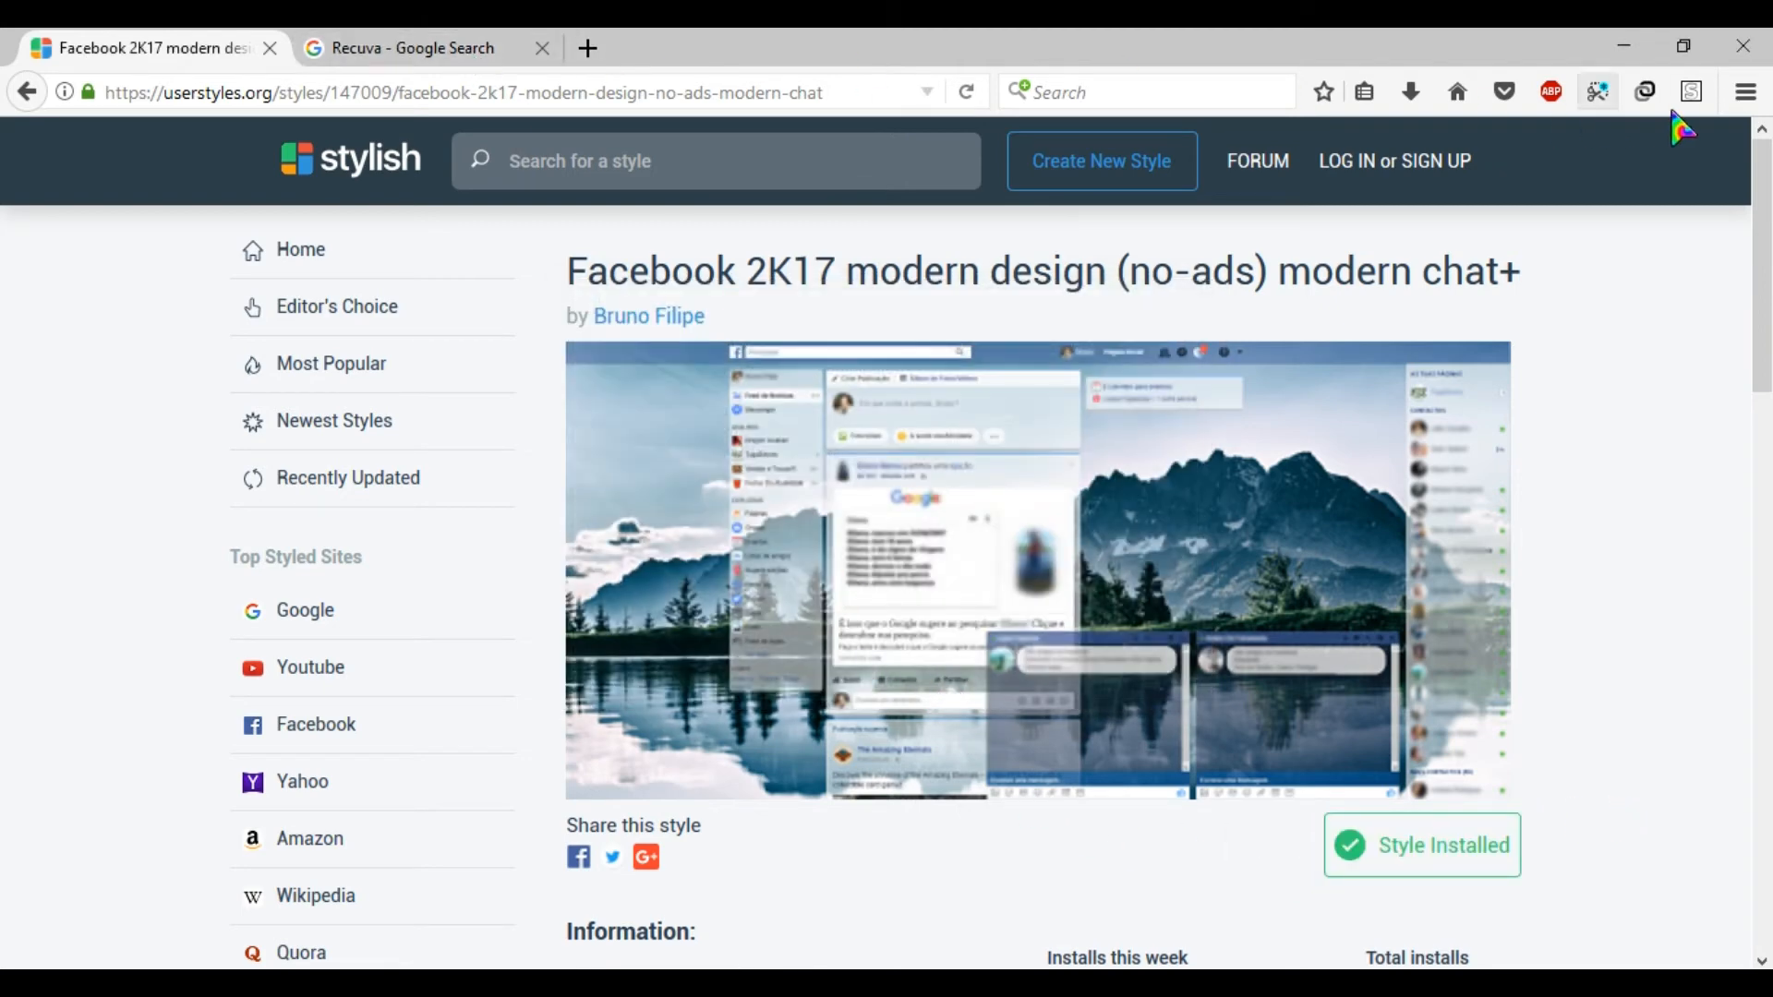
pyautogui.click(1689, 92)
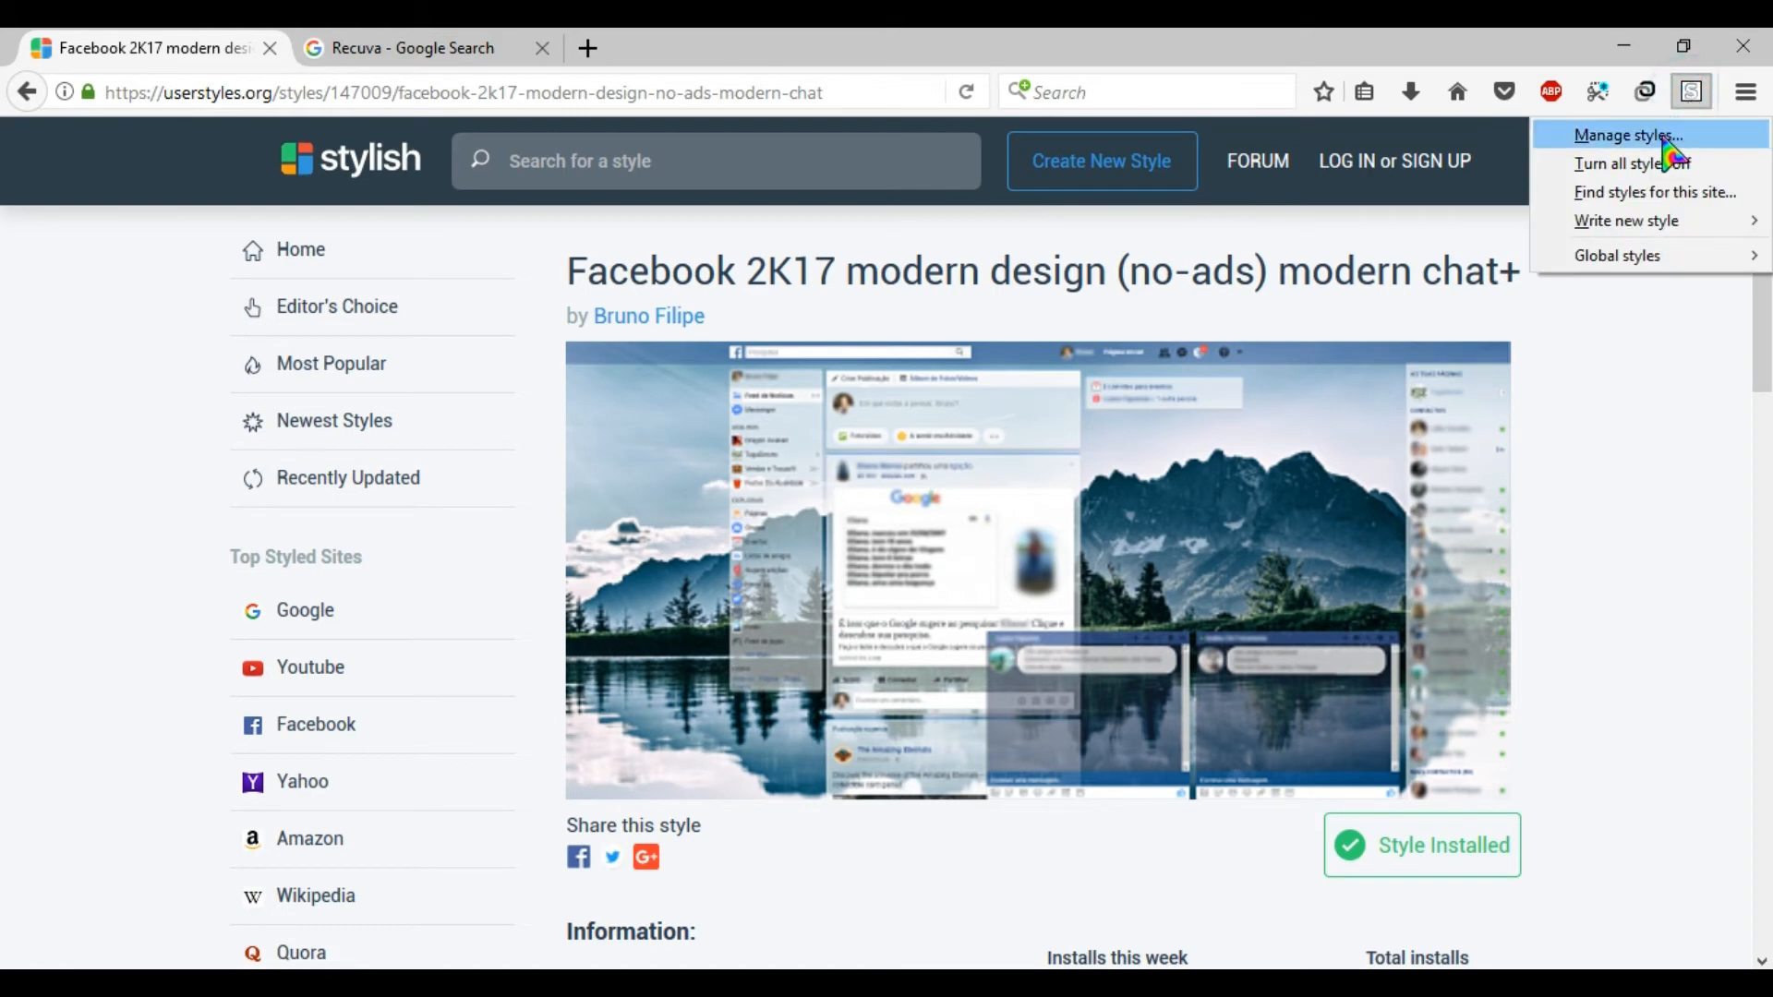
# Review installed styles listing Facebook 2K17 beside RED, then return to the theme page.
pyautogui.click(1627, 135)
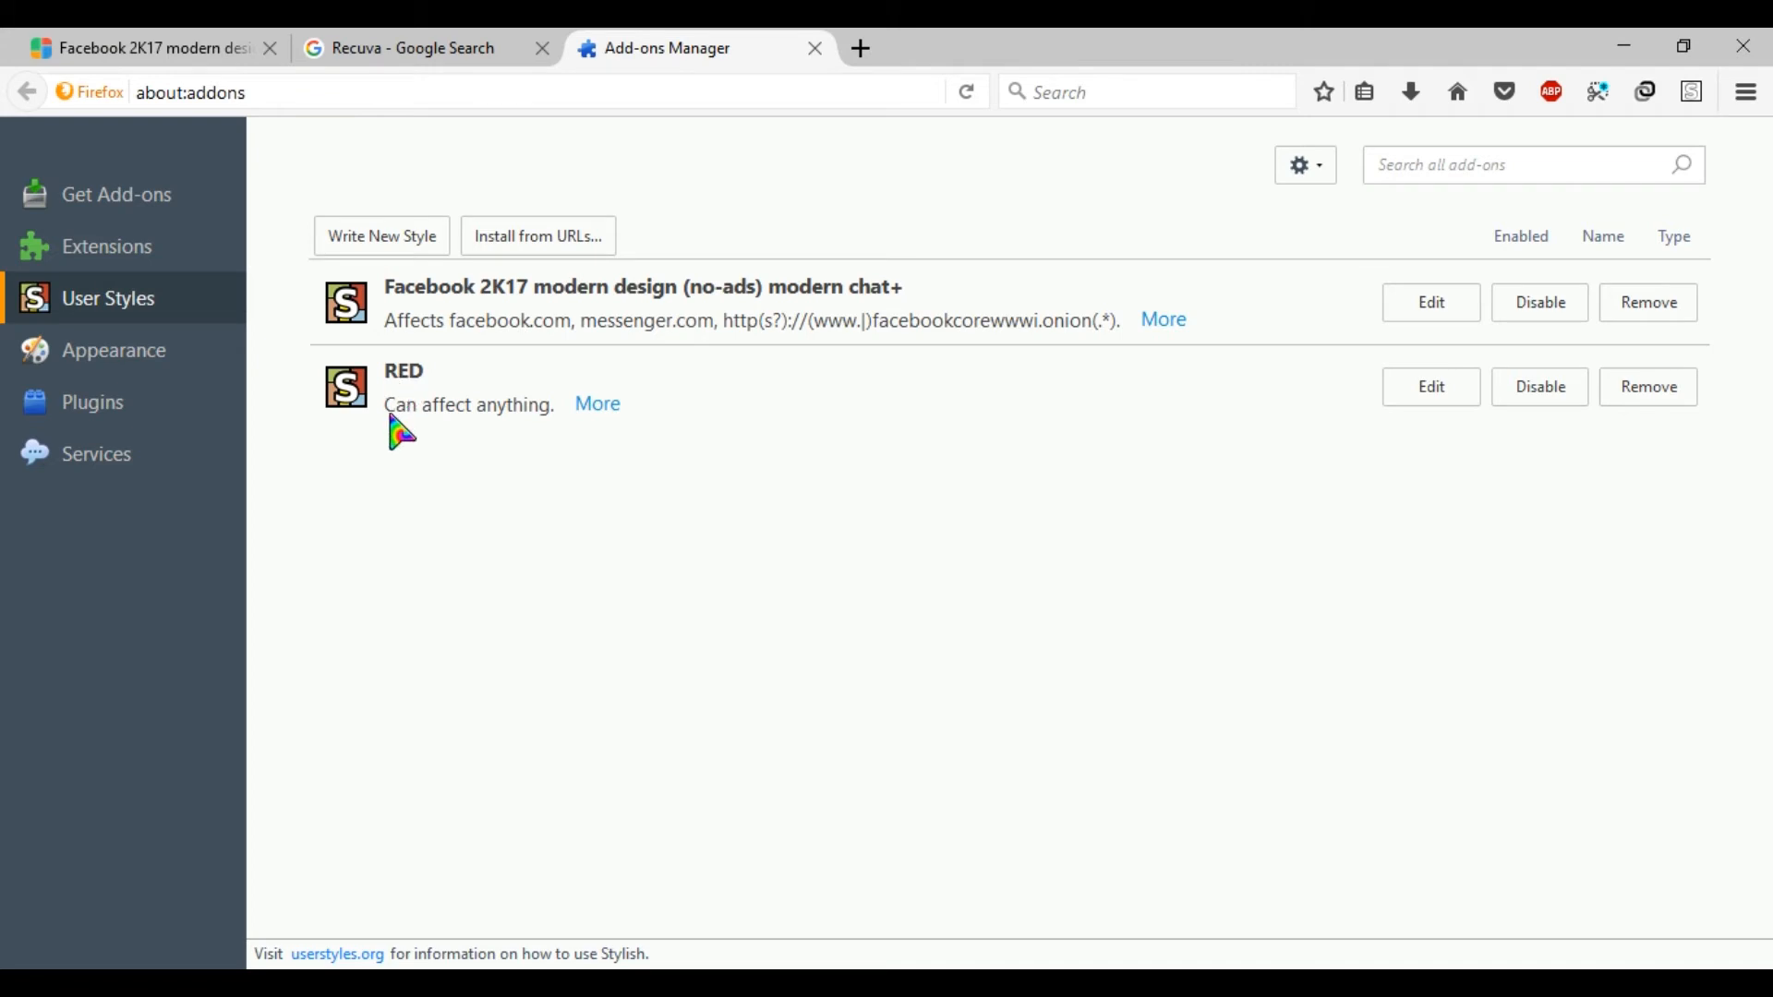
pyautogui.moveTo(450, 314)
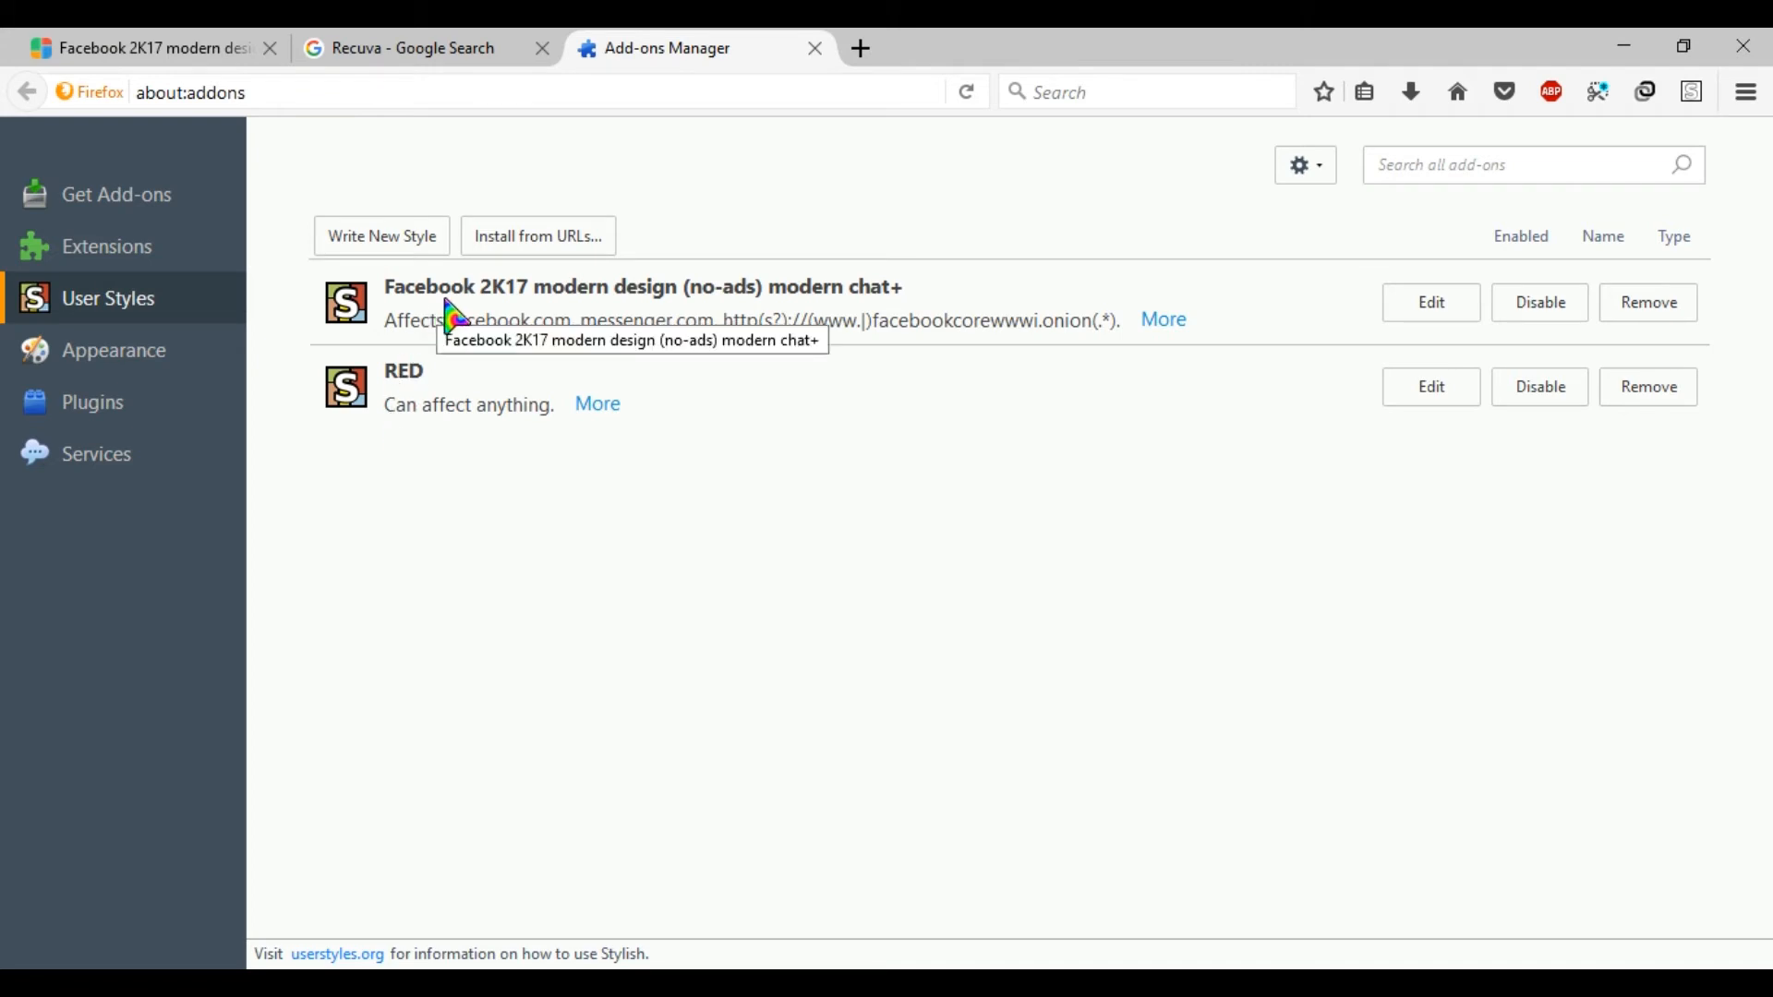
pyautogui.moveTo(651, 322)
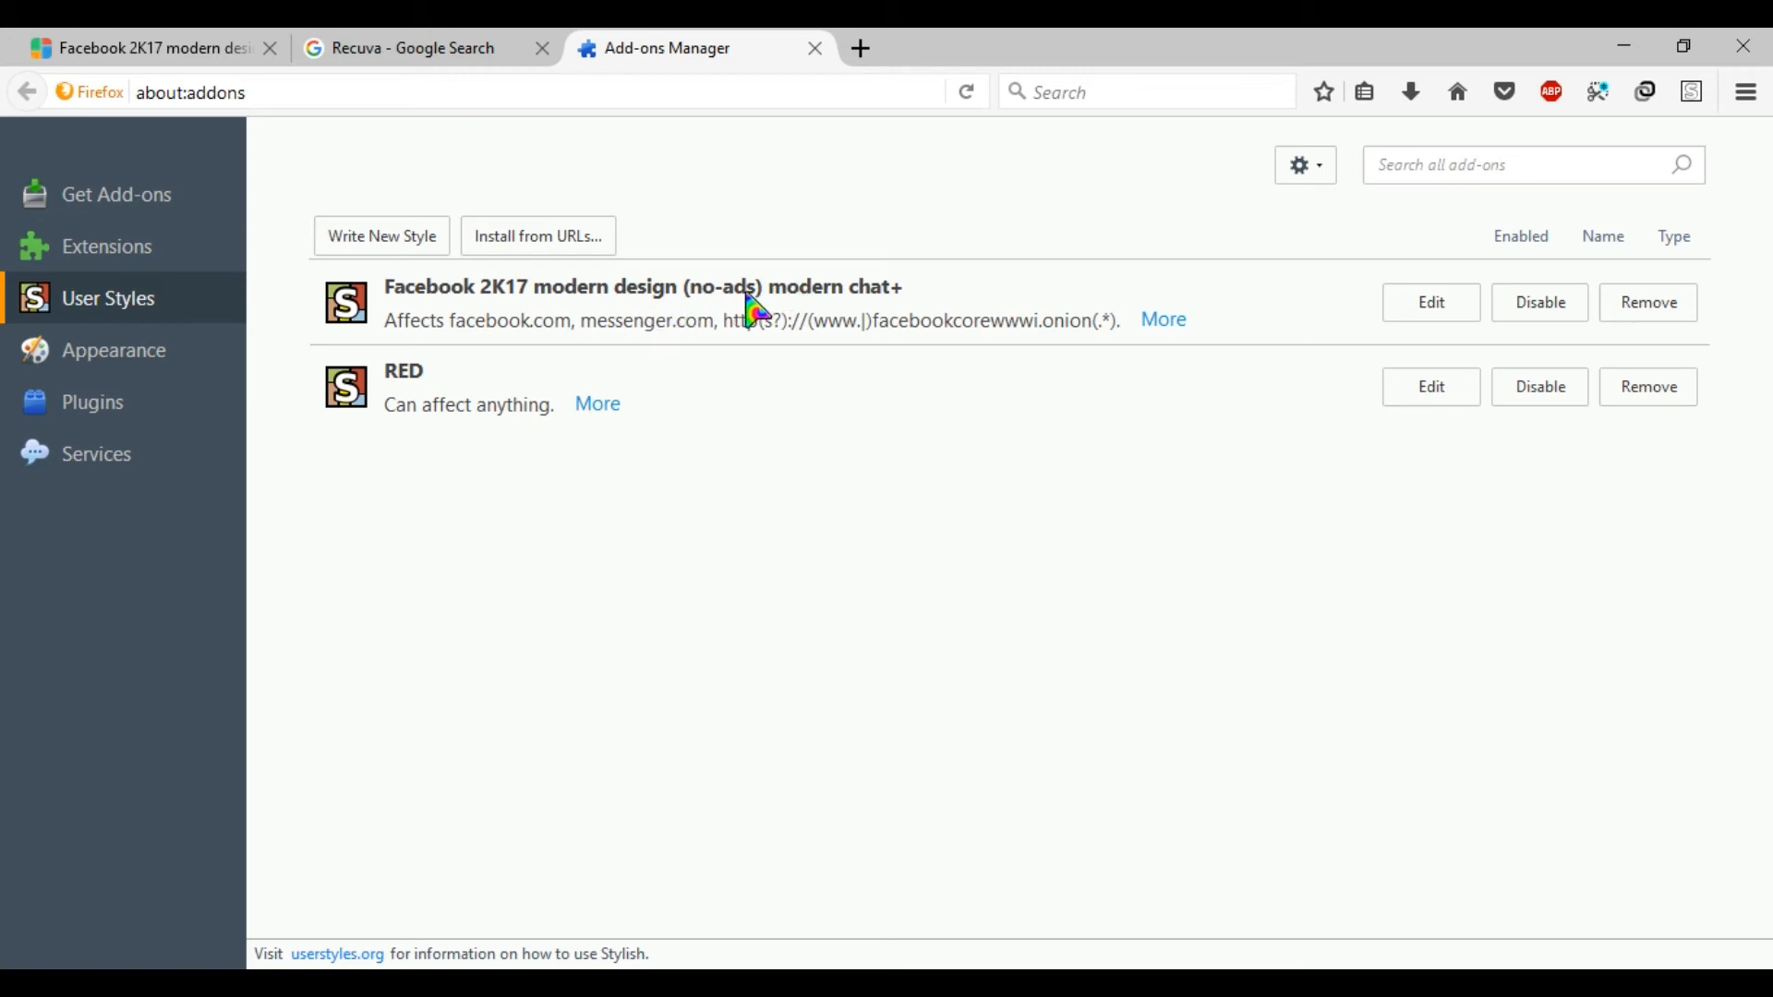
pyautogui.click(136, 47)
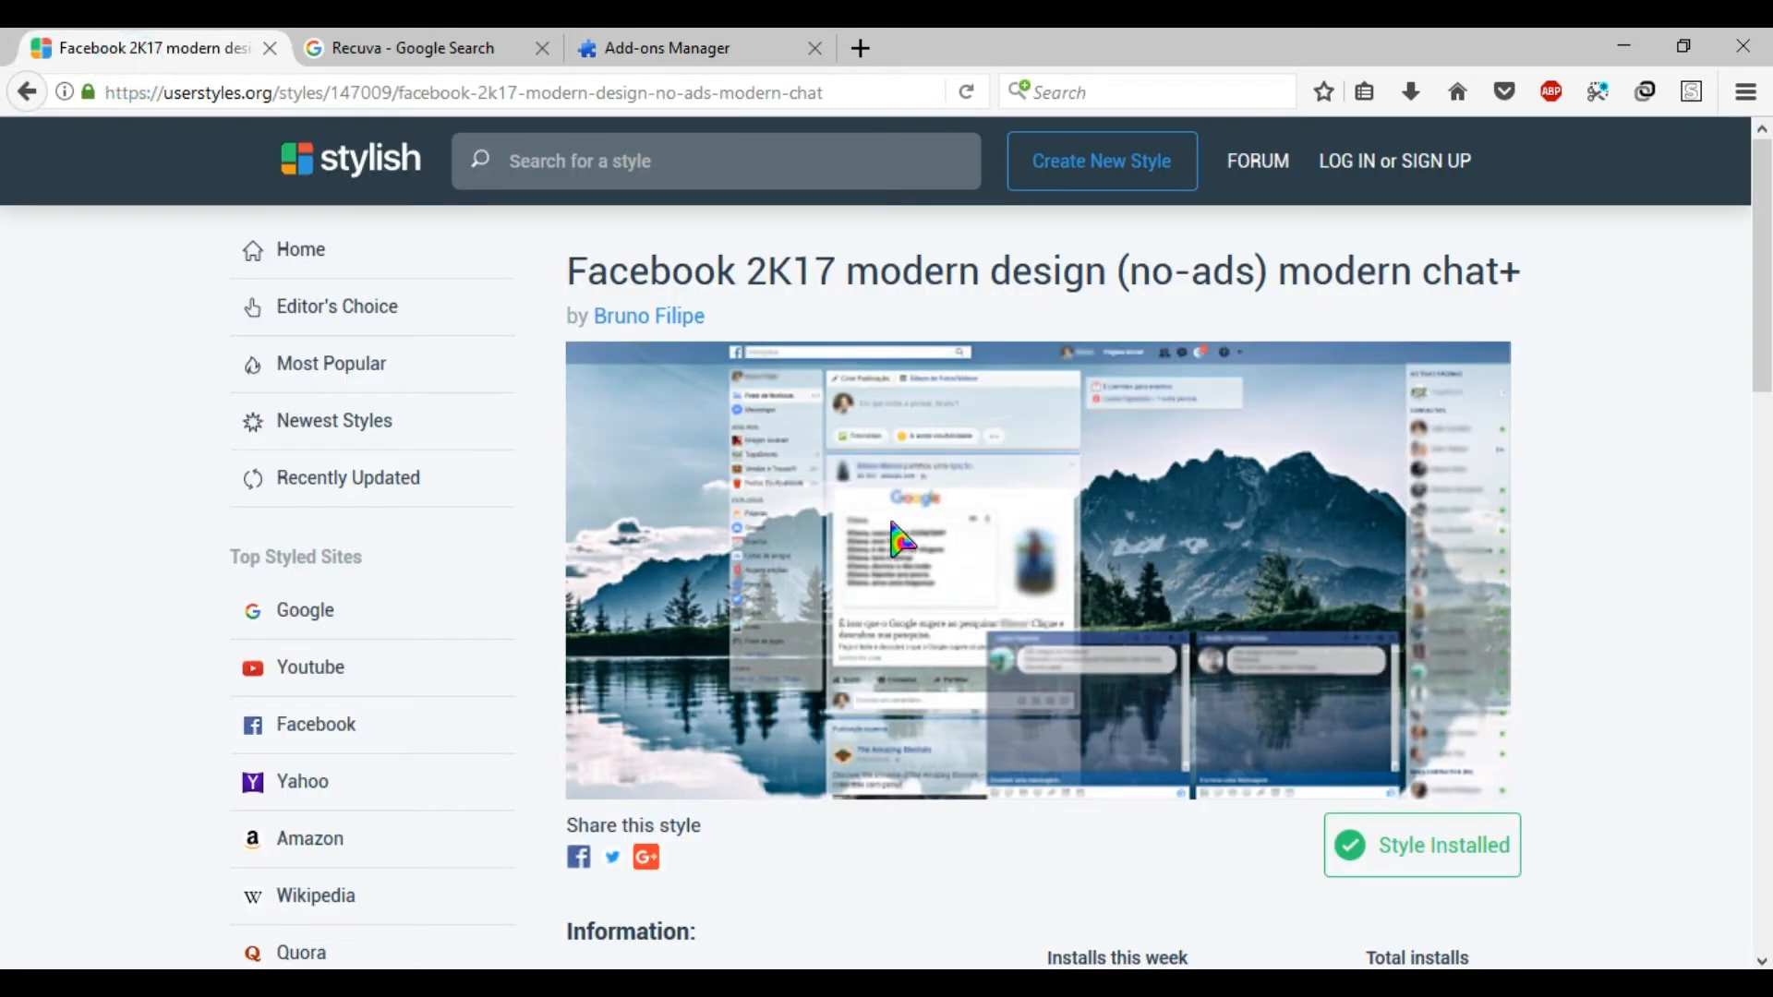
pyautogui.scroll(-3)
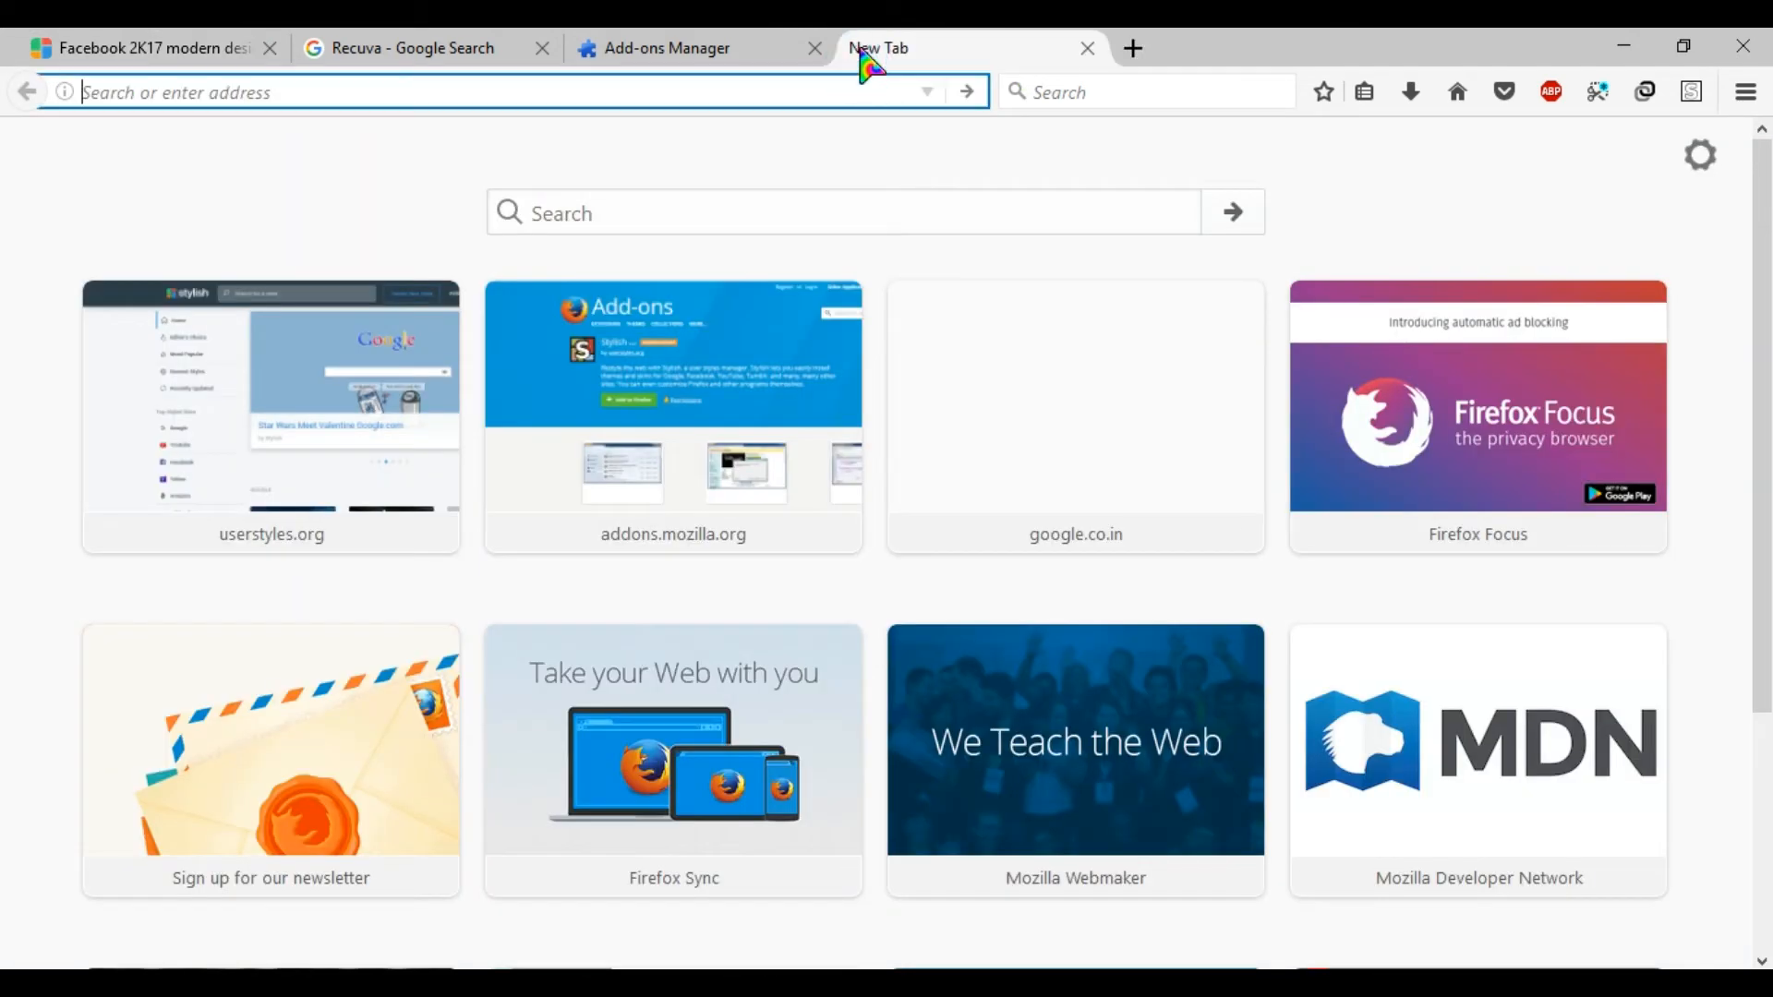
# Load Facebook's login page from the 'fa' suggestion, then return to the theme page.
pyautogui.write('fa')
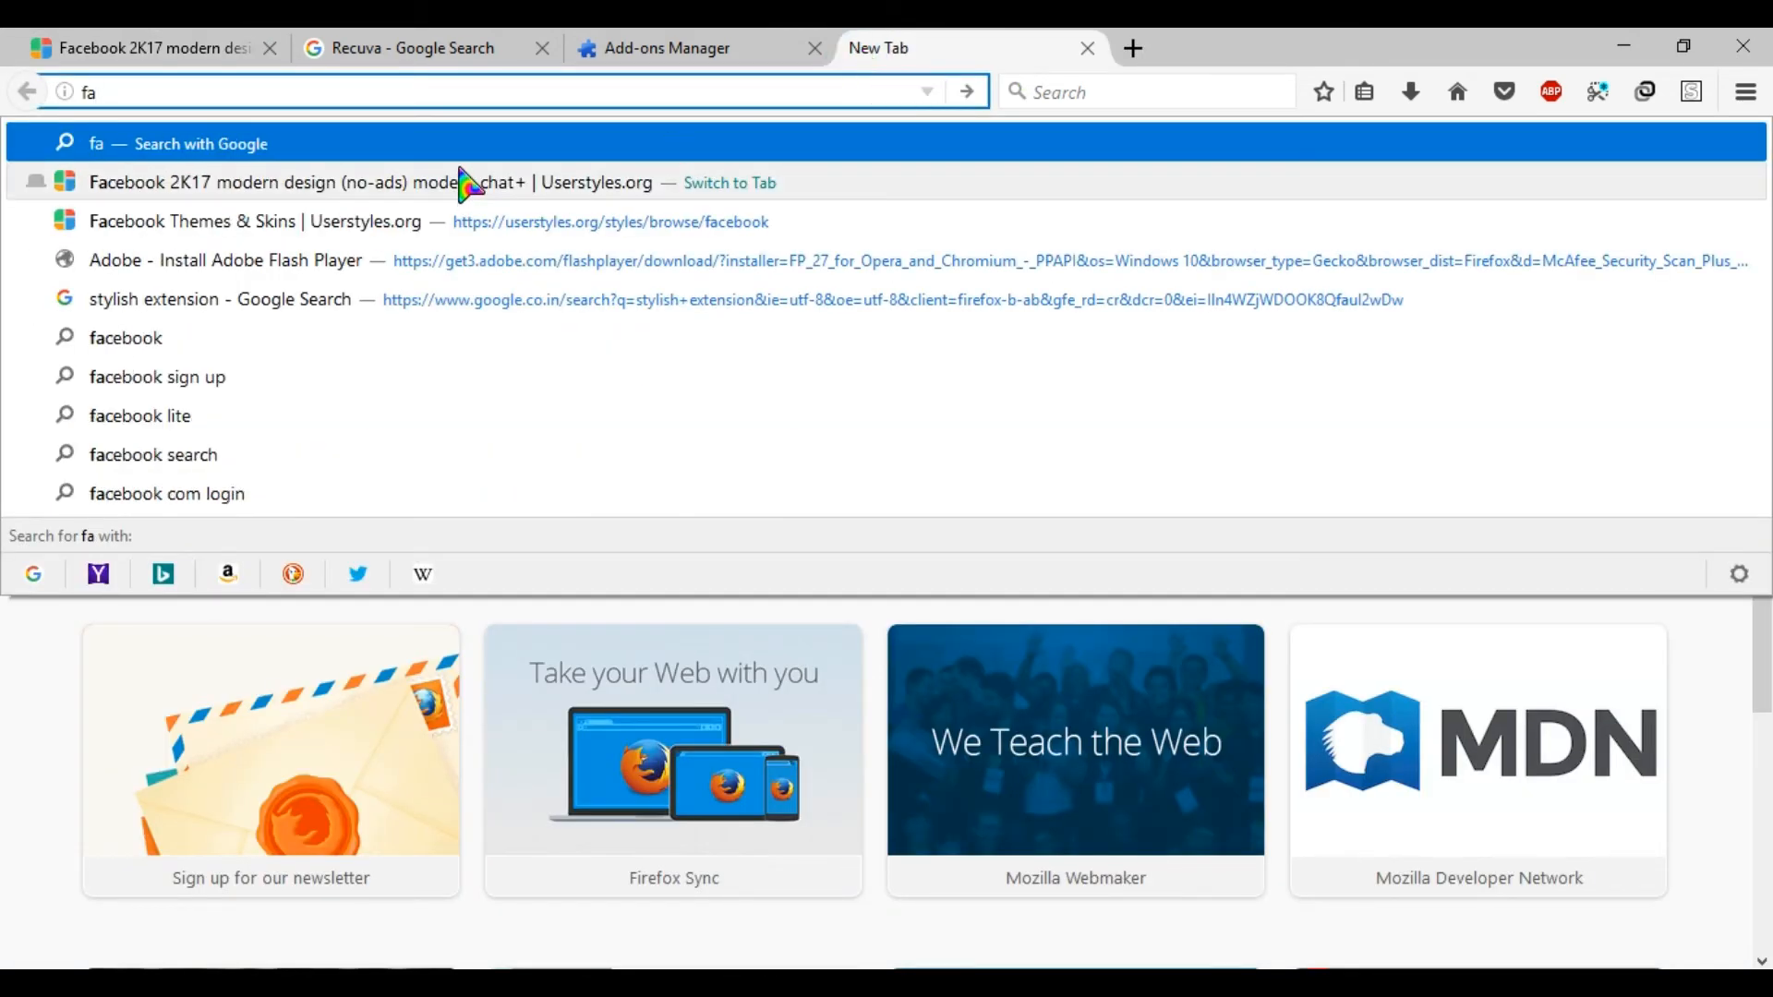
pyautogui.click(125, 337)
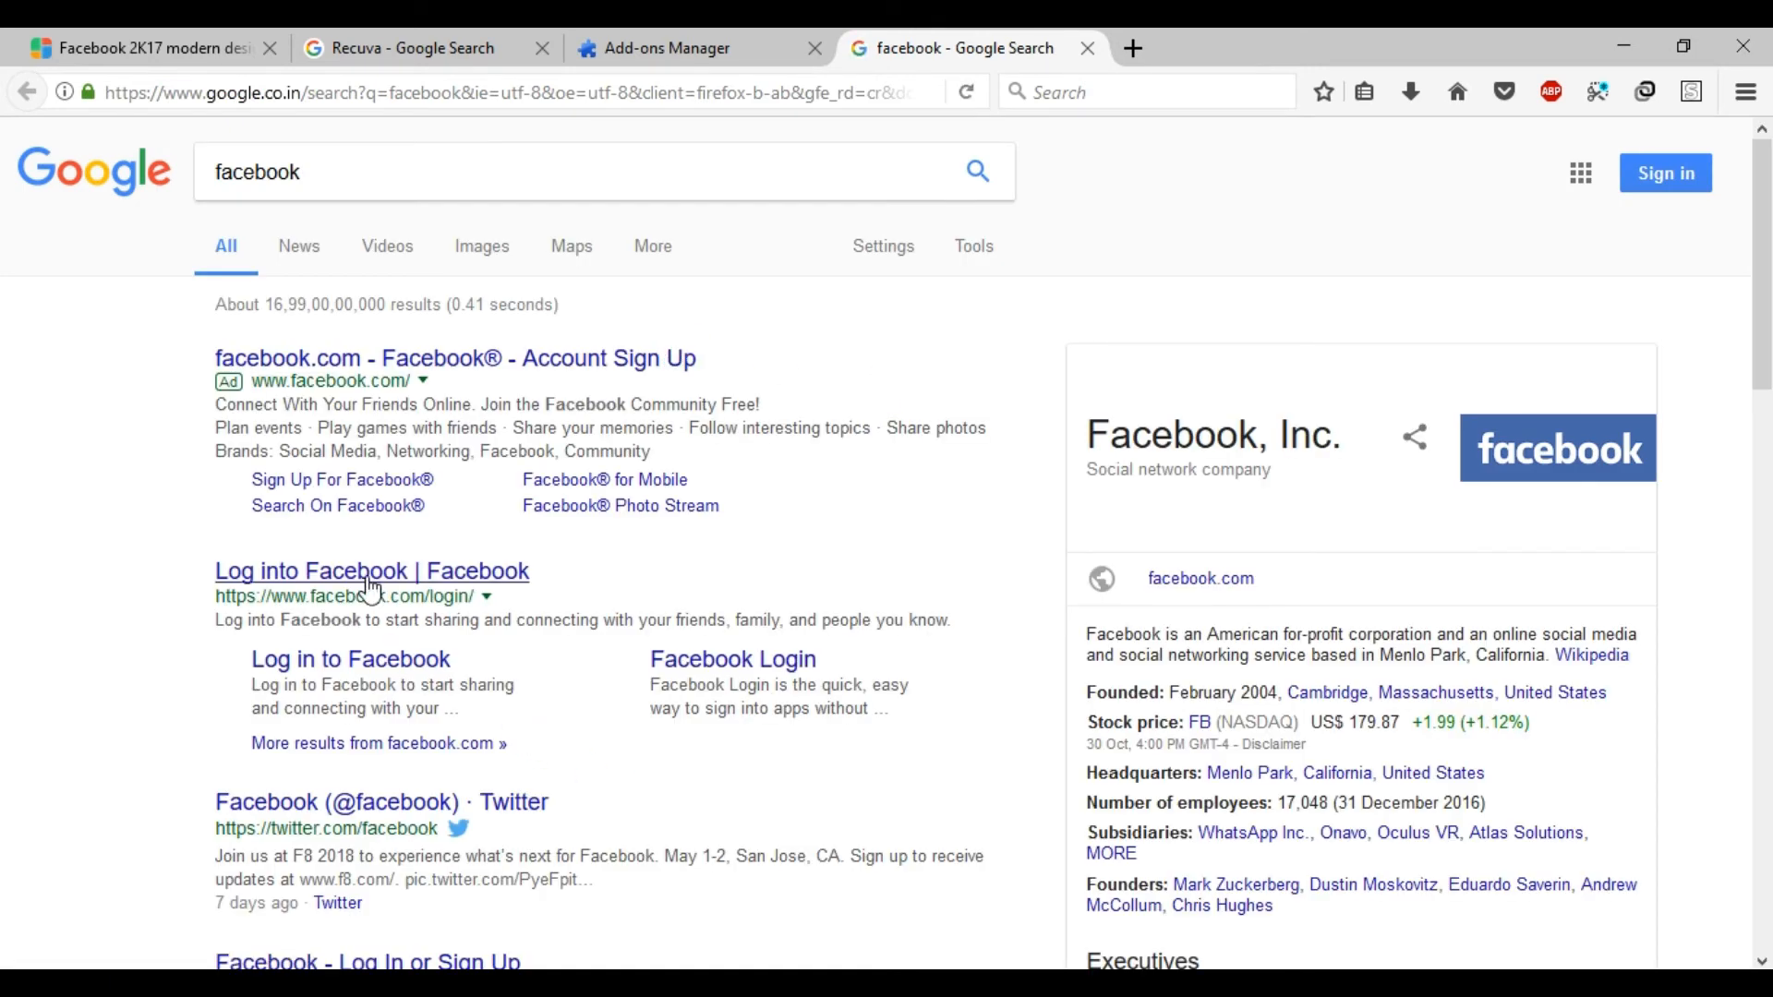
pyautogui.click(372, 570)
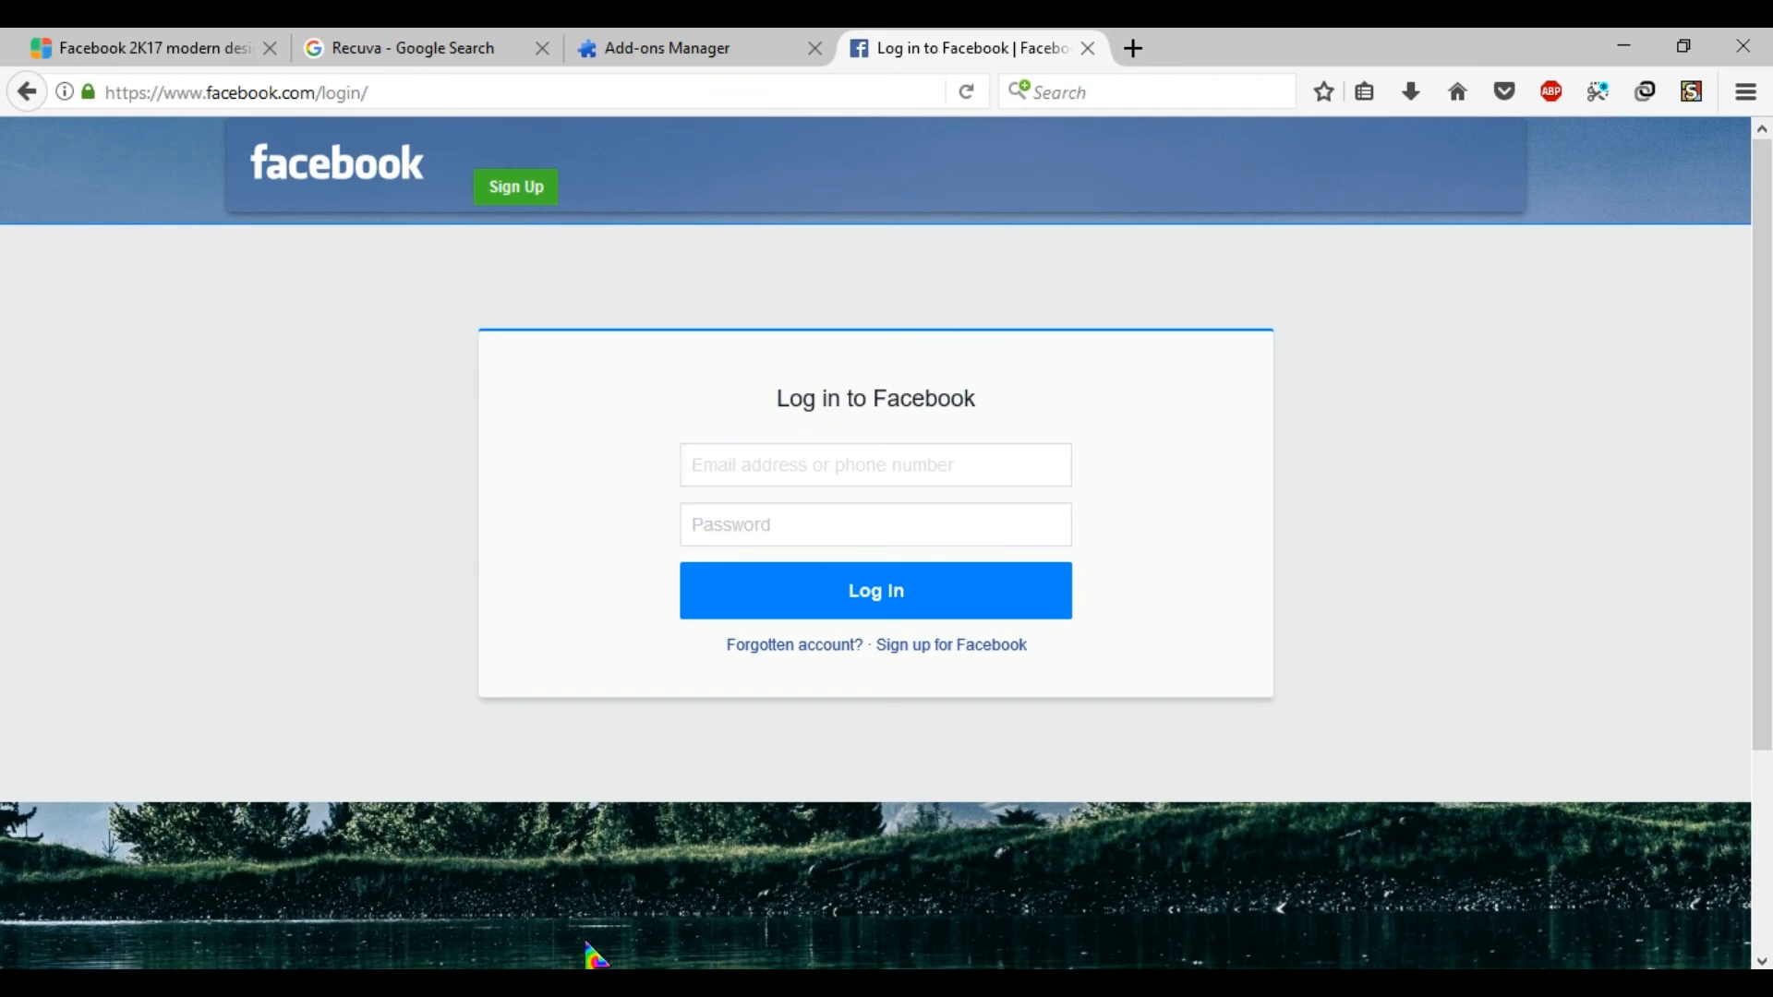
pyautogui.scroll(-3)
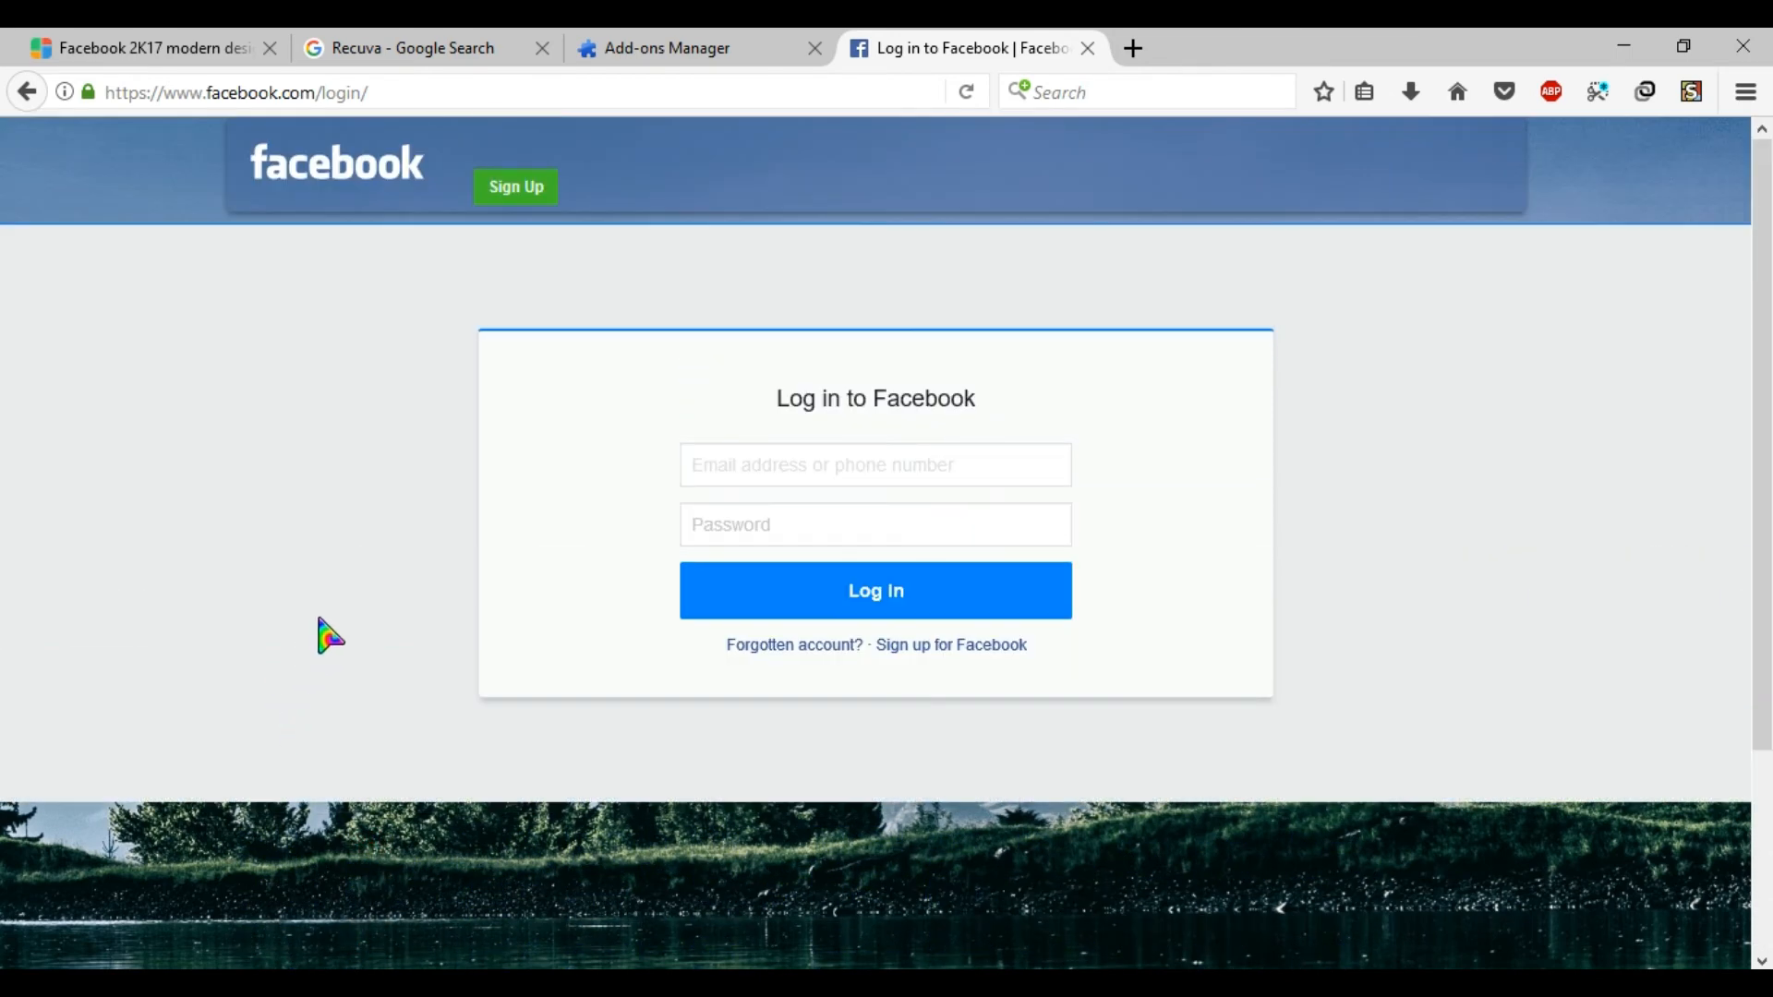
pyautogui.moveTo(337, 651)
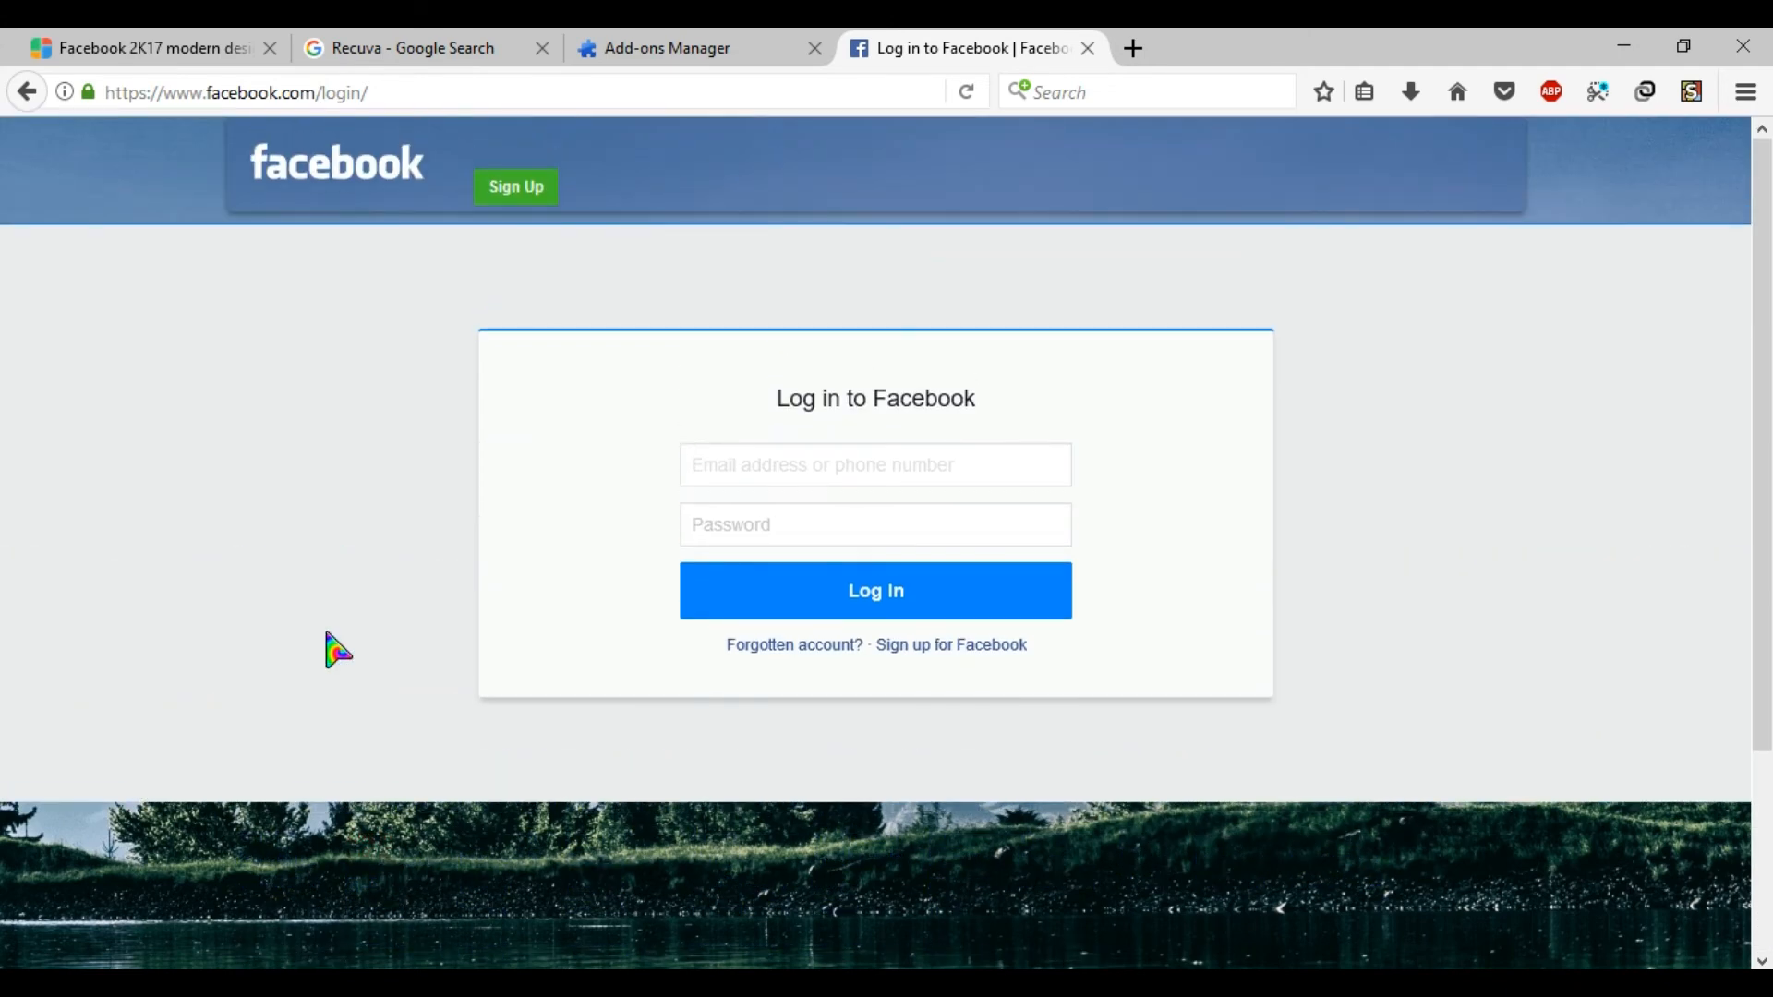
pyautogui.click(874, 464)
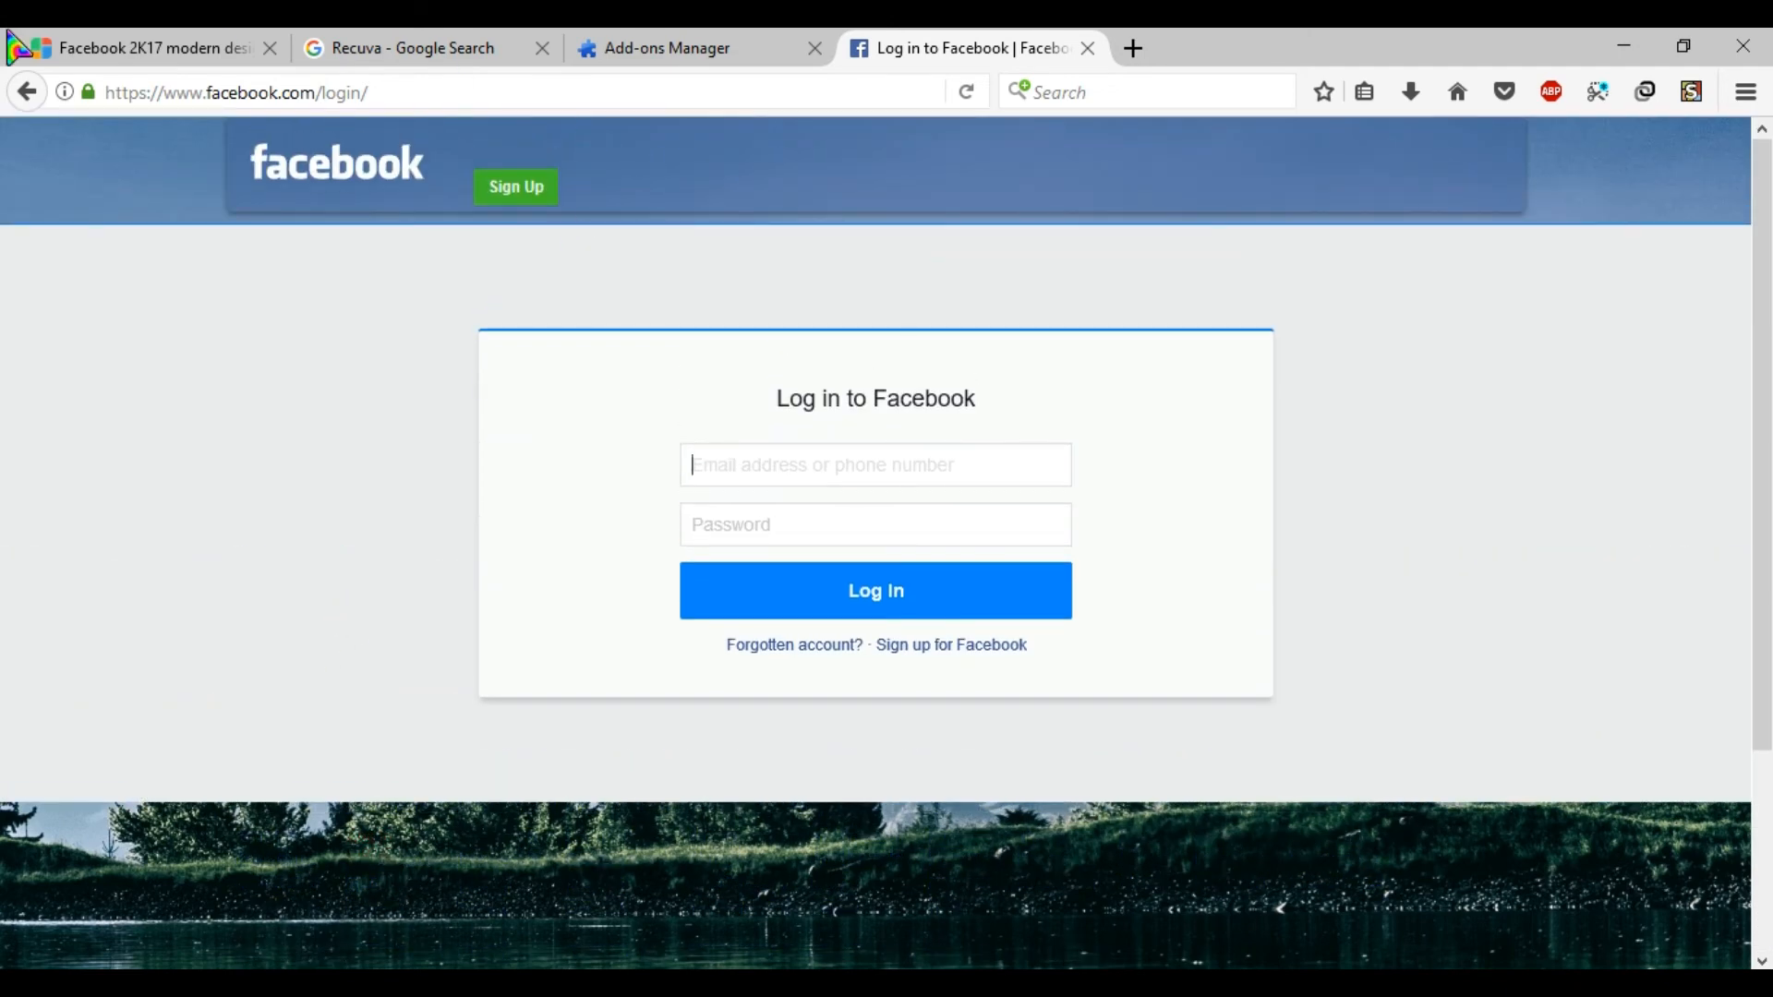
pyautogui.click(135, 47)
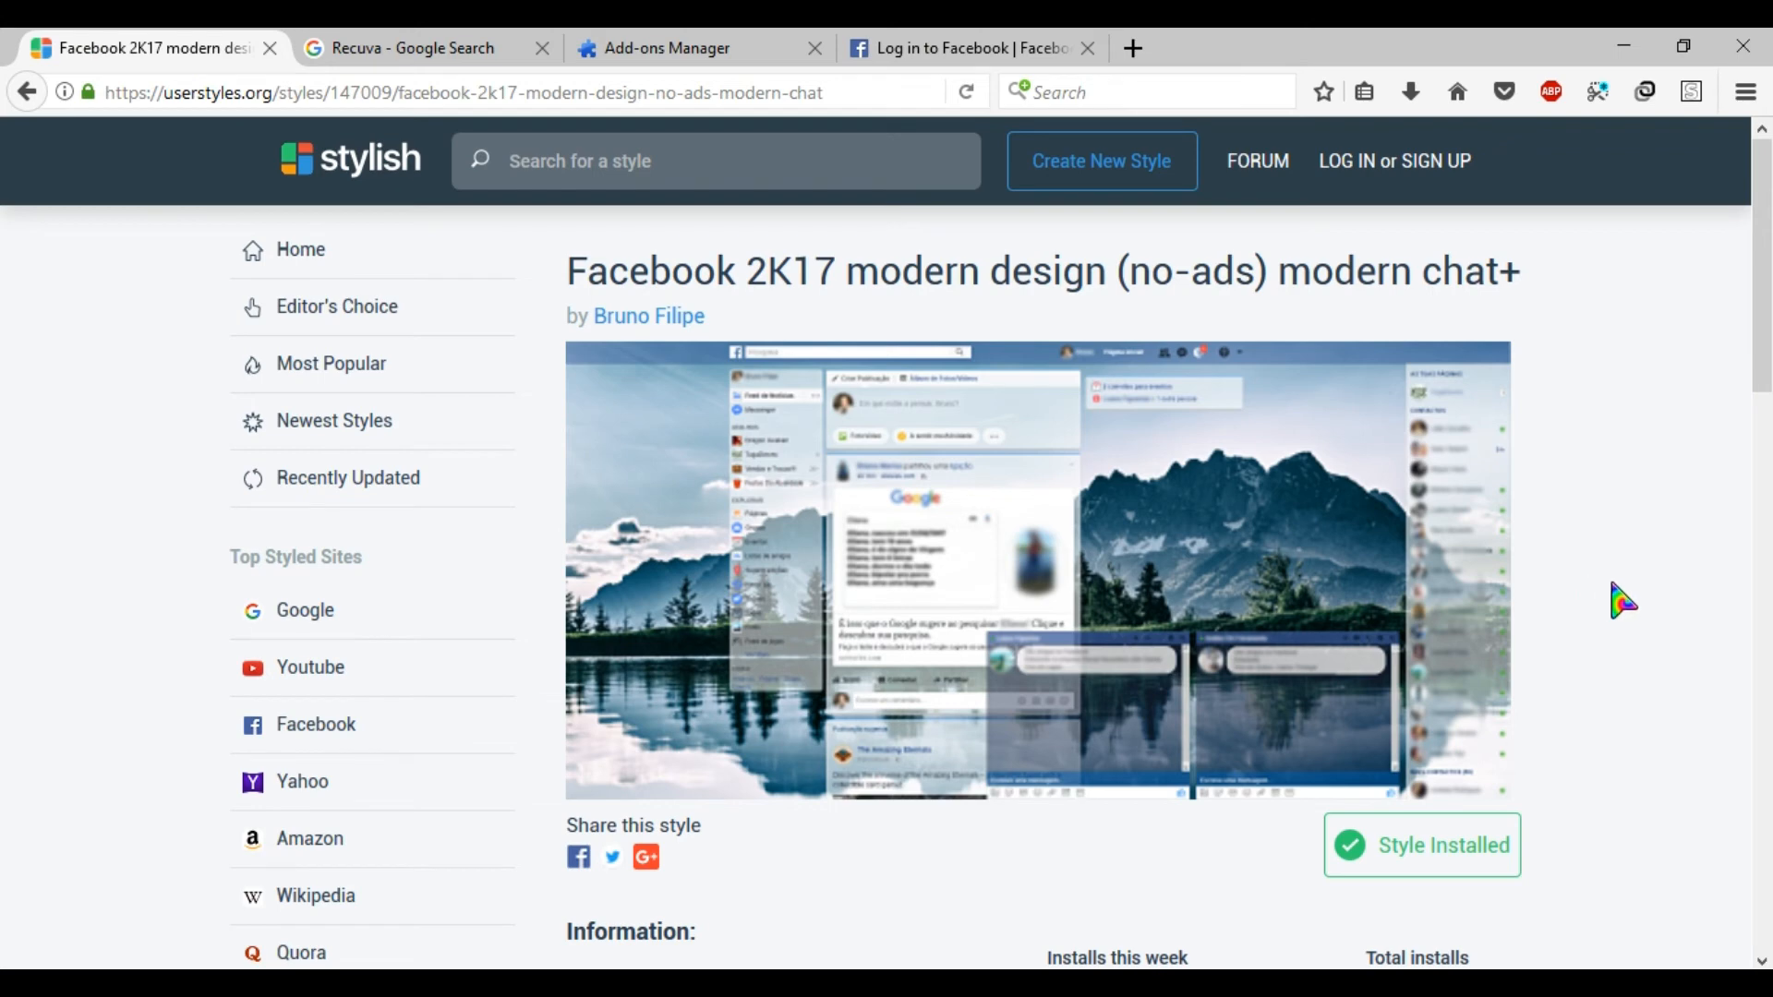
# Go through the YouTube themes list to the Ebay themes and skins page.
pyautogui.scroll(-3)
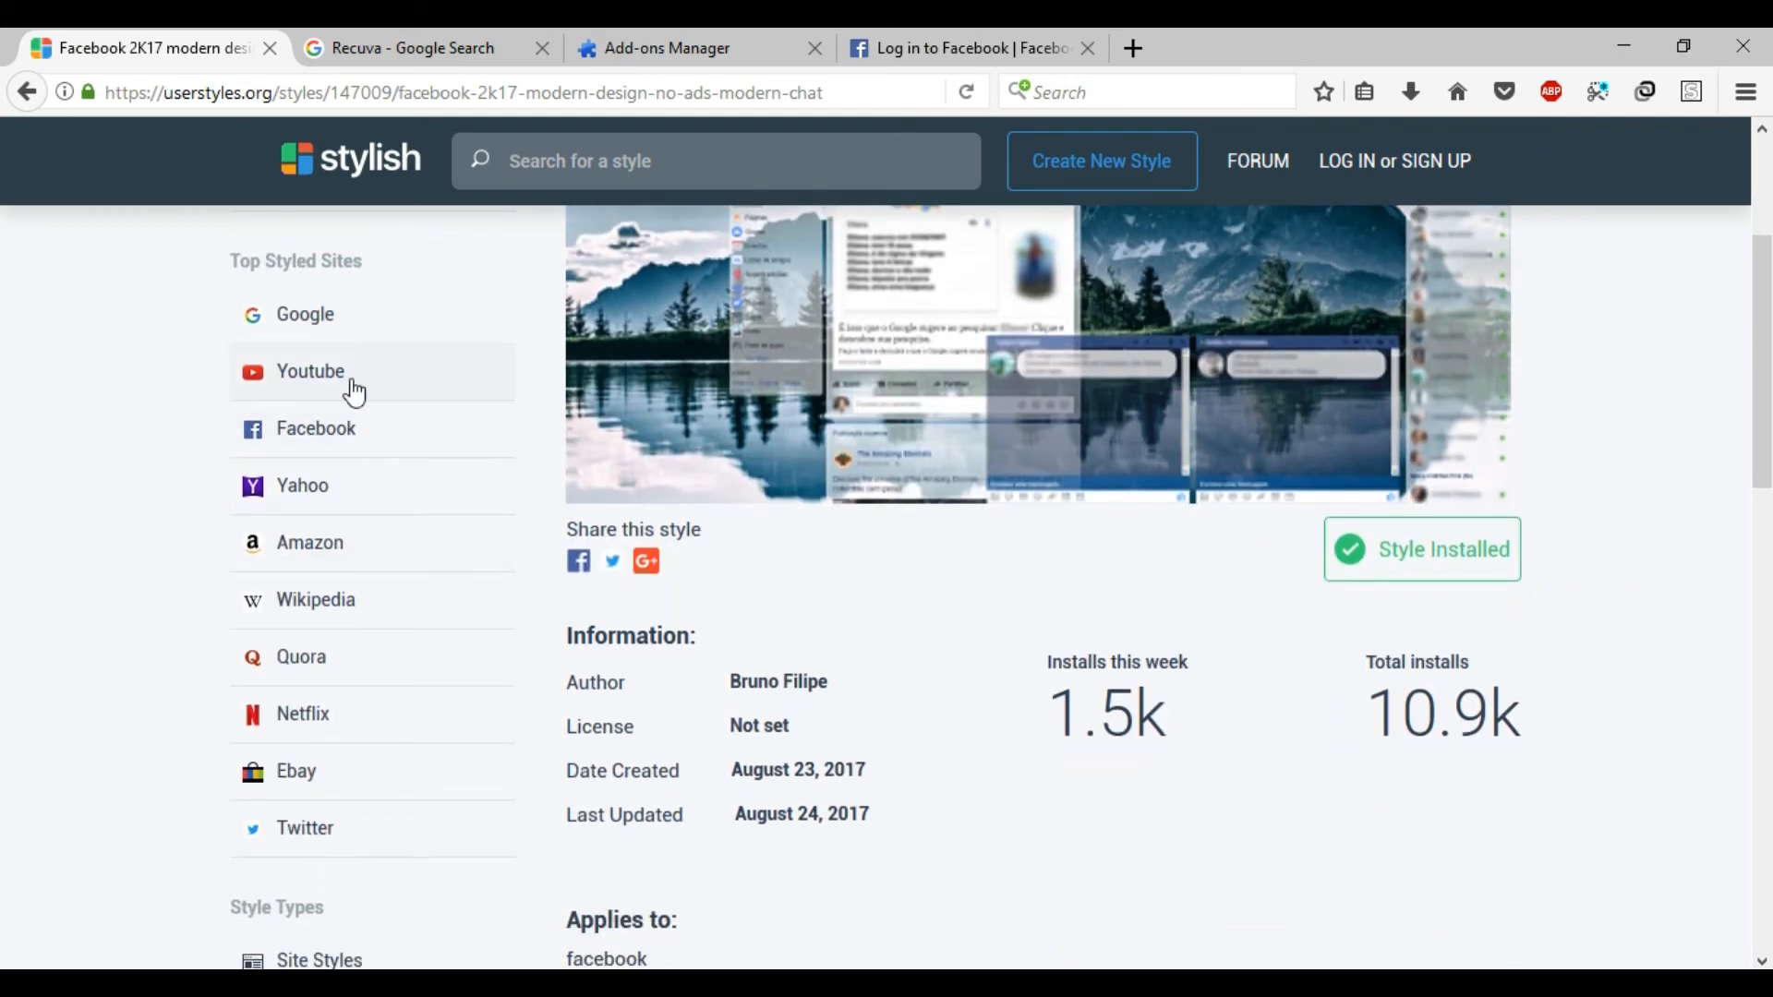
pyautogui.click(311, 371)
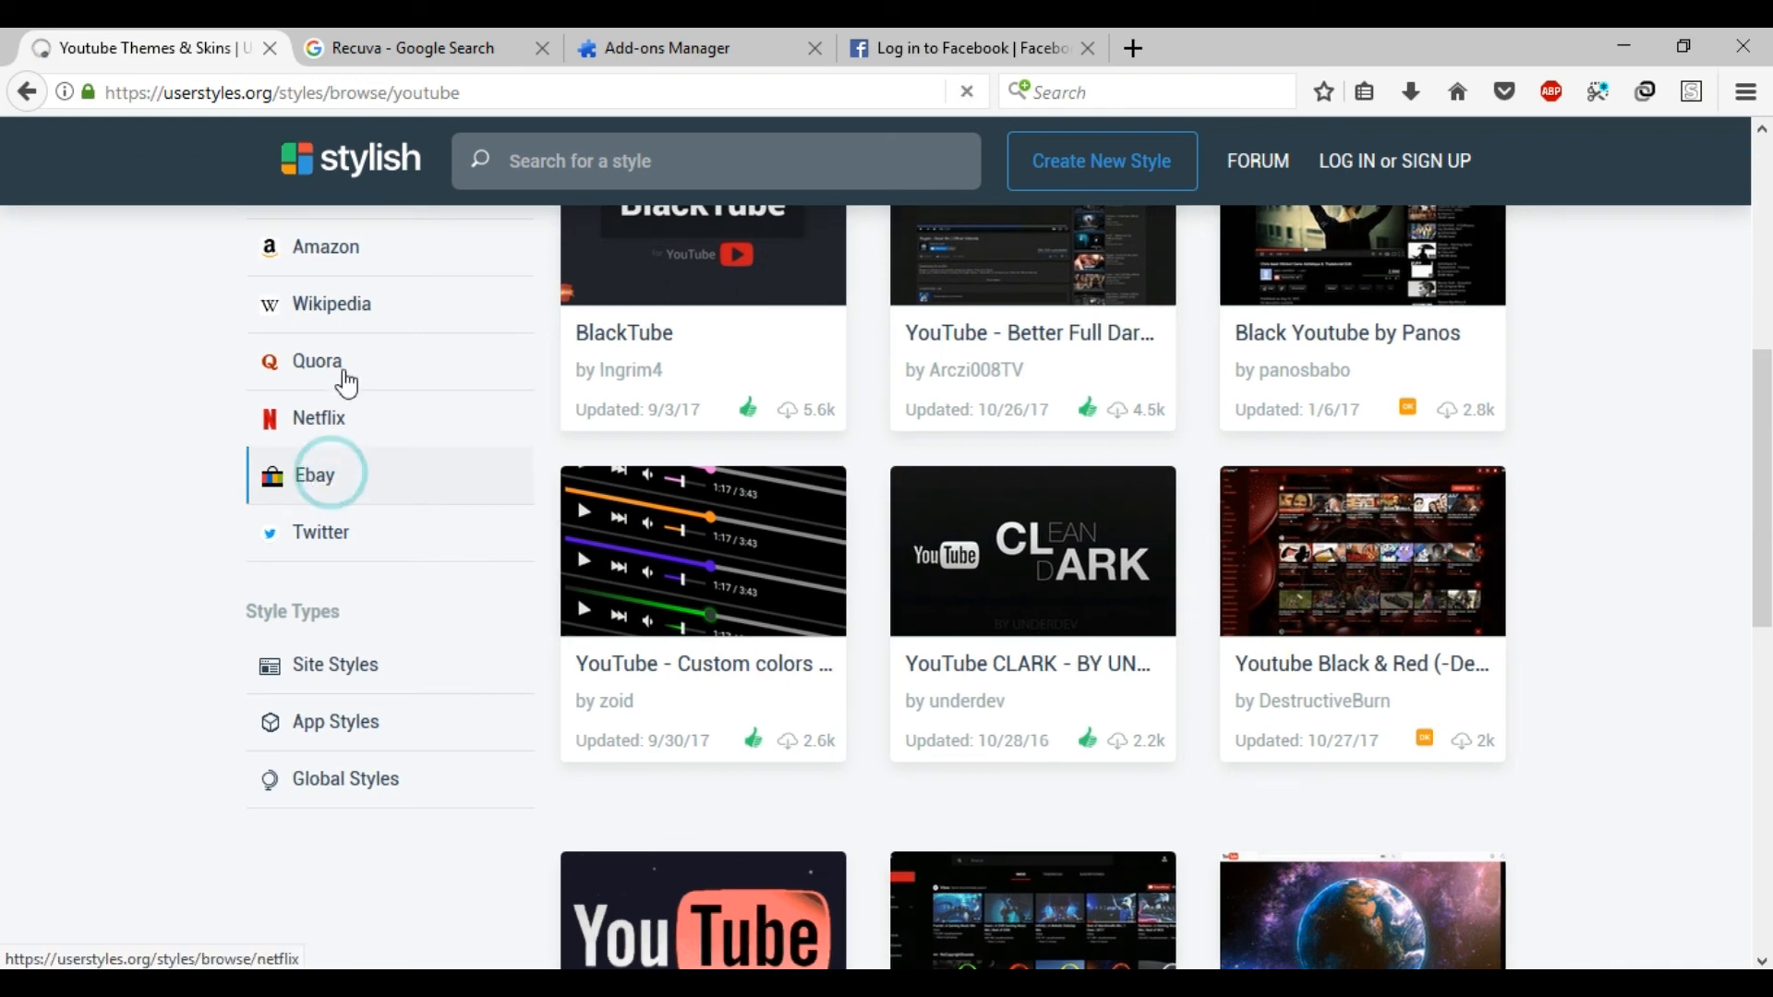
pyautogui.click(313, 474)
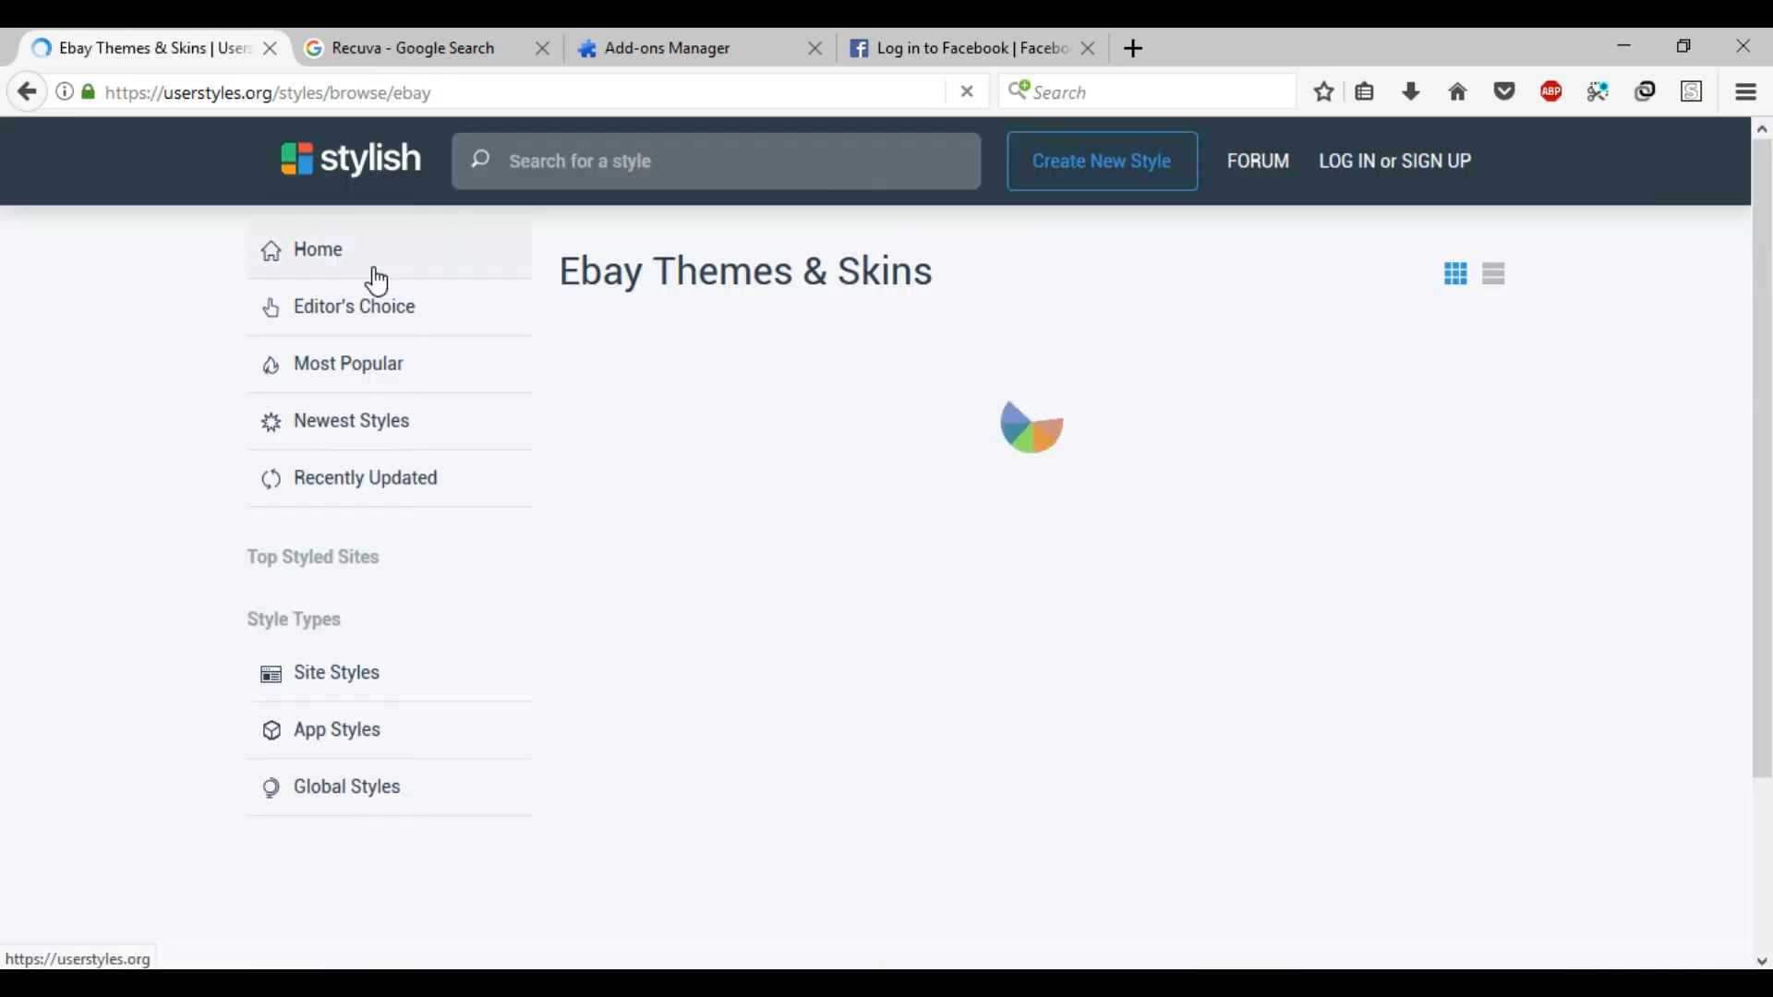